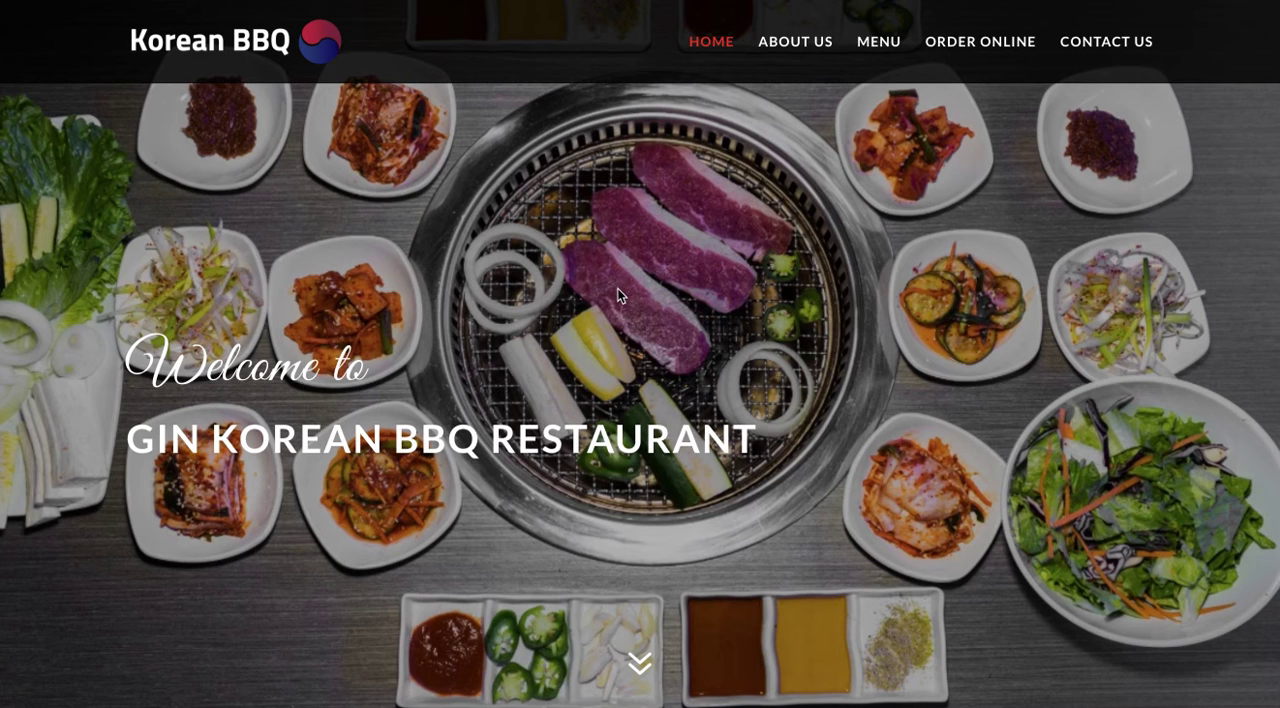
mouse_move(652, 372)
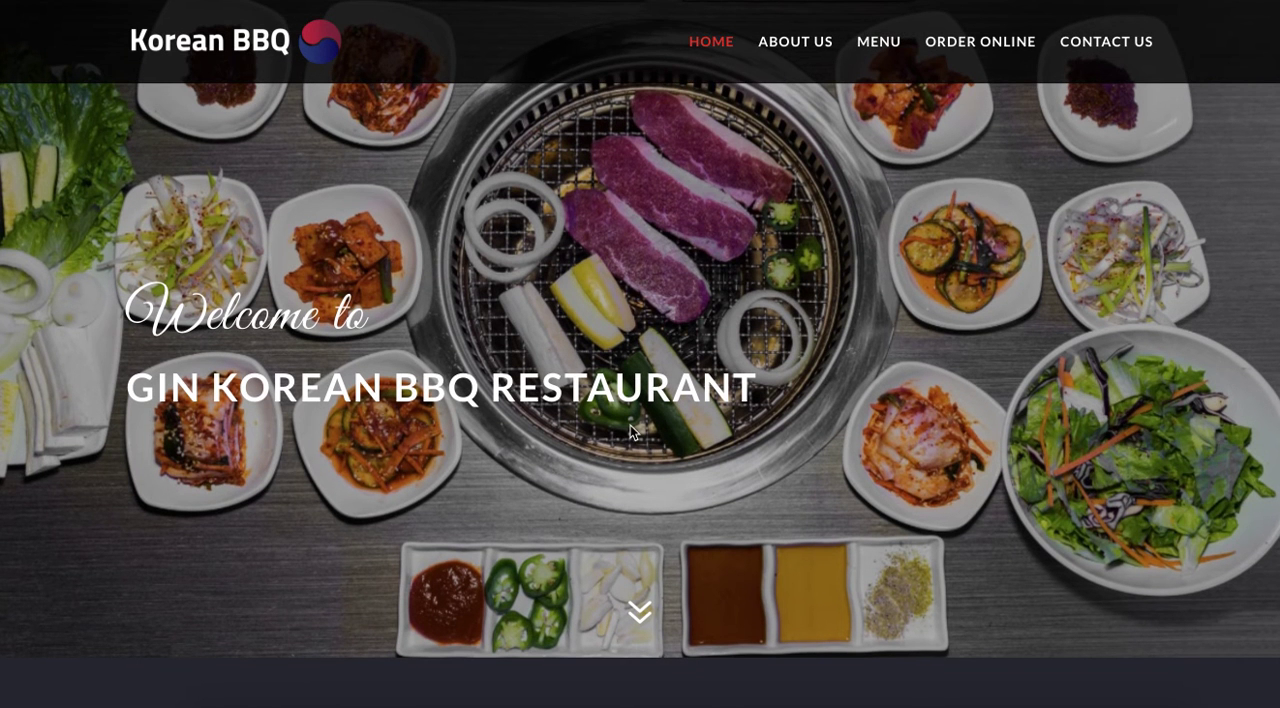
- Go to the Order Online page and look over its menu categories under the closed-ordering notice
scroll("down", 3)
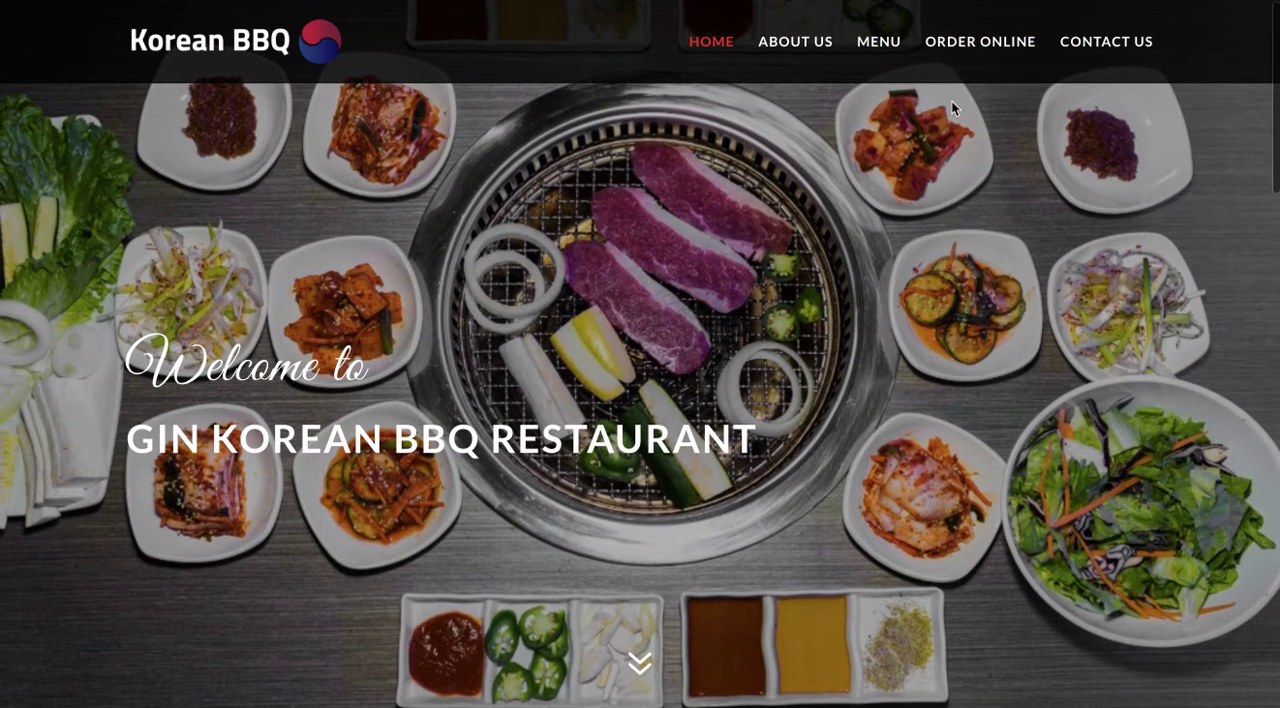
mouse_move(958, 60)
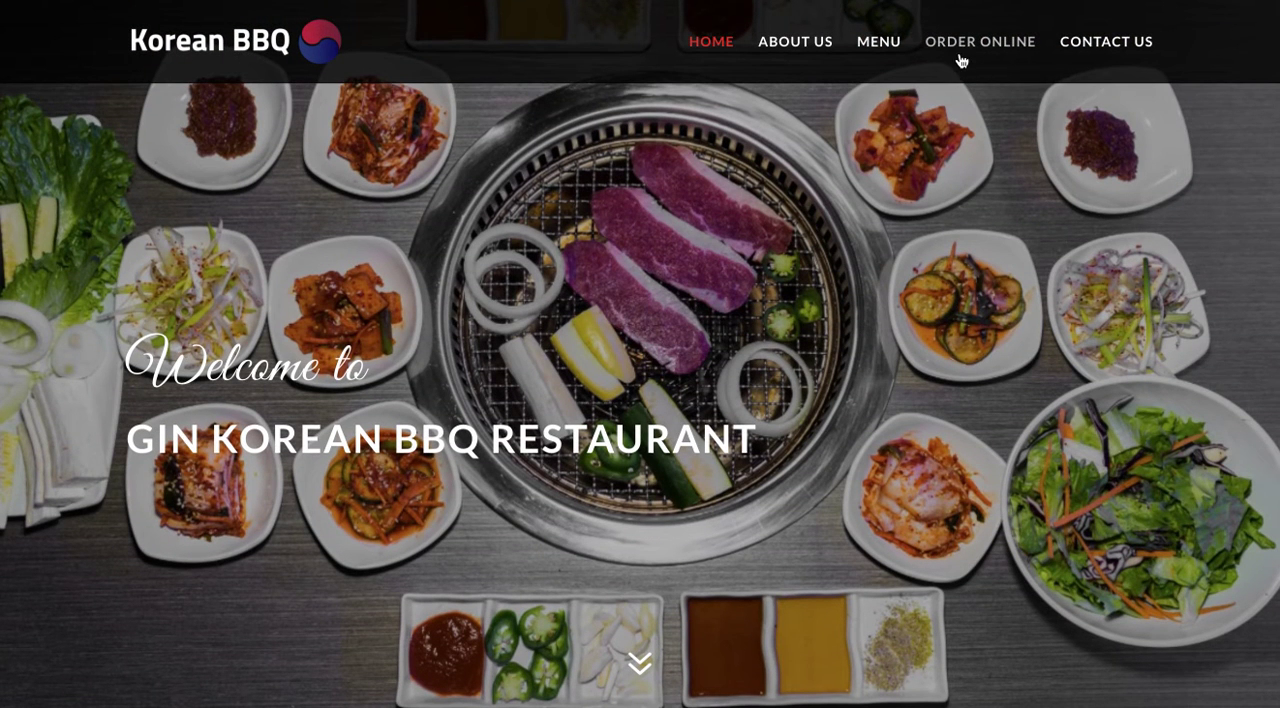
left_click(980, 40)
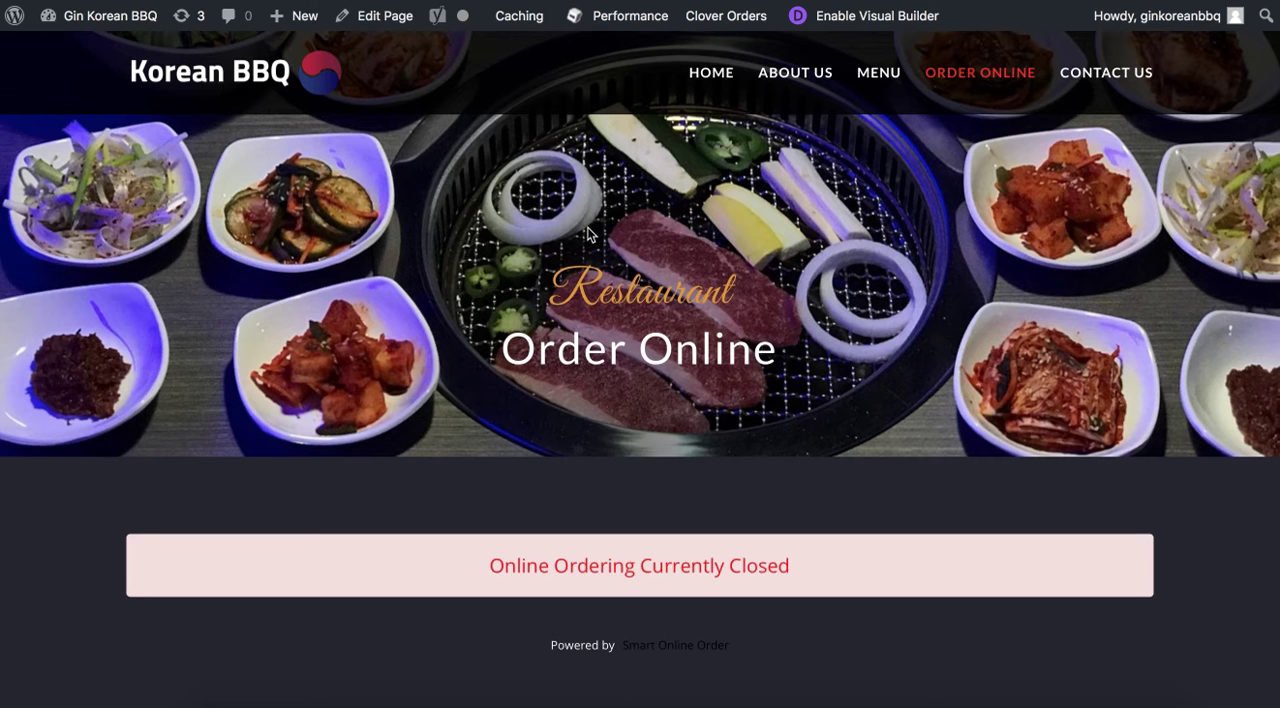
scroll("down", 3)
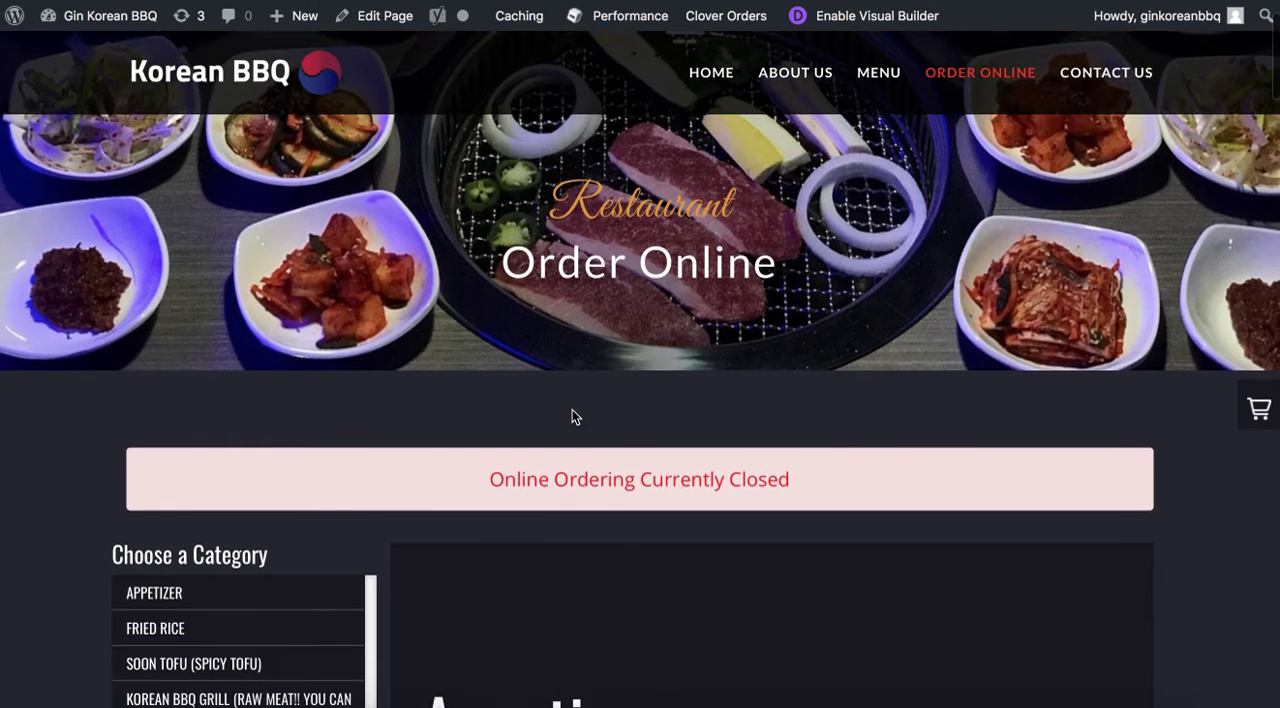
scroll("down", 3)
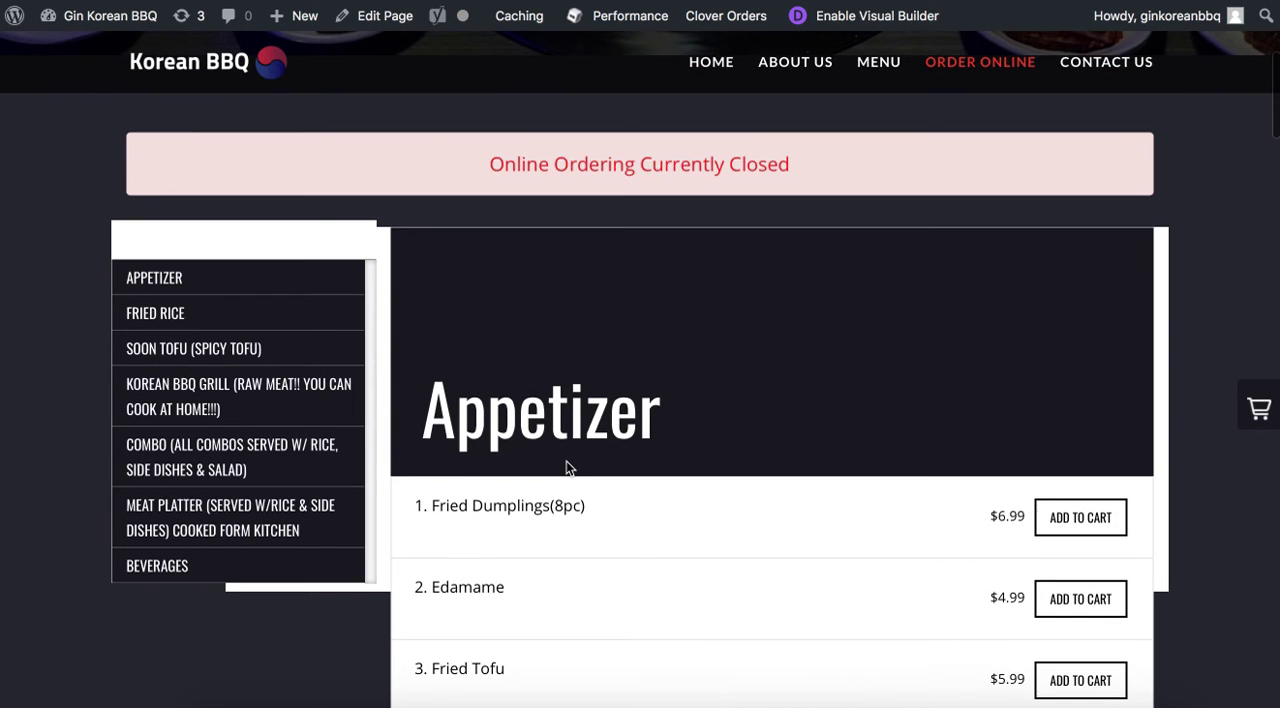
scroll("up", 3)
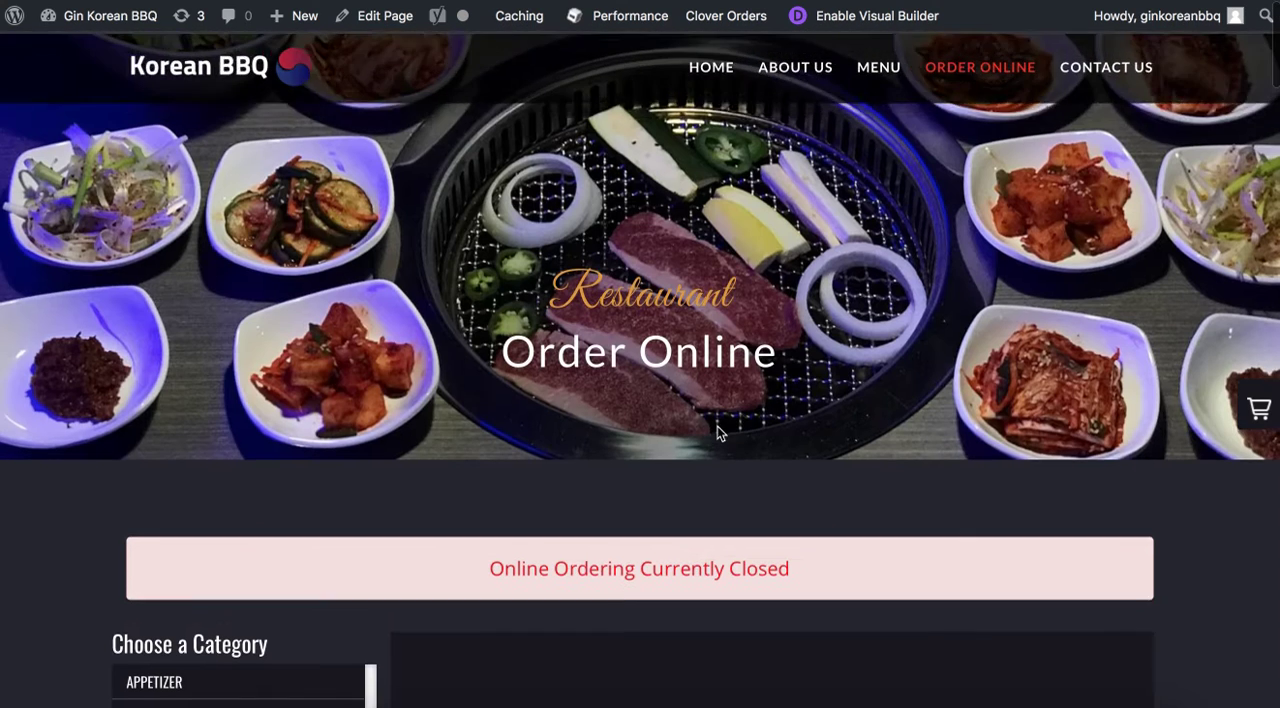
scroll("down", 3)
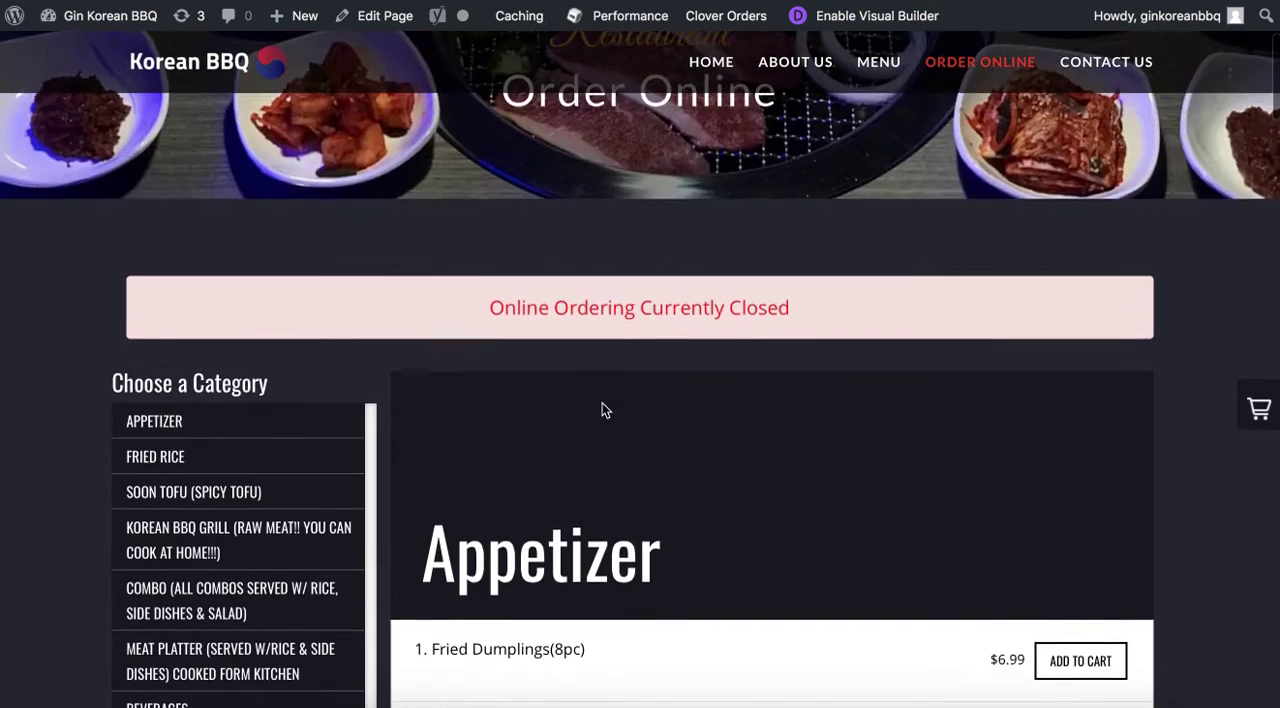
scroll("up", 3)
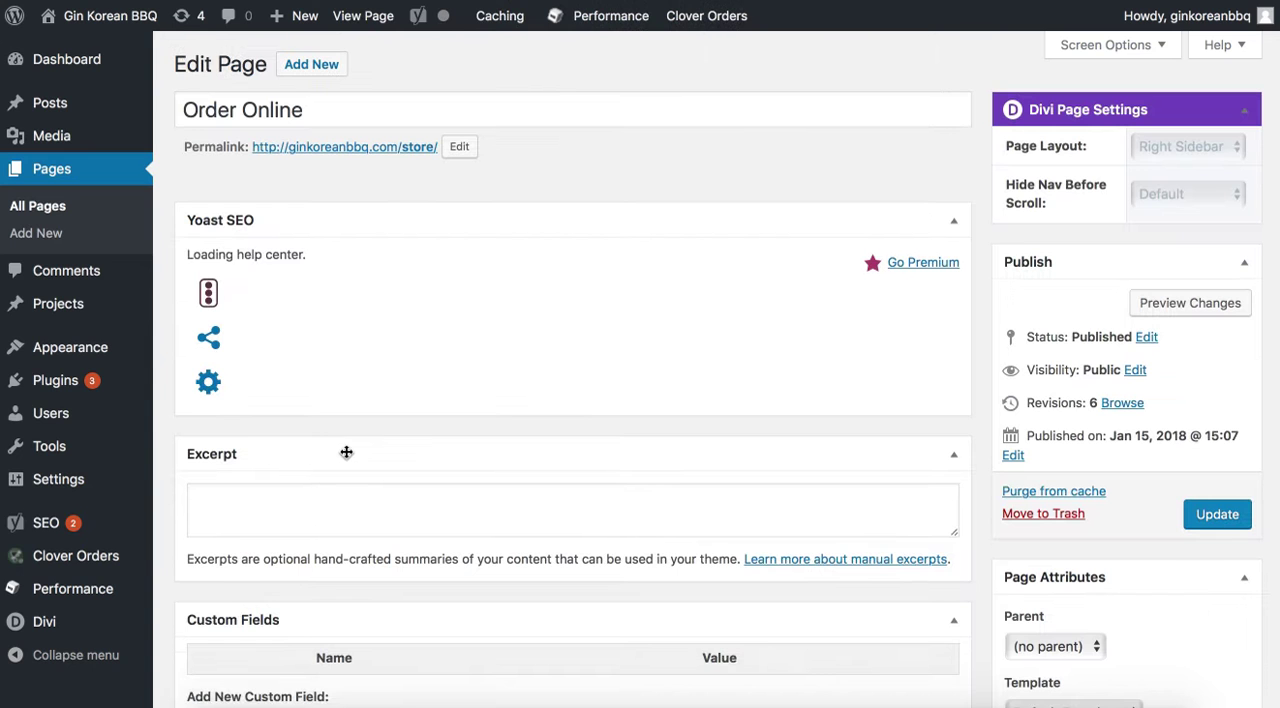
- Scroll through the Yoast SEO and Divi Builder boxes of the Order Online editor and back up
scroll("down", 3)
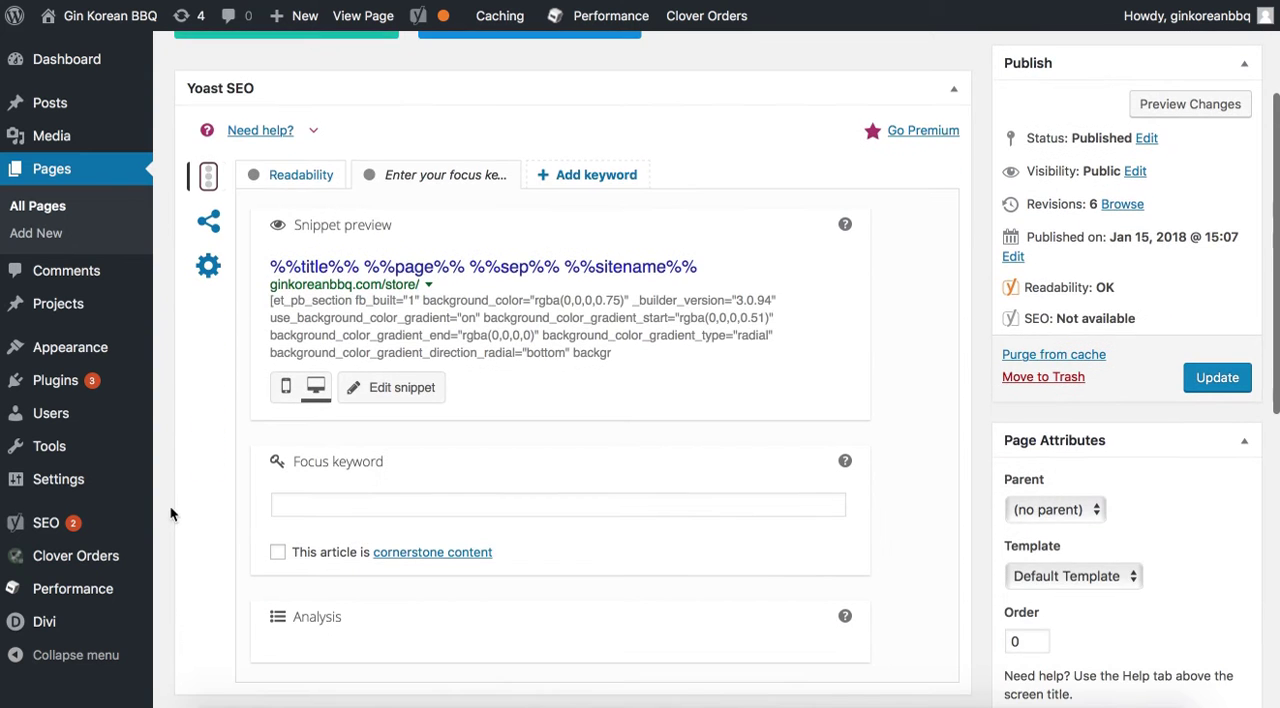
scroll("down", 3)
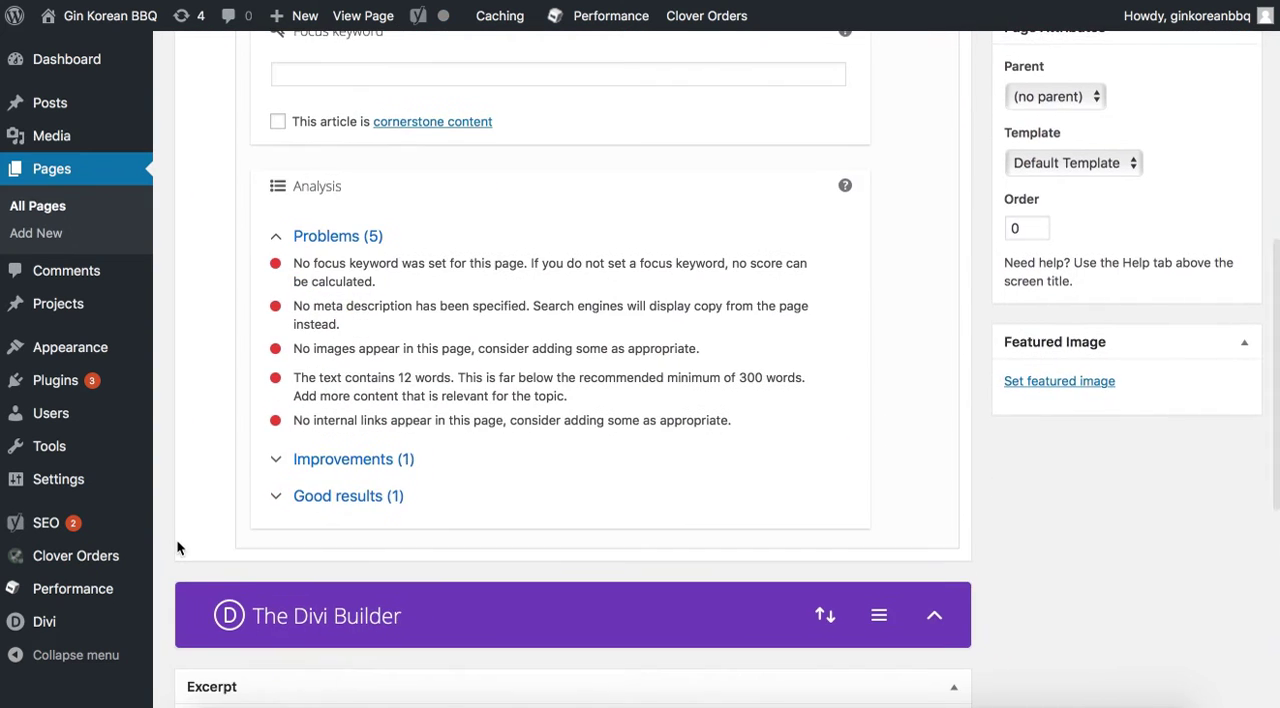
scroll("down", 3)
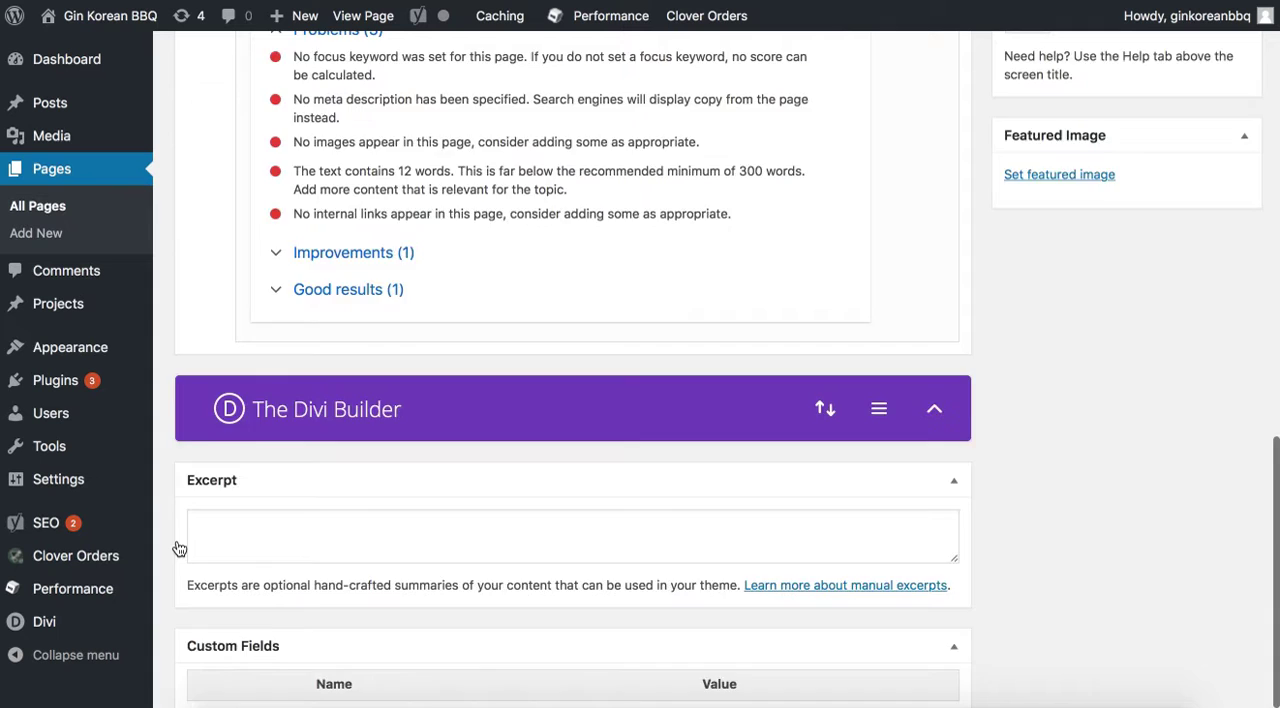
scroll("up", 3)
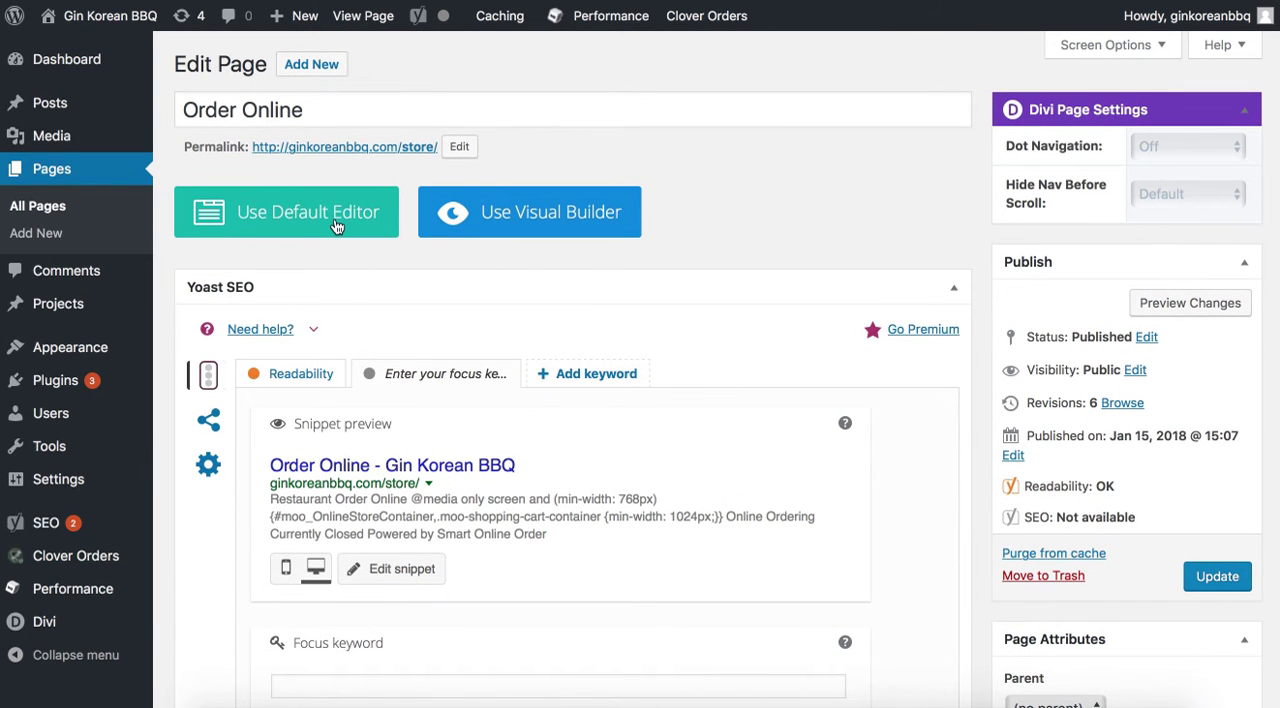
- Try the default editor, then cancel the Disable Builder dialog to keep Divi
left_click(286, 212)
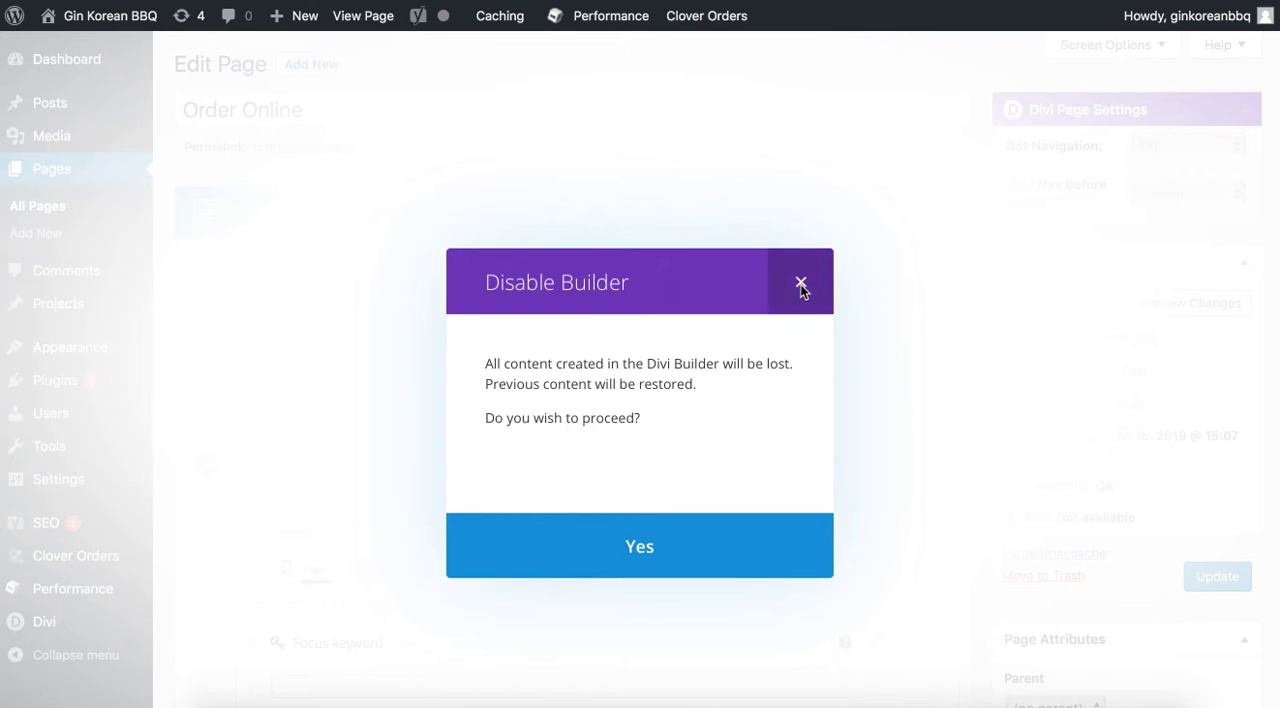
left_click(800, 284)
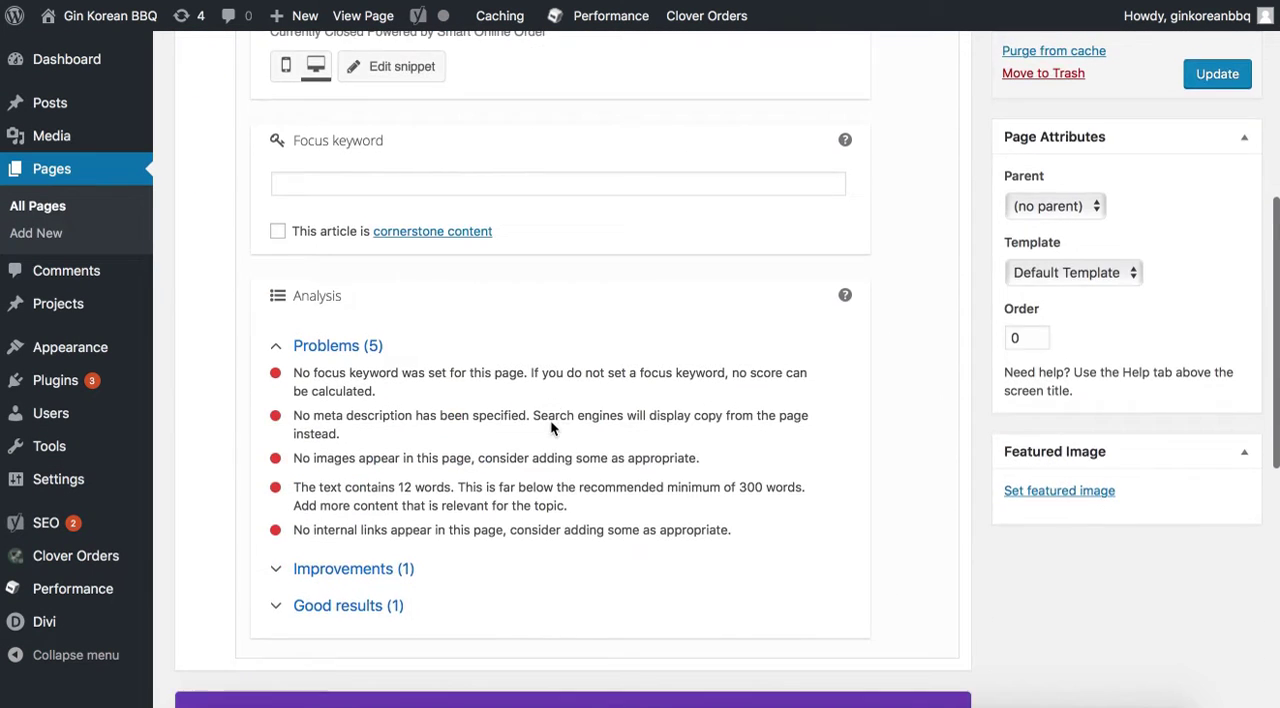
scroll("down", 3)
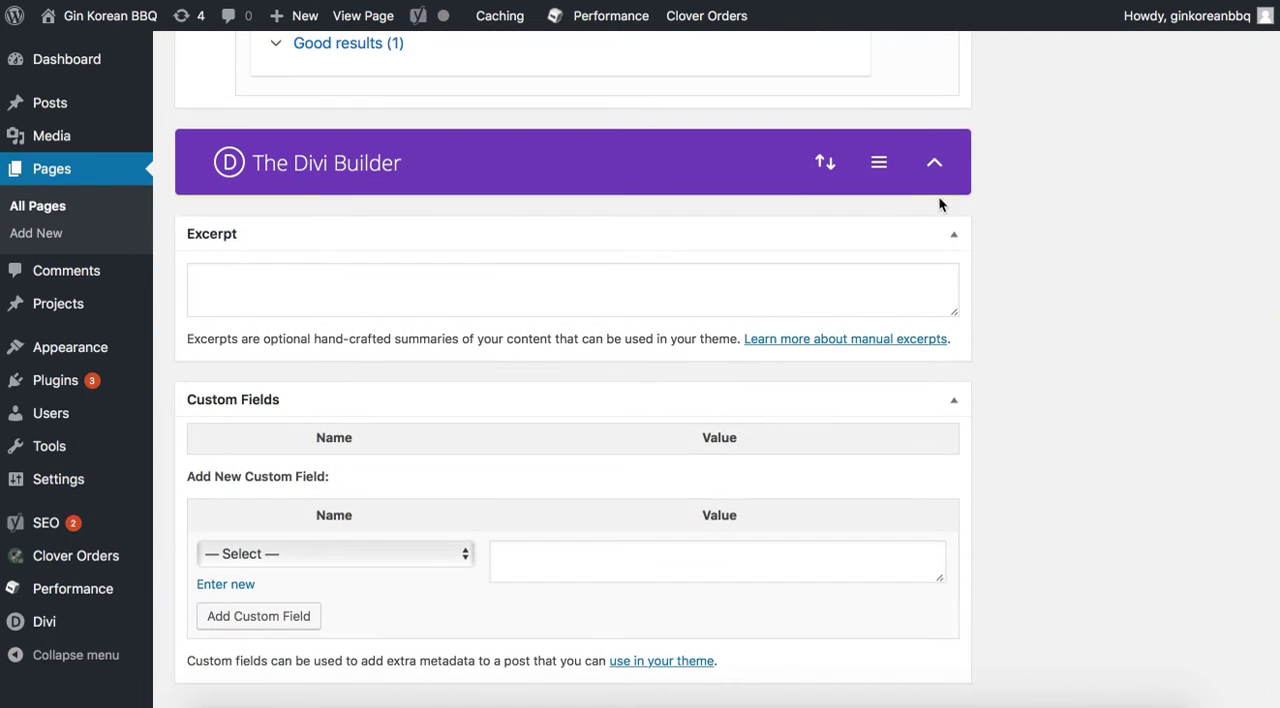
- Expand the Divi Builder layout and bring up the Text module holding [moo_all_items]
left_click(934, 162)
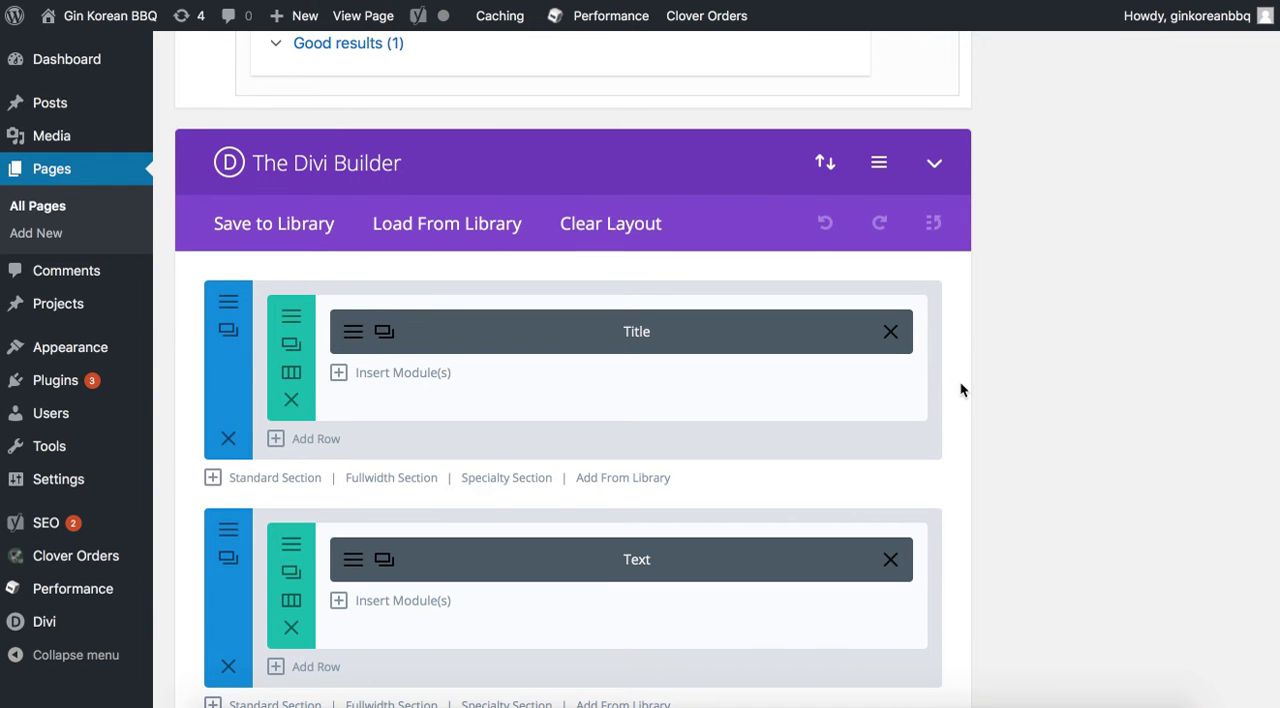
scroll("down", 3)
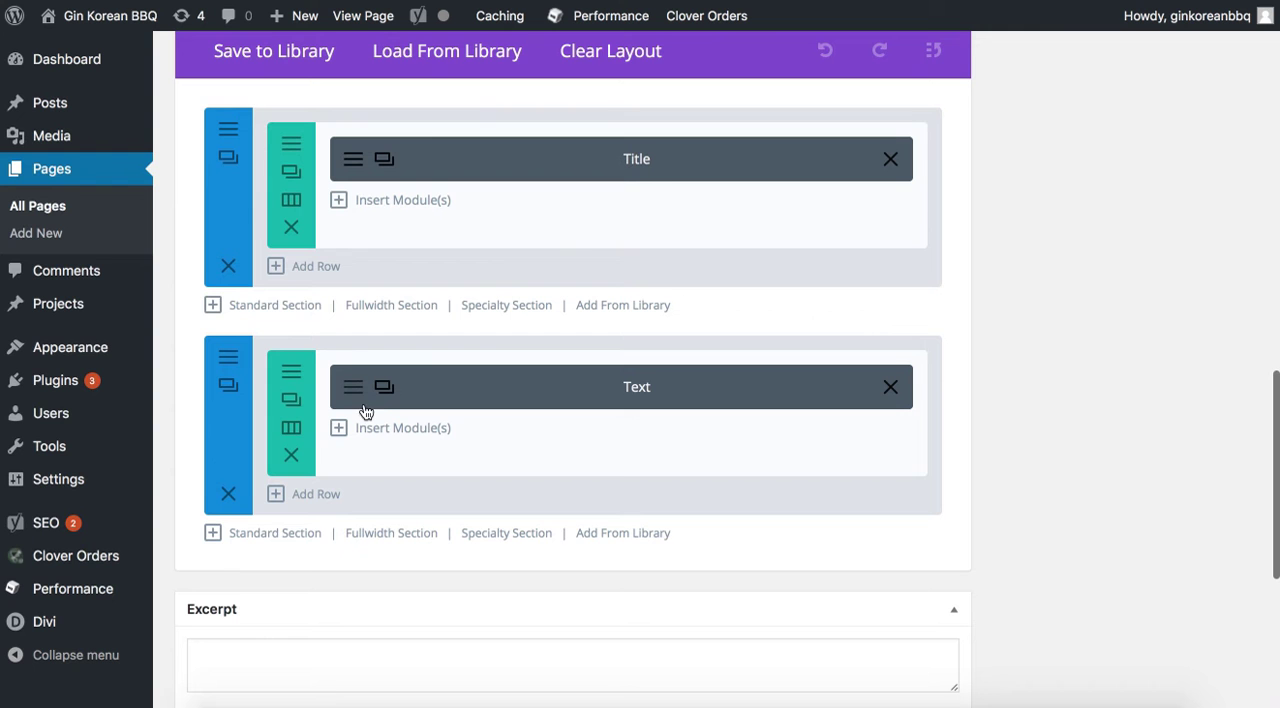
left_click(636, 388)
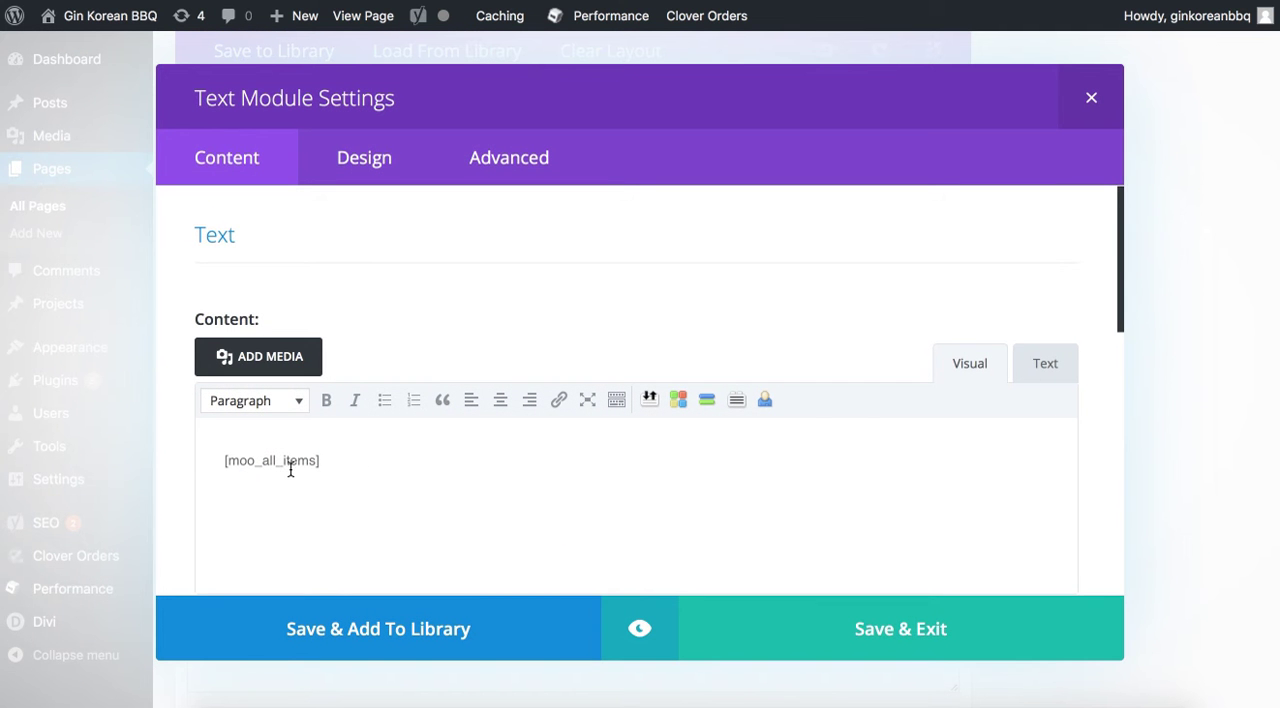
- Add a line 'ONLIINE ORDERING COMING SOON' above the [moo_all_items] shortcode
double_click(272, 460)
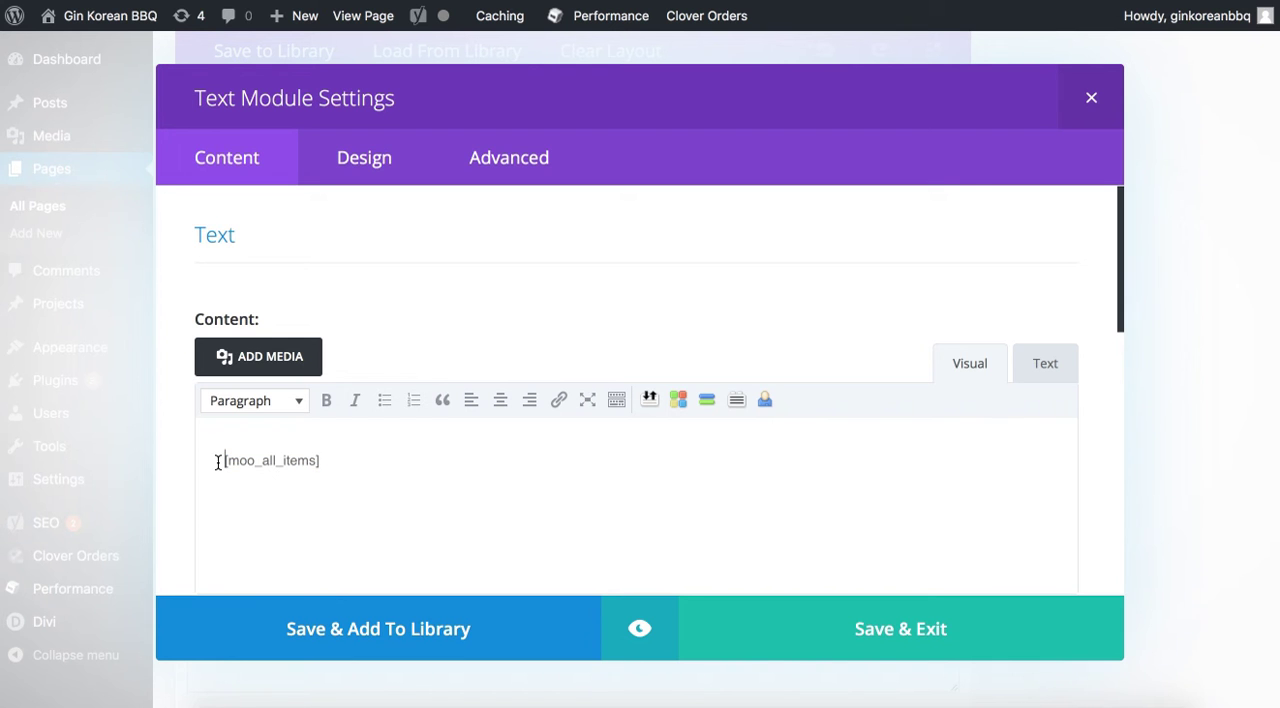
key("Return")
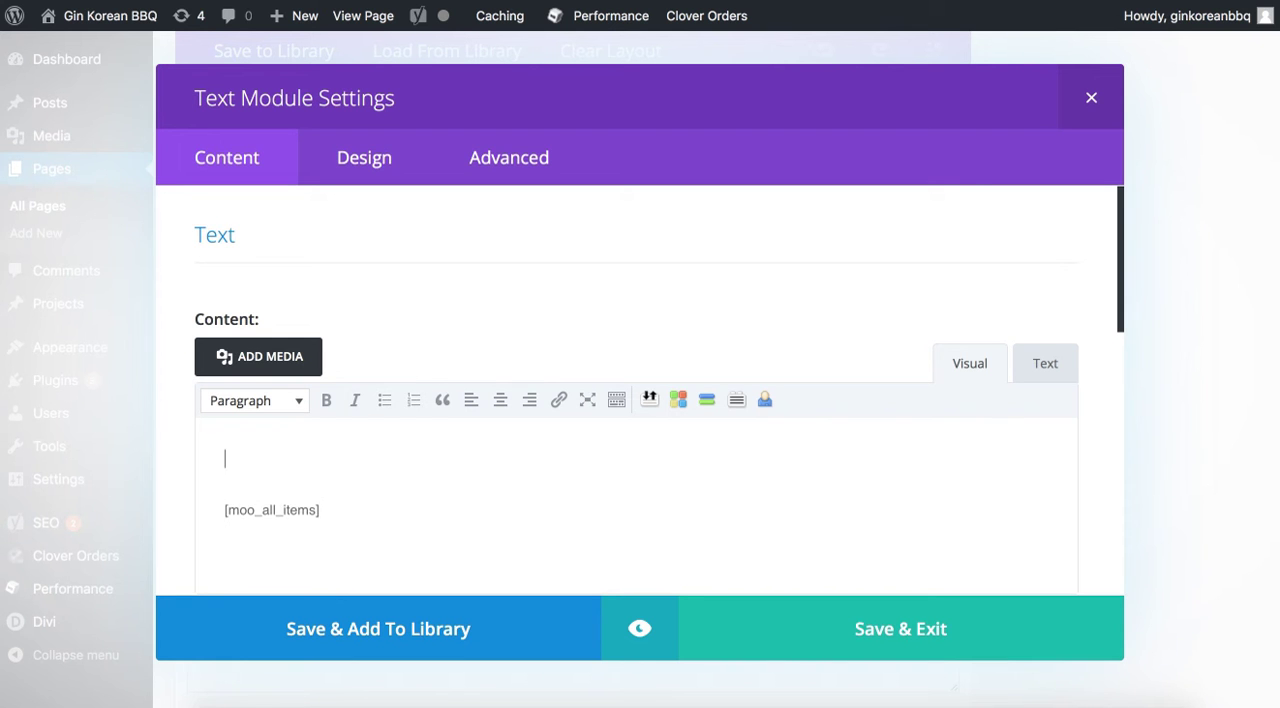
type("ONLI")
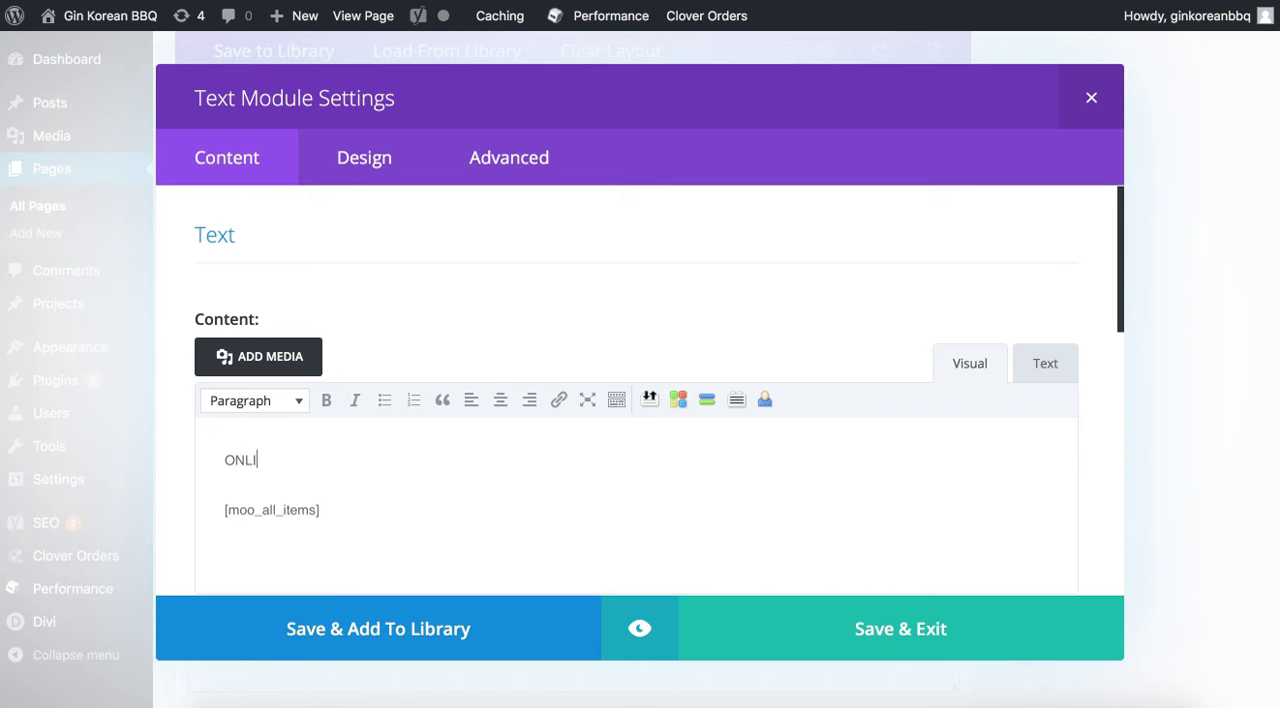
type("INE ORDERING COM")
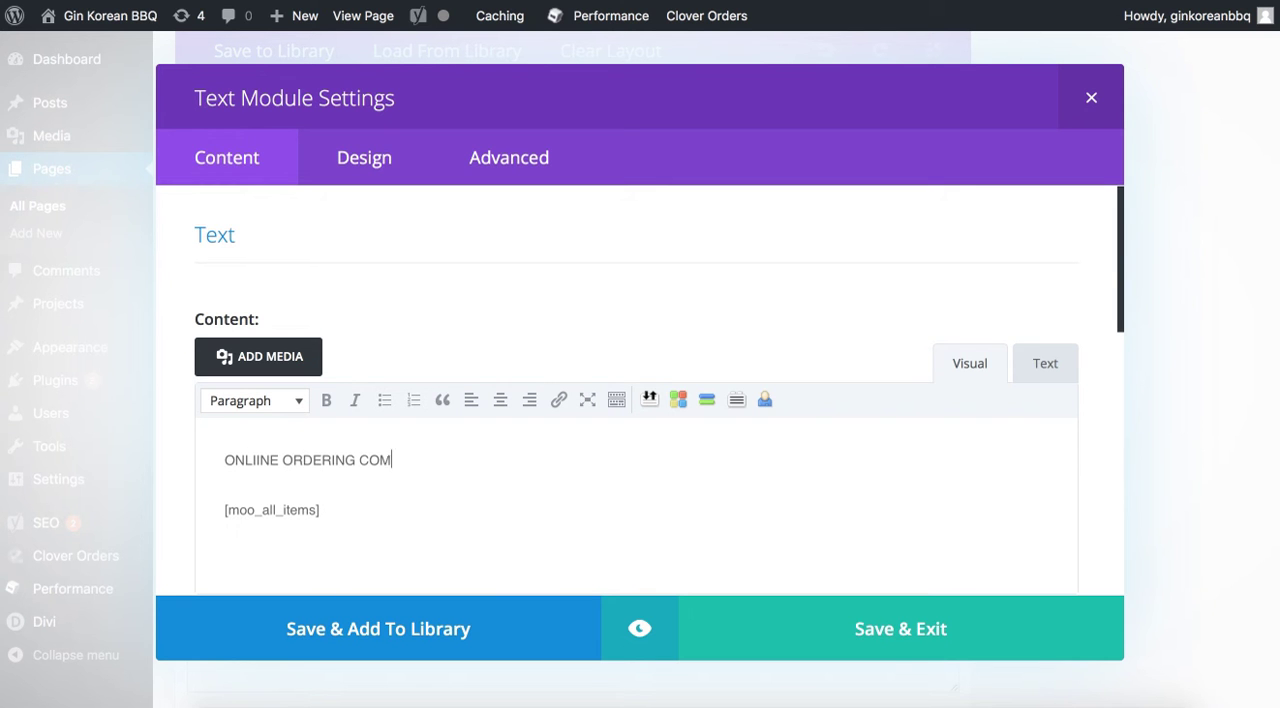
type("ING SOON")
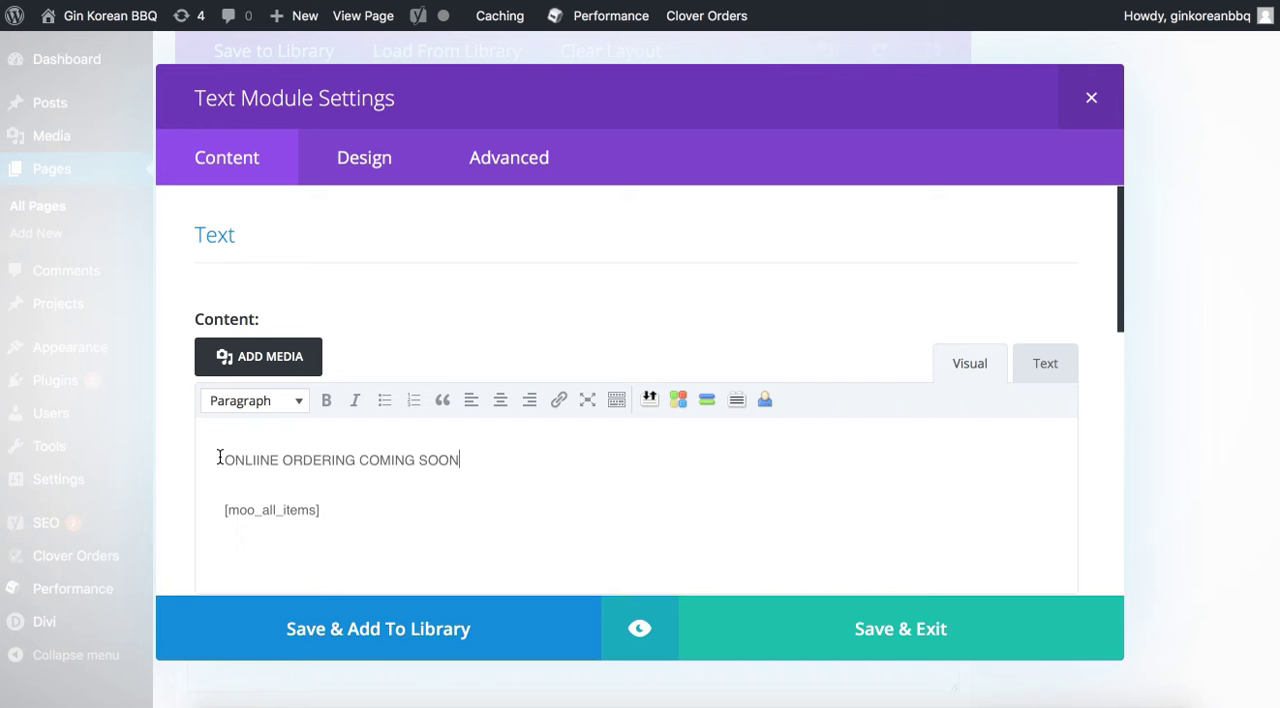
- Format the coming-soon line as a Heading 4 so it shows as a dark-red heading
left_click(254, 400)
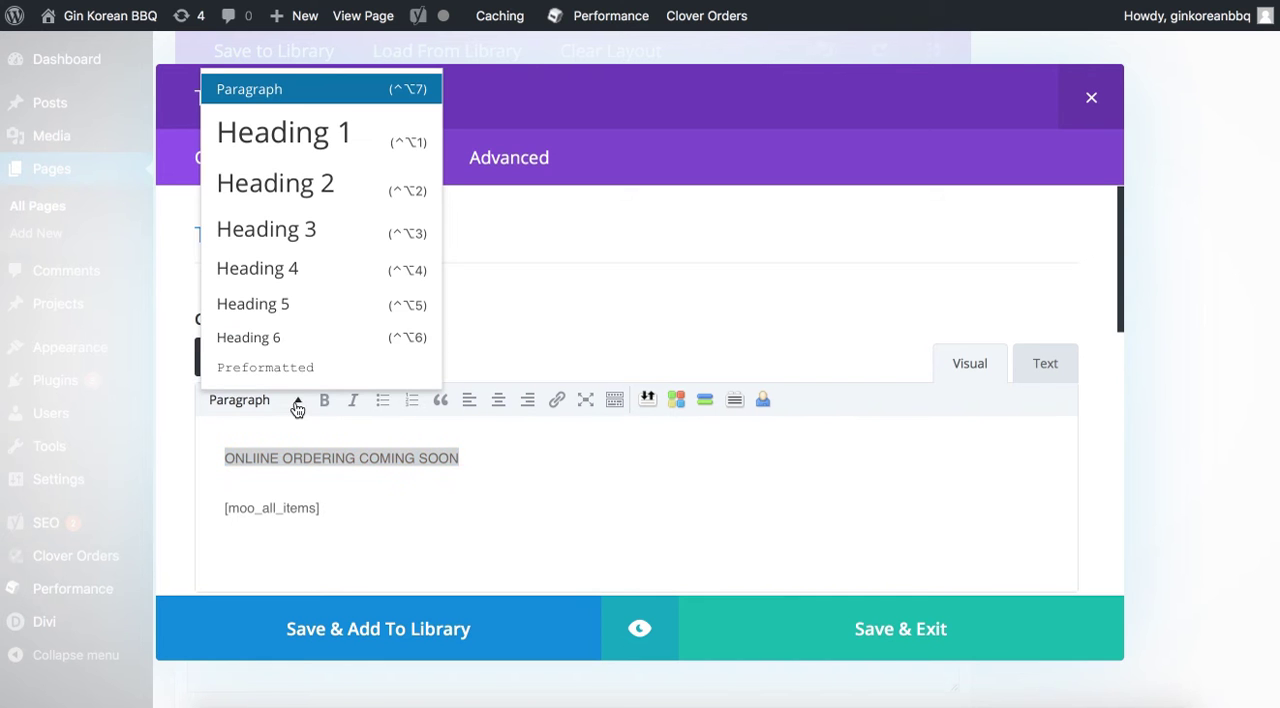
left_click(256, 268)
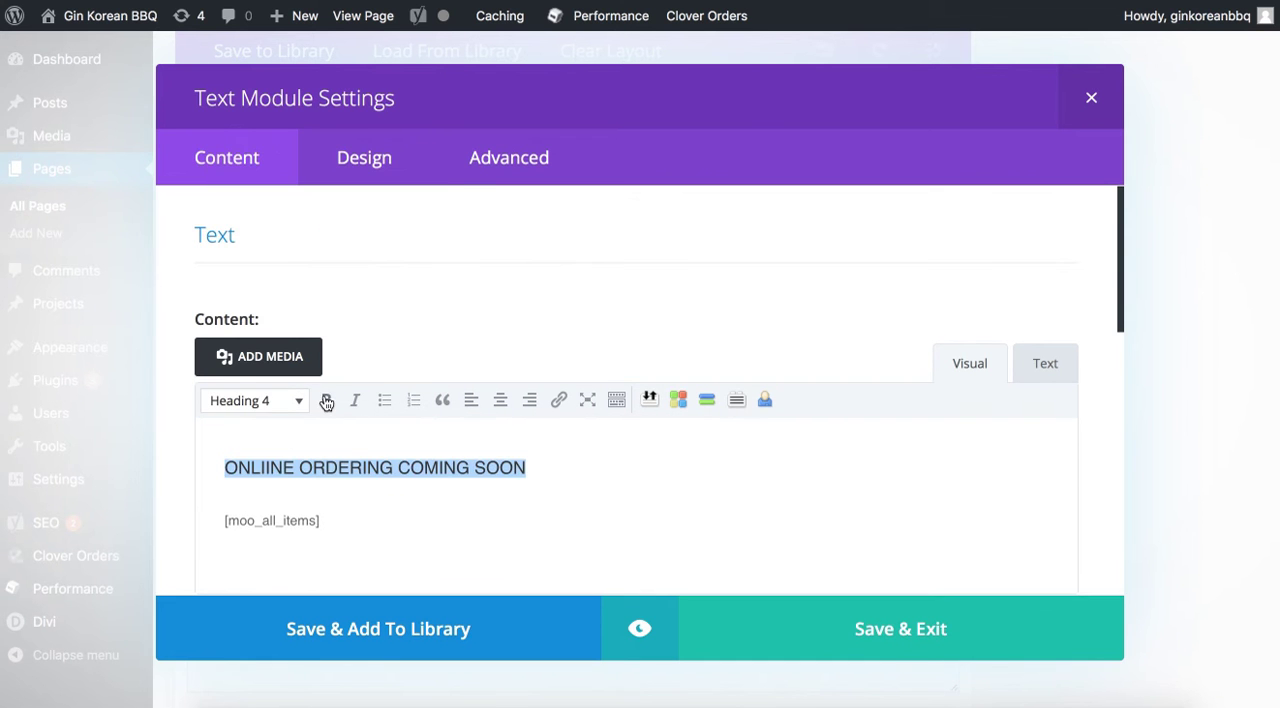
left_click(326, 400)
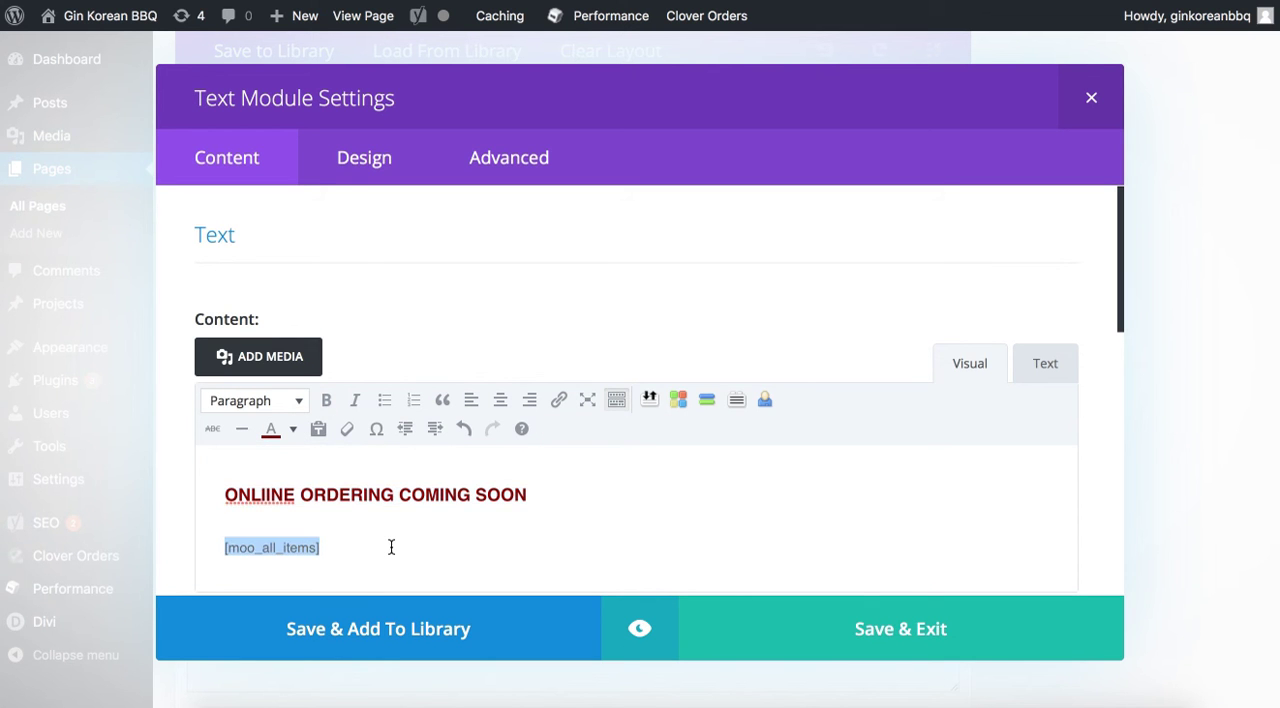
mouse_move(288, 548)
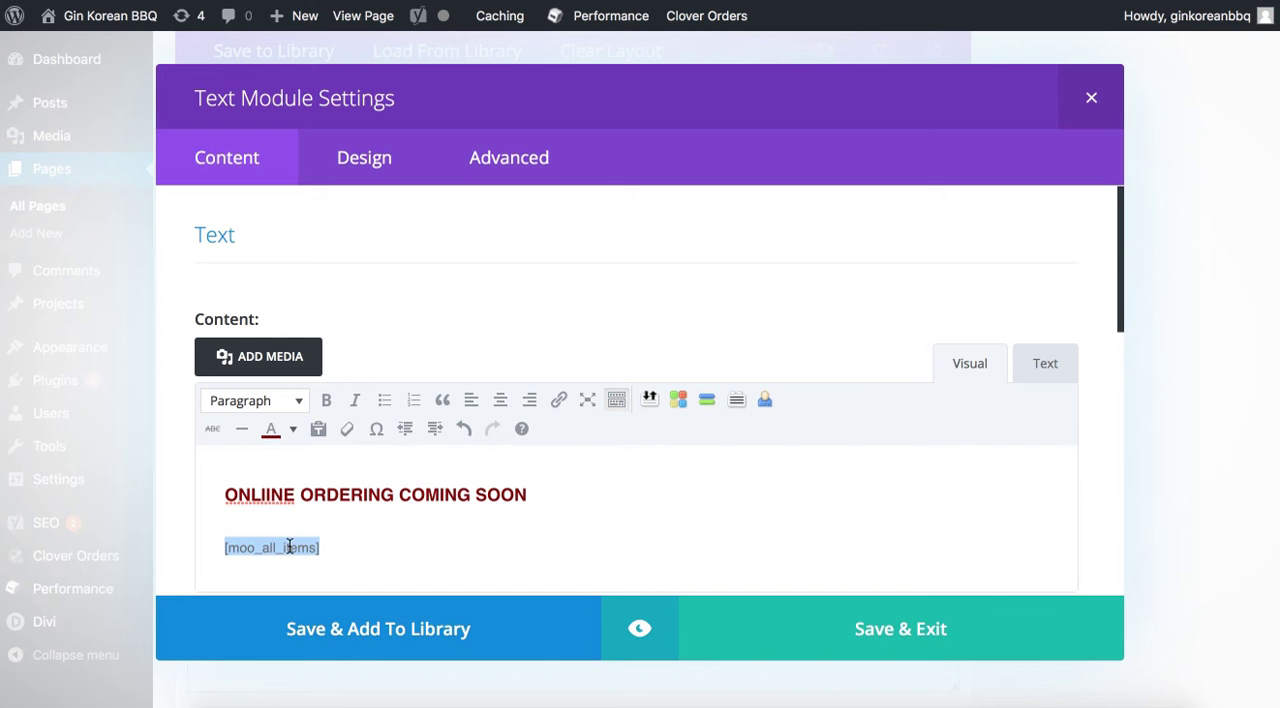
- Cut the shortcode, fix the heading to 'ONLINE', and paste [moo_all_items] back beneath it
right_click(272, 548)
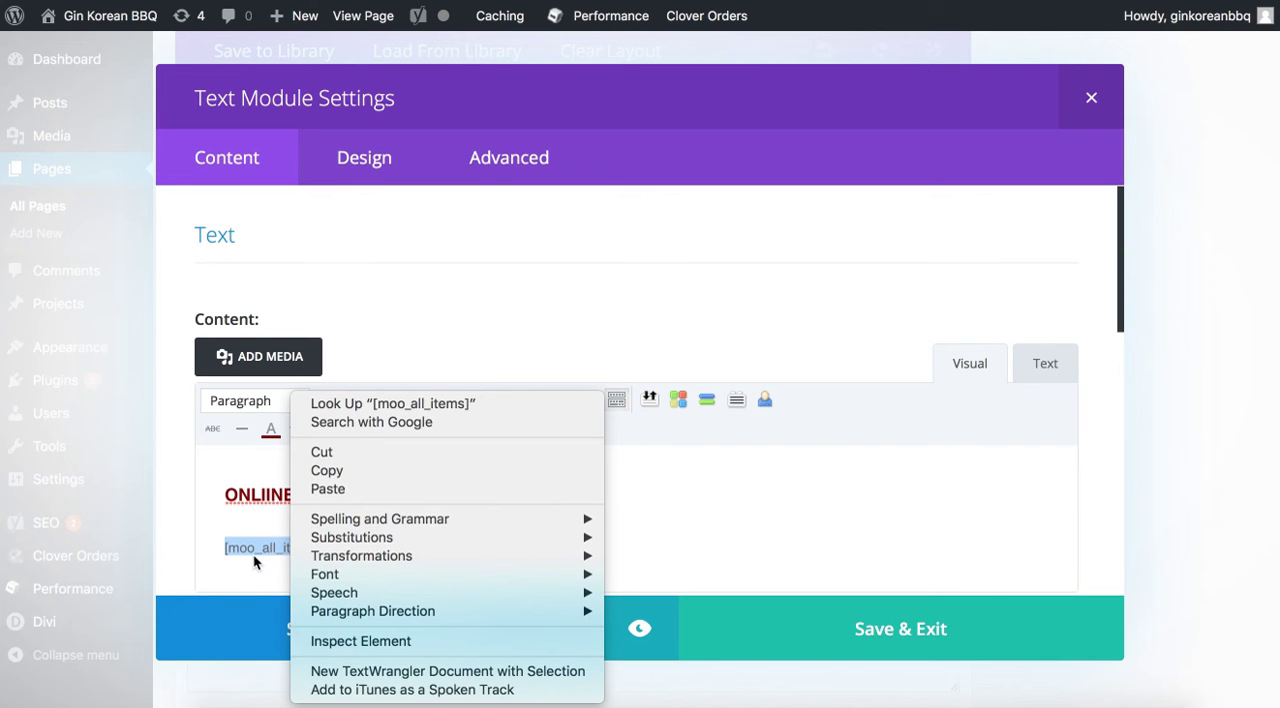
mouse_move(328, 490)
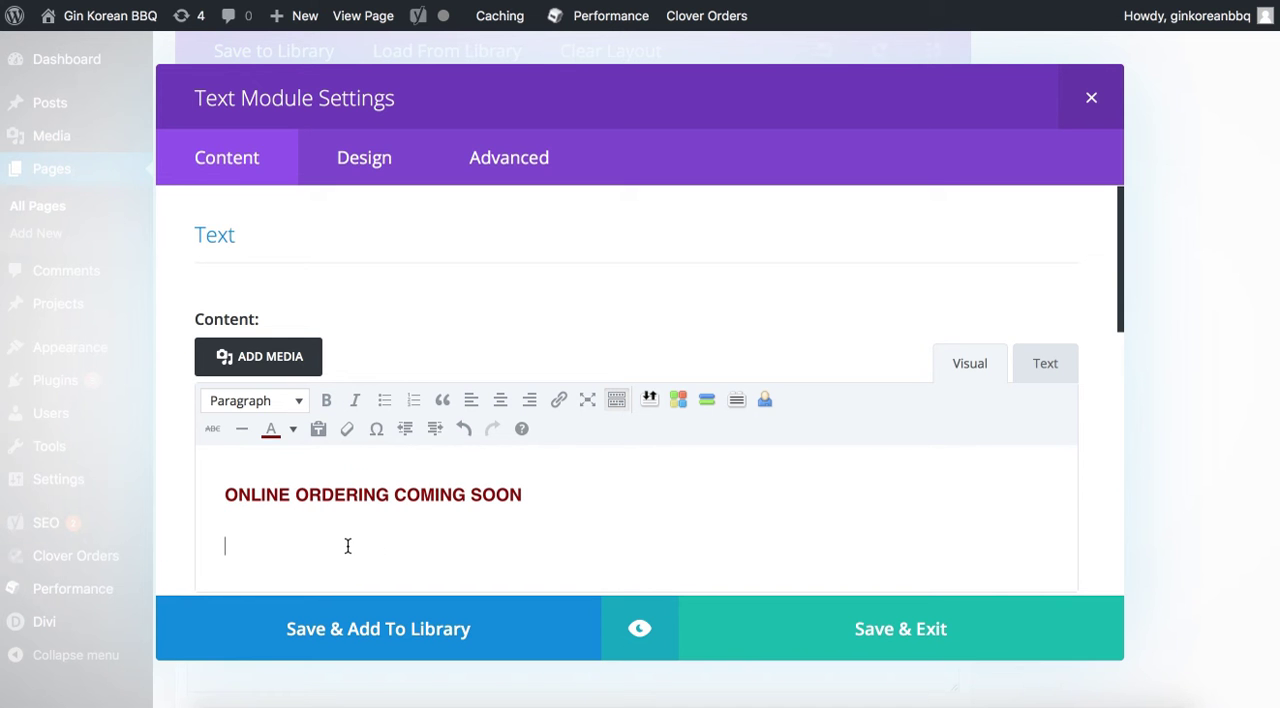
right_click(348, 546)
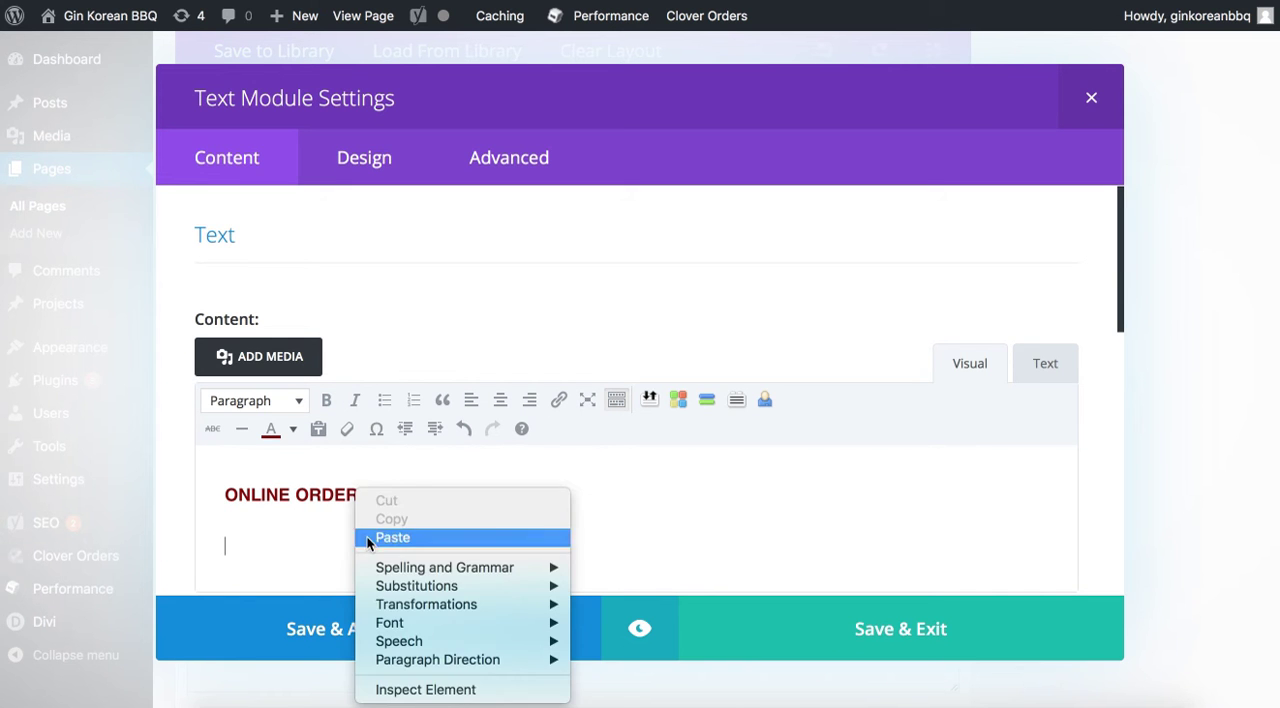
left_click(392, 536)
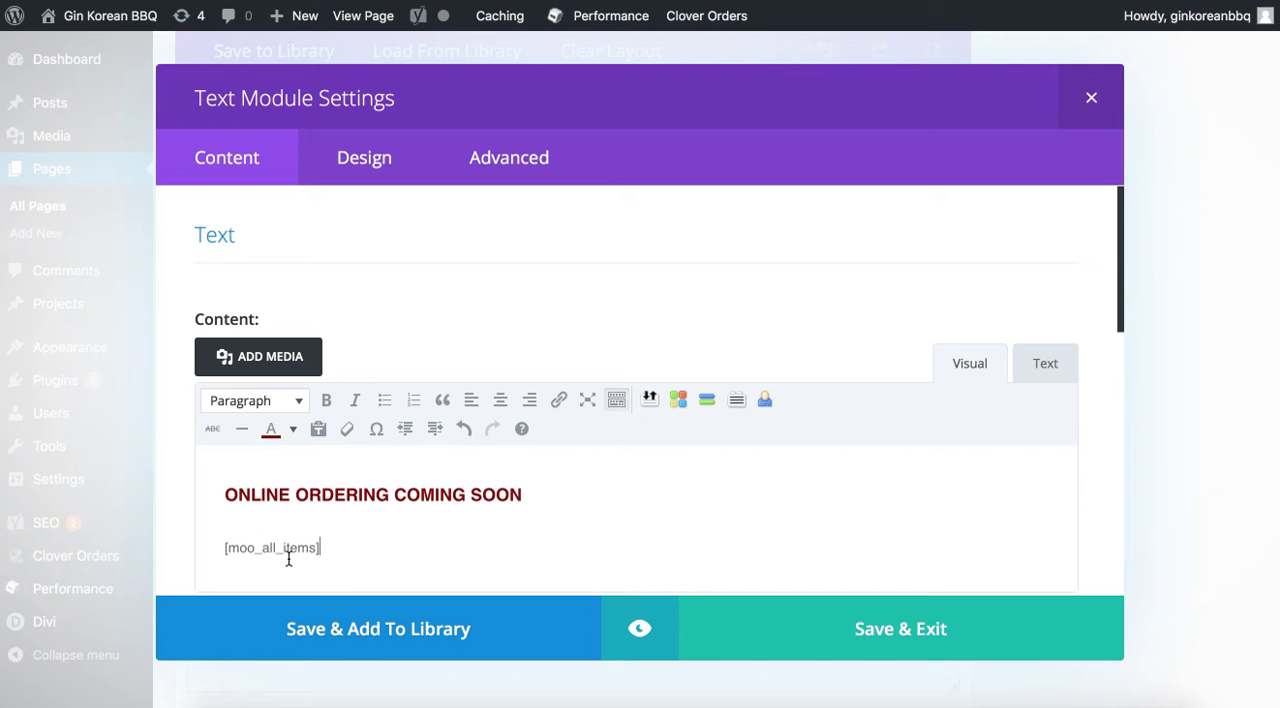
mouse_move(344, 548)
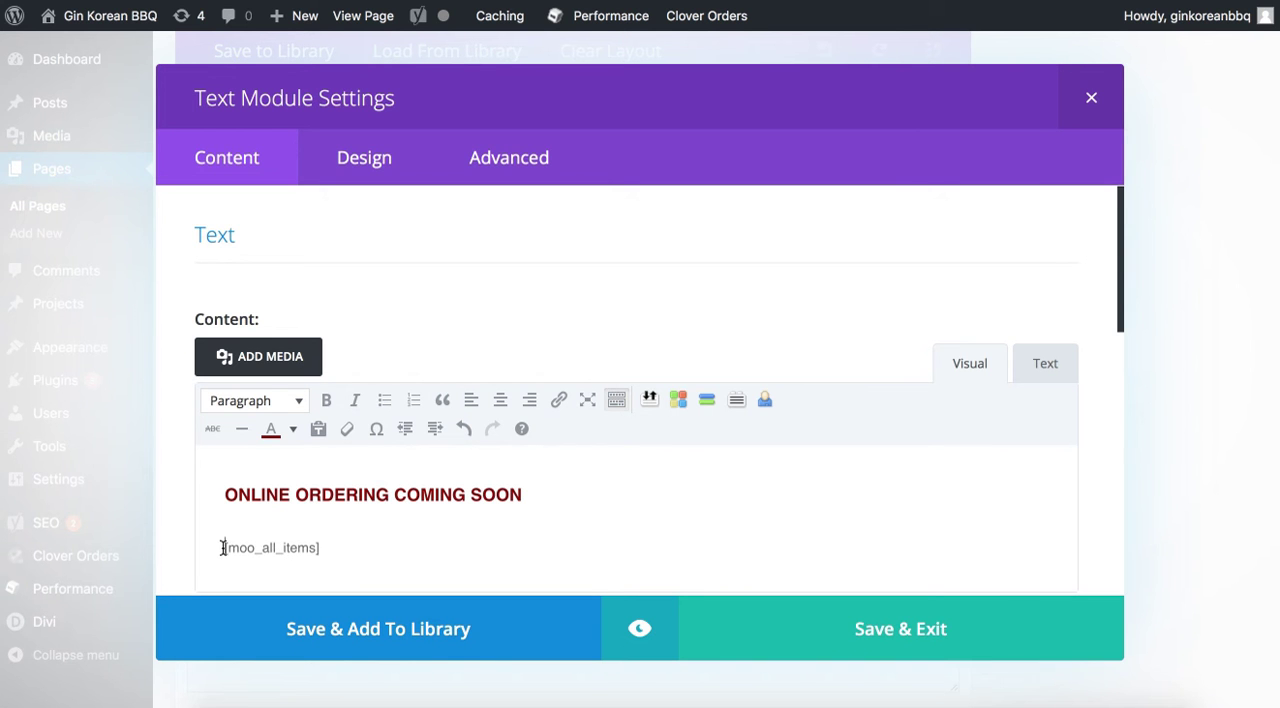
double_click(272, 548)
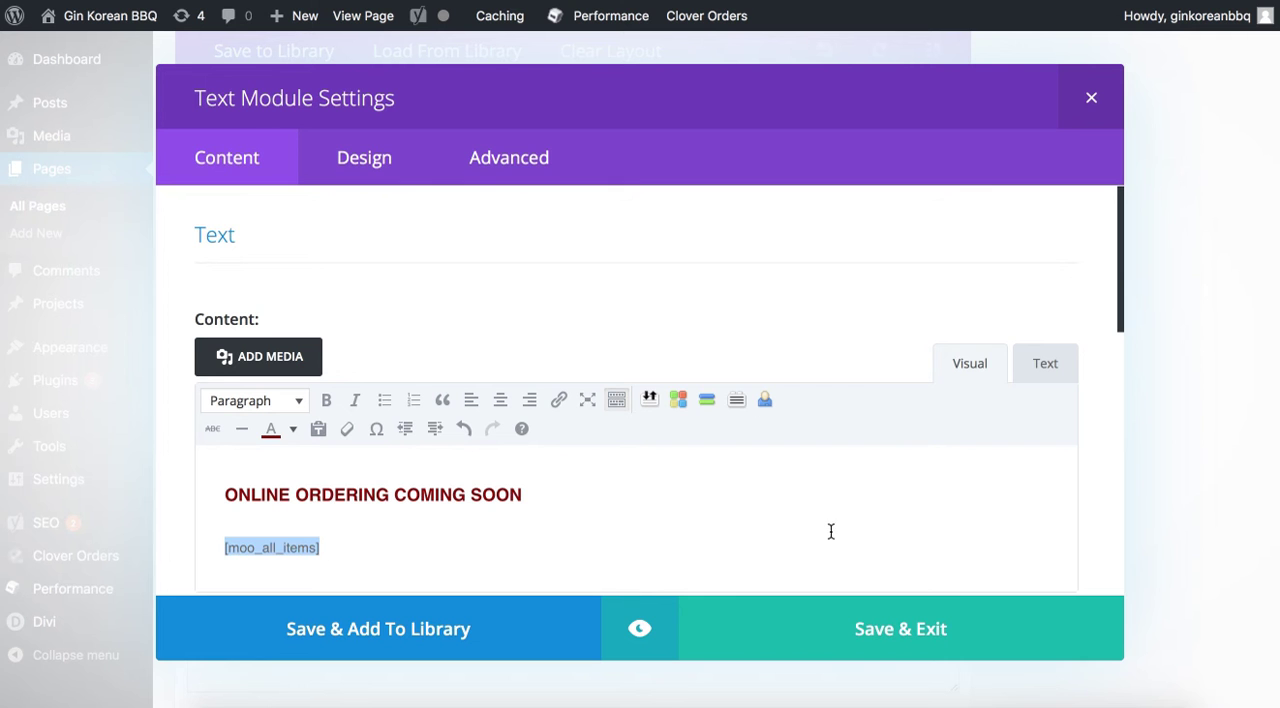
right_click(272, 548)
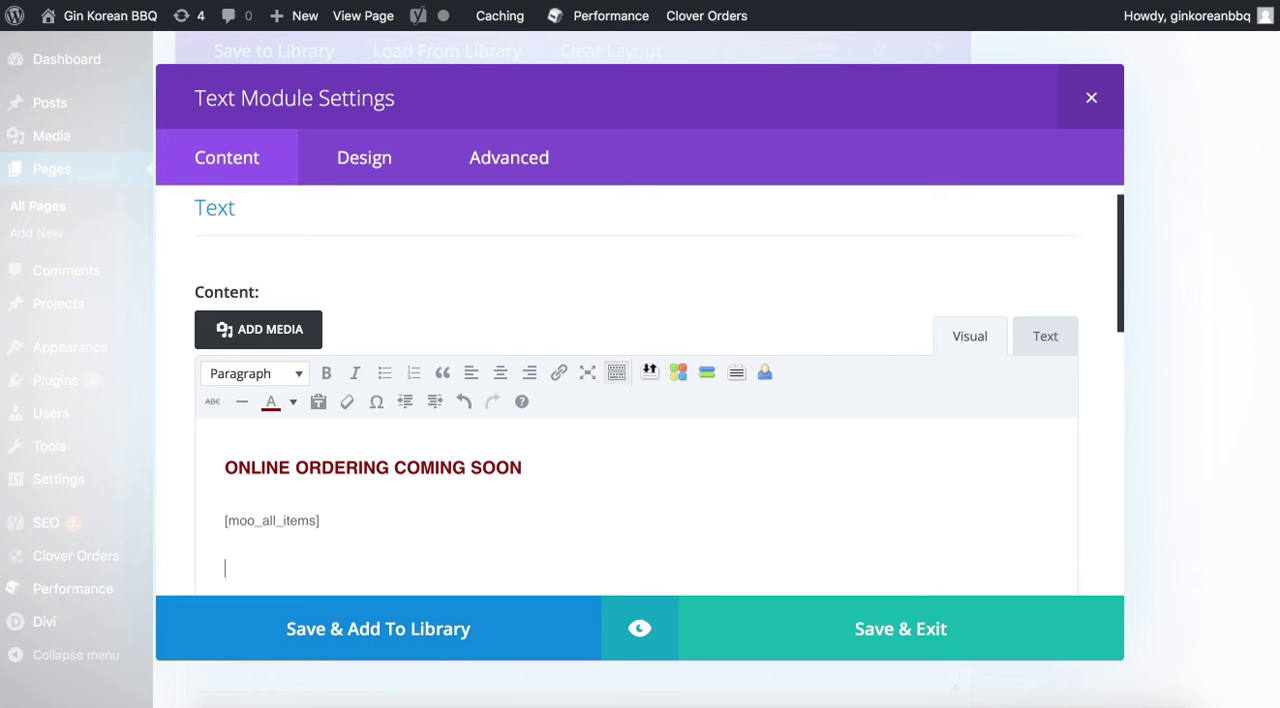
type("[")
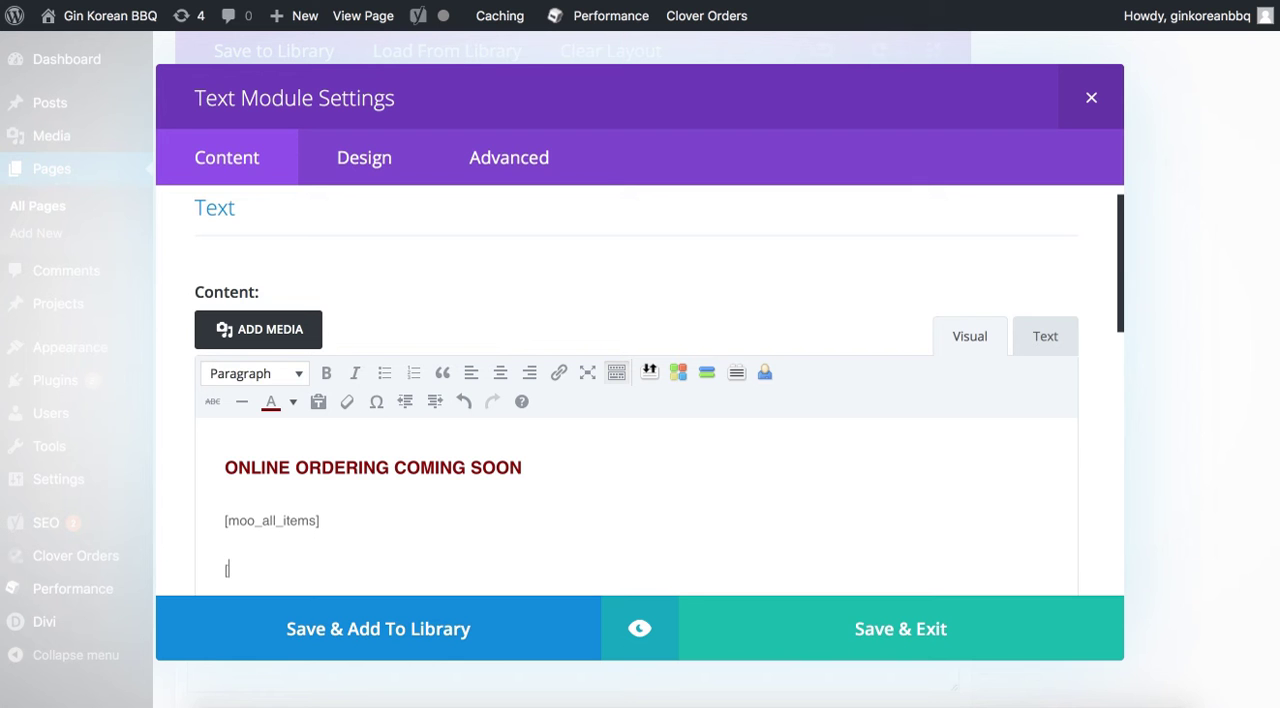
type("[moo")
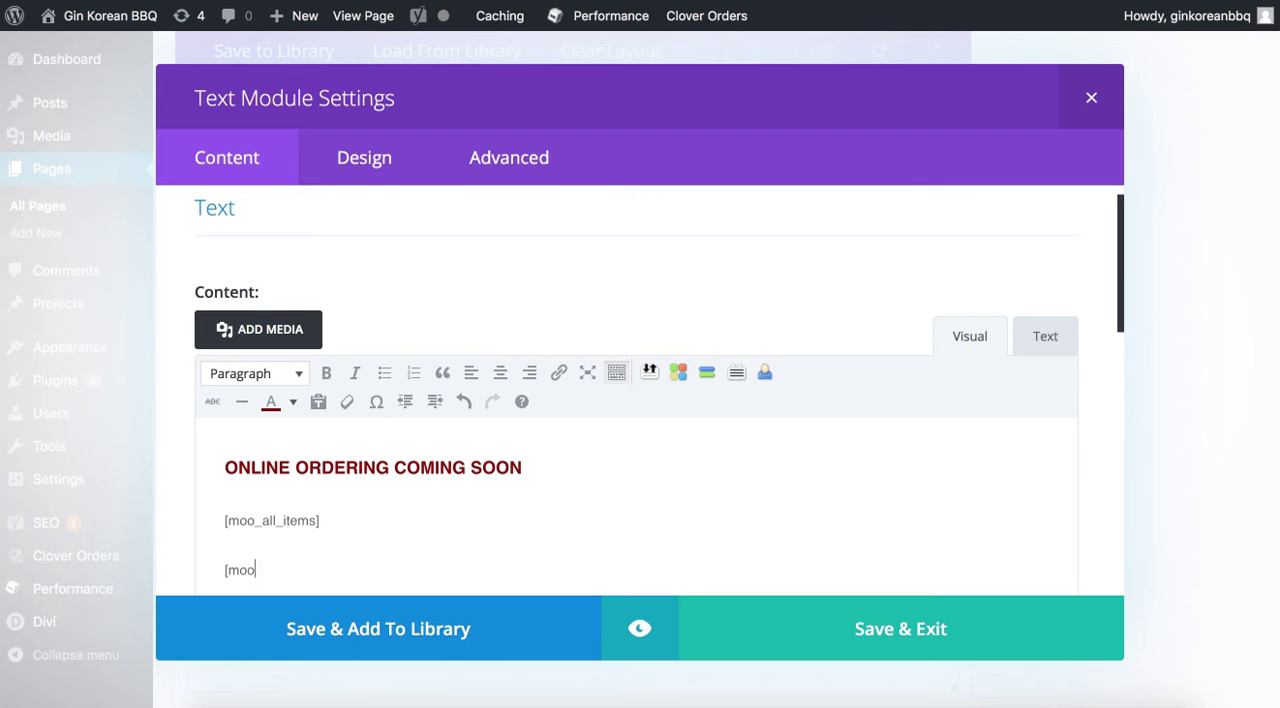
type("_all")
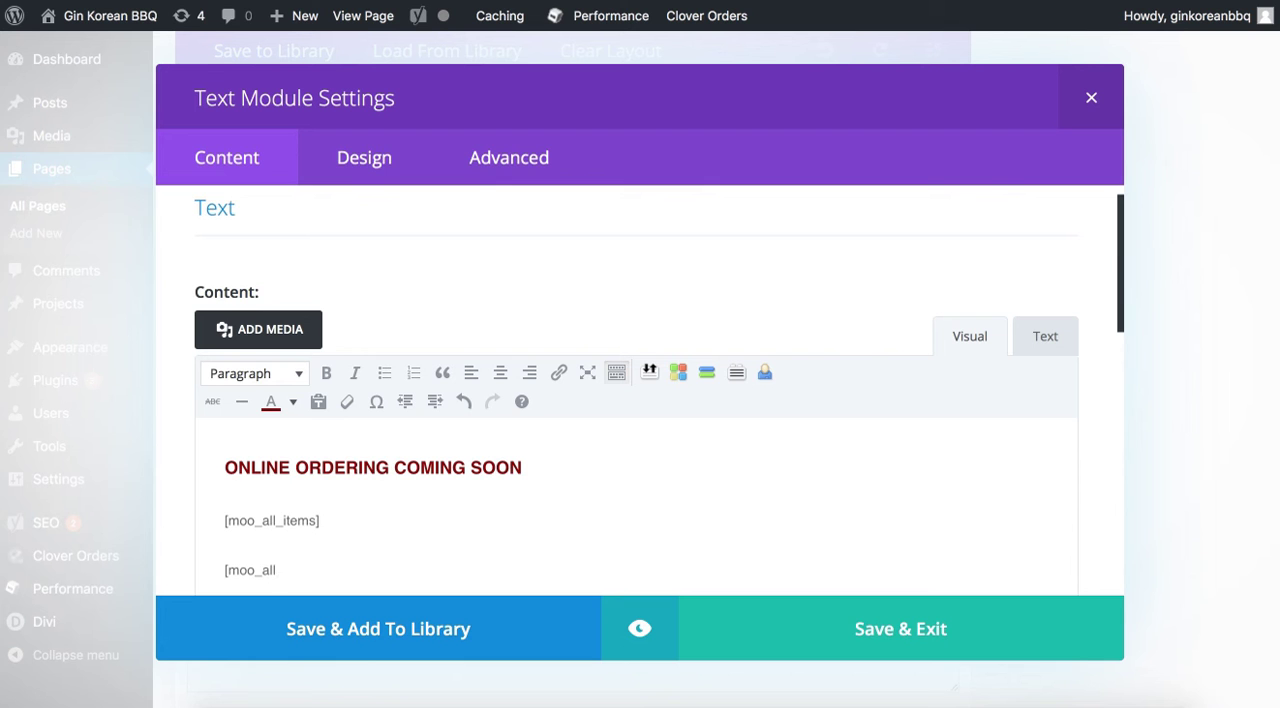
type("_items")
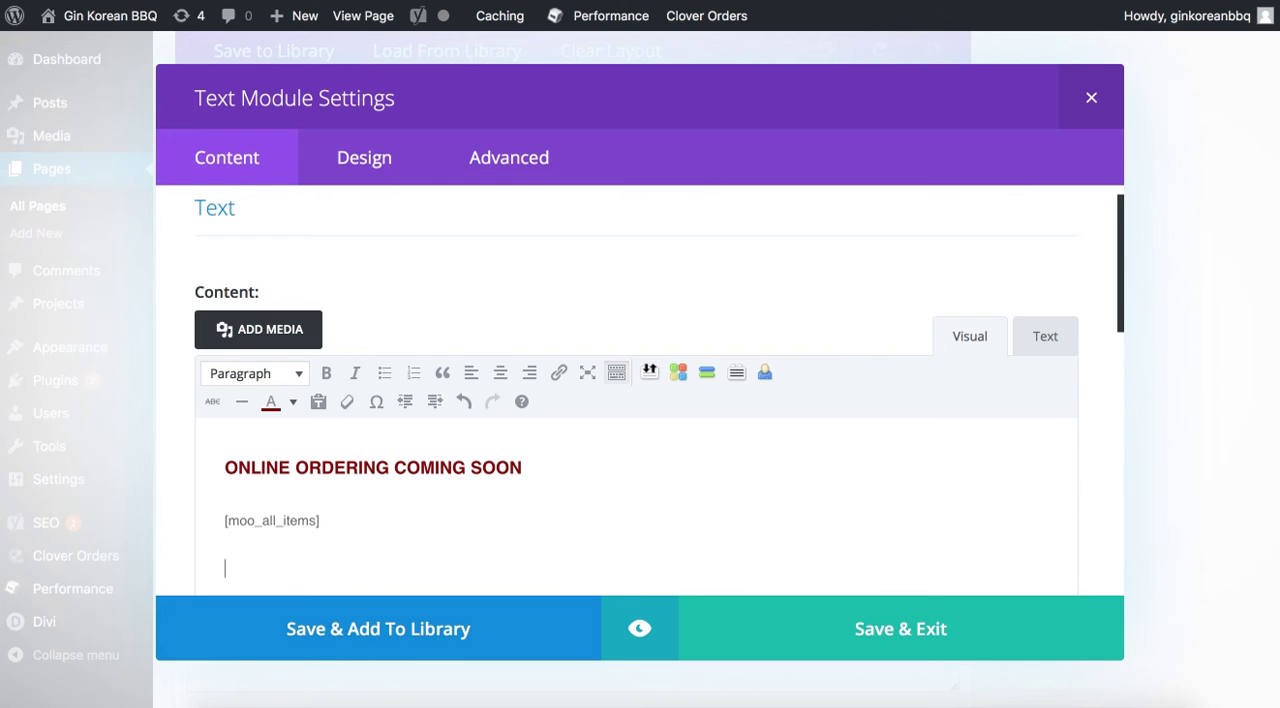
double_click(272, 520)
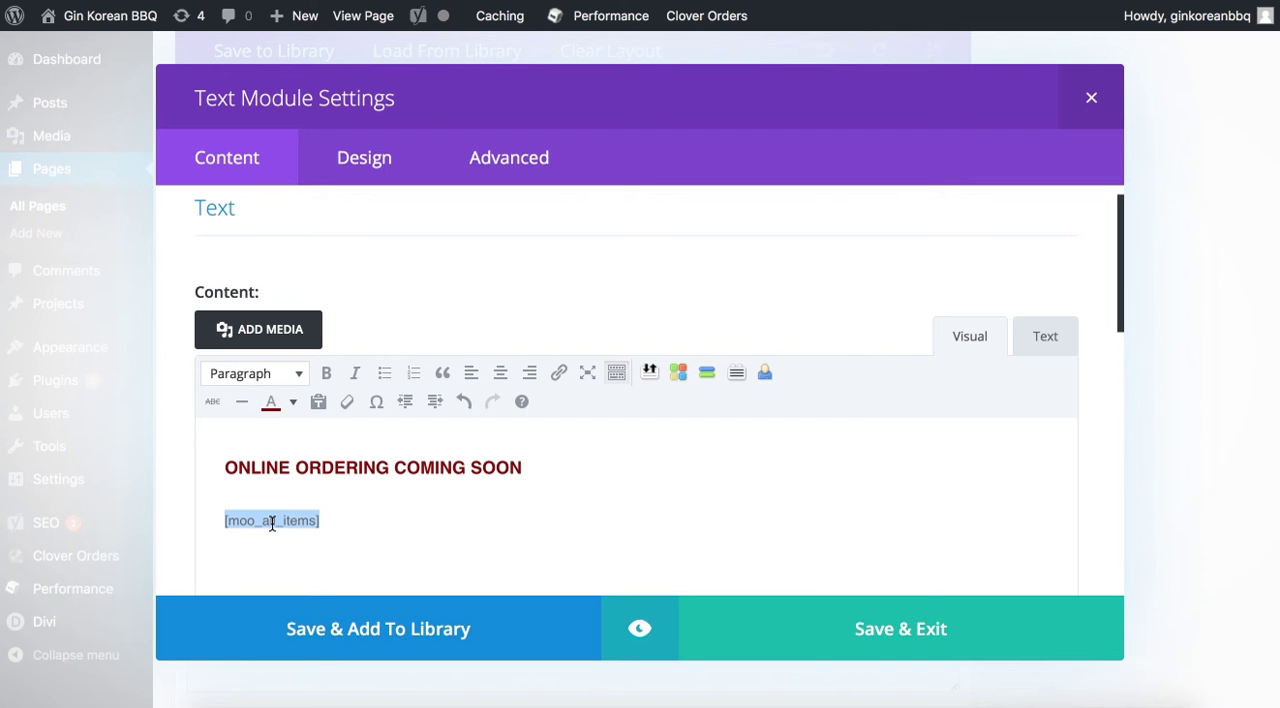
- Cut the shortcode, make 'ONLINE ORDERING COMING SOON' a Heading 3, and save the module
right_click(272, 520)
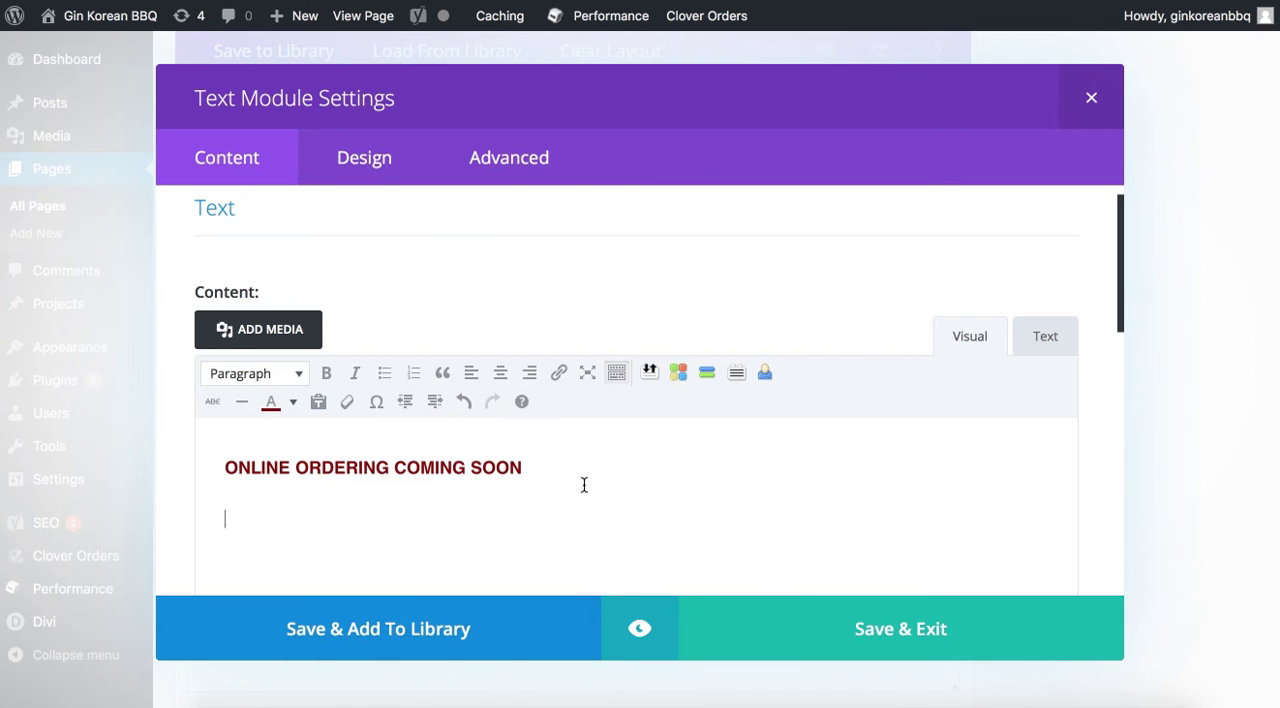
left_click(254, 372)
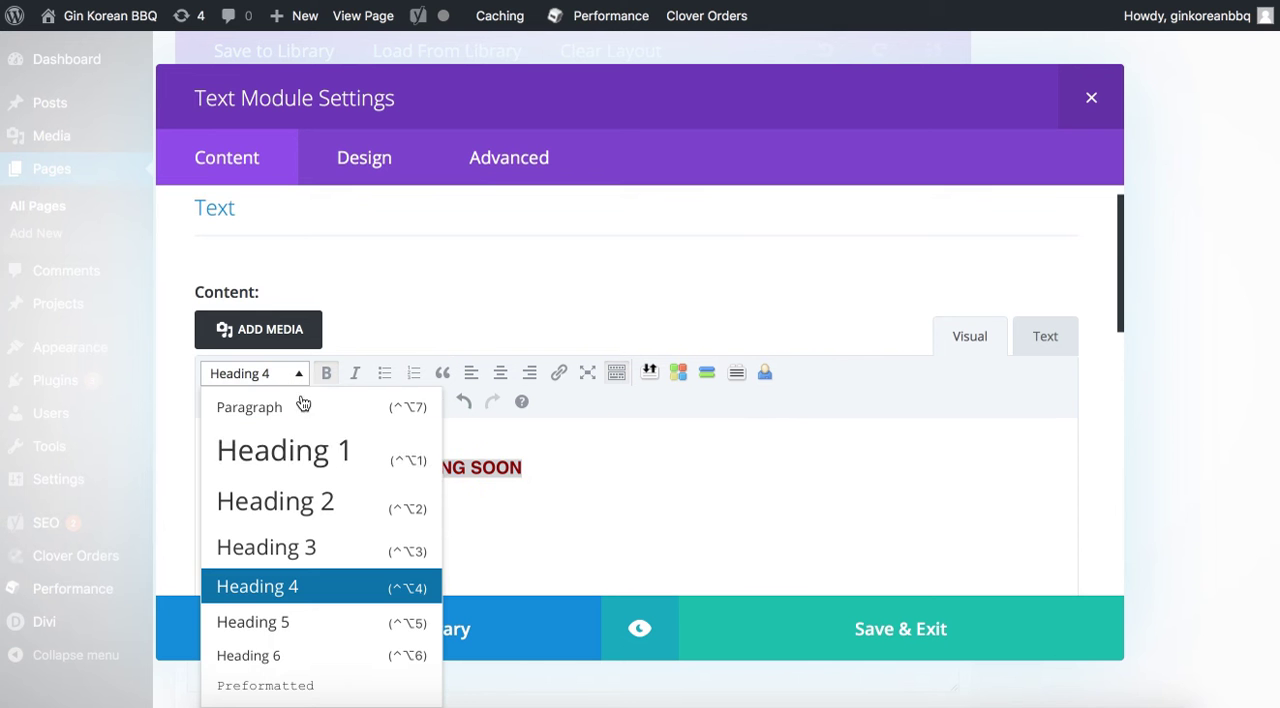
left_click(266, 548)
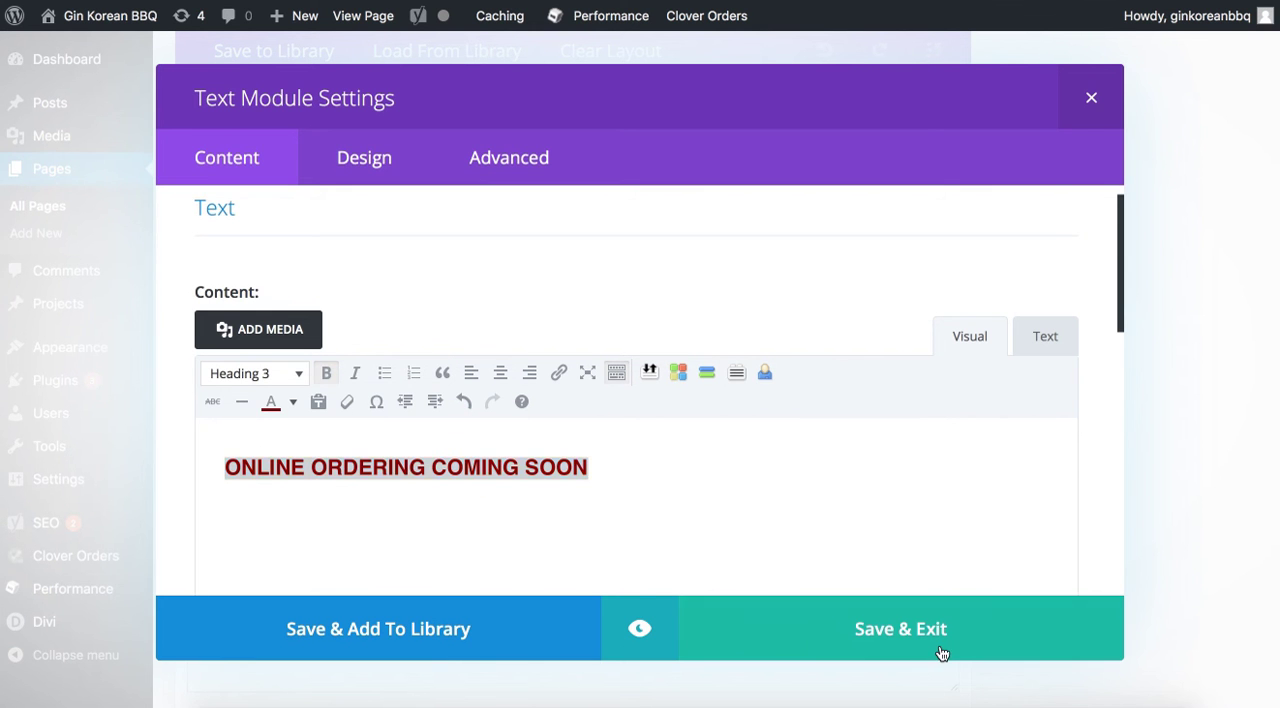
left_click(900, 628)
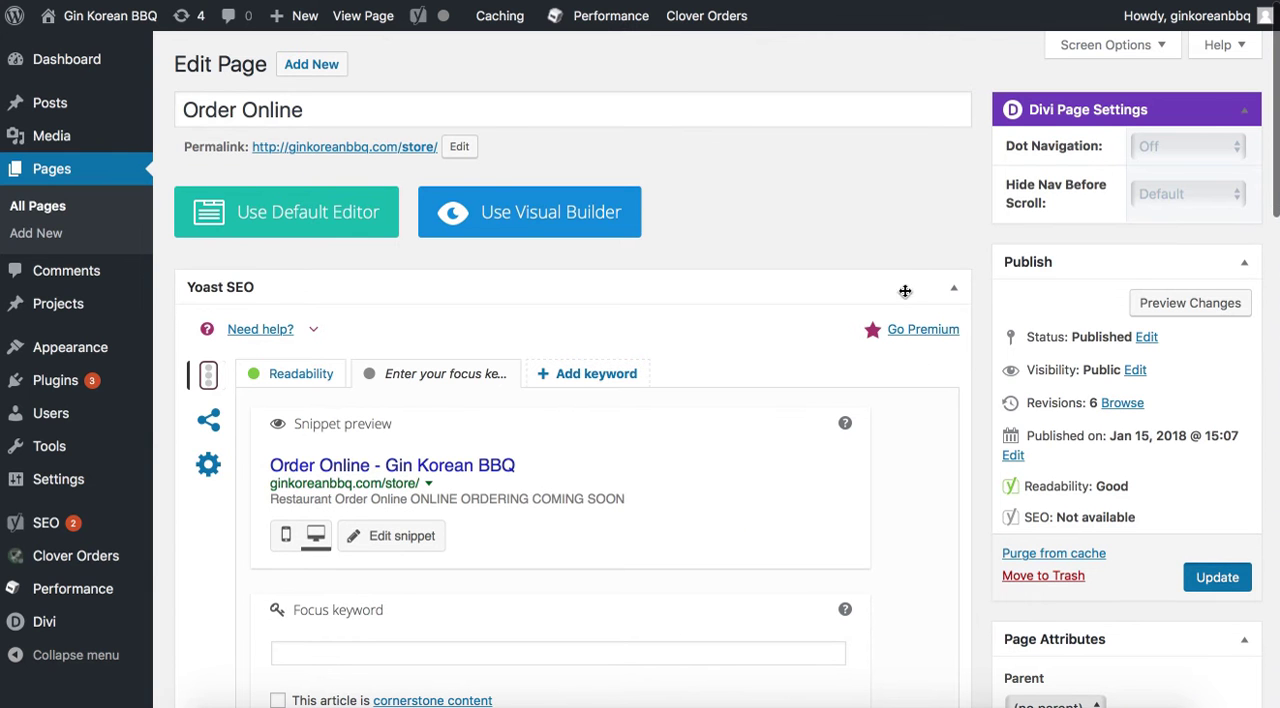
mouse_move(1186, 596)
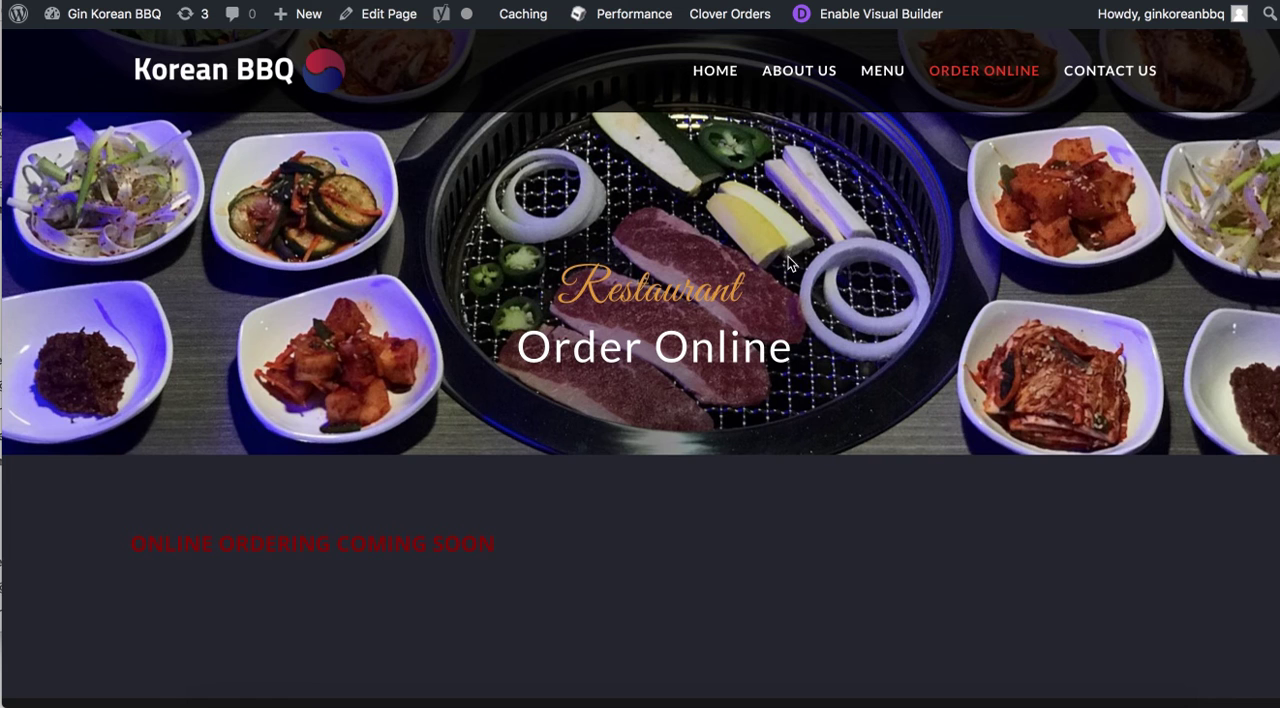
mouse_move(512, 538)
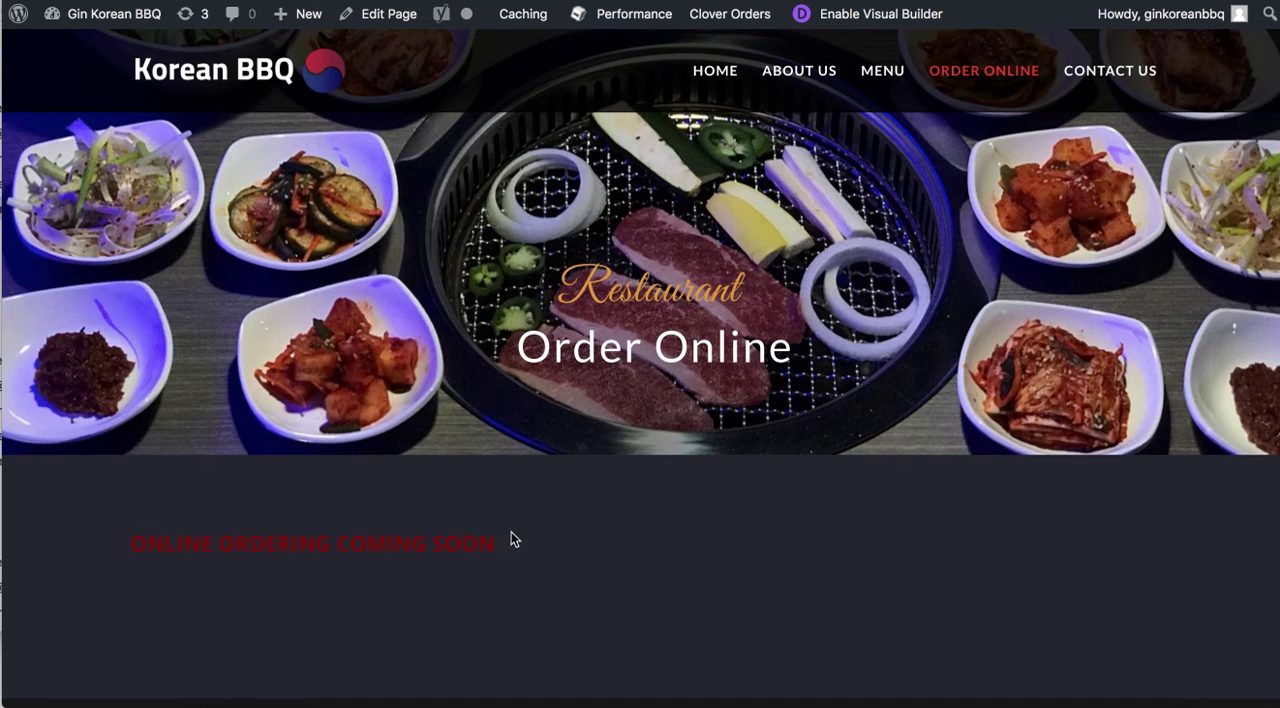
mouse_move(1216, 4)
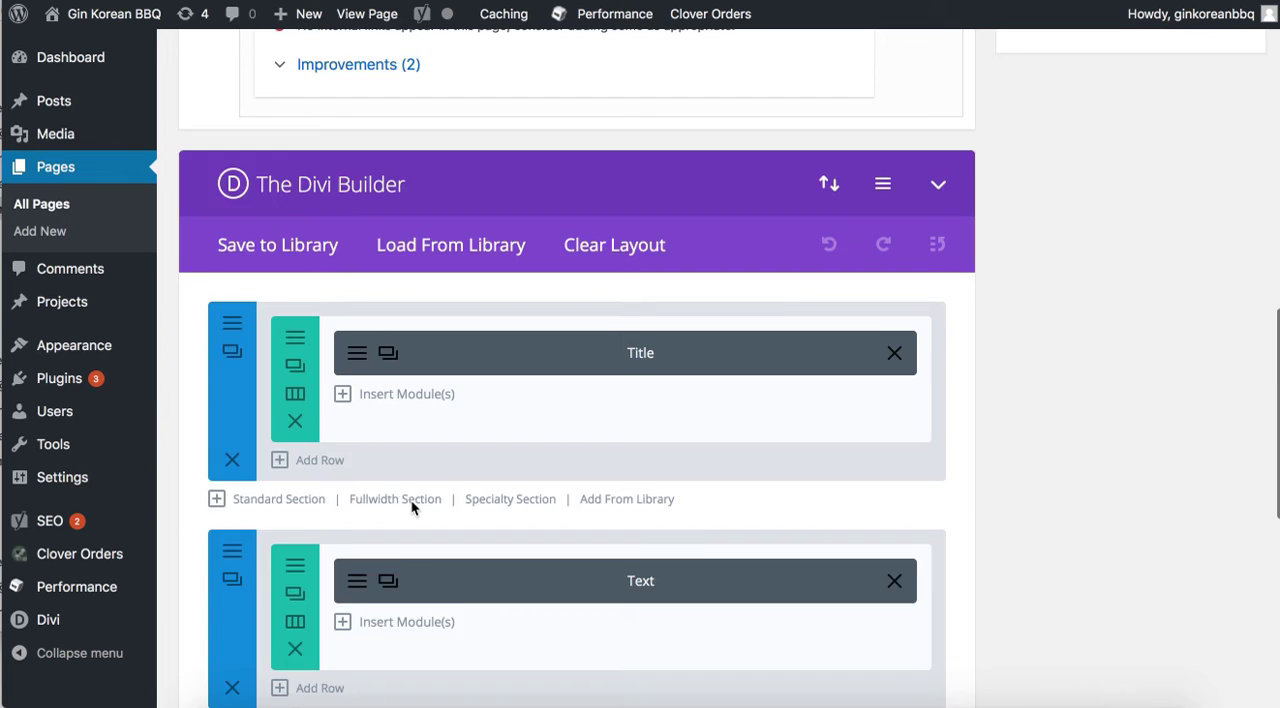
- Make the coming-soon heading white, centered and Heading 2, then update the page
scroll("down", 3)
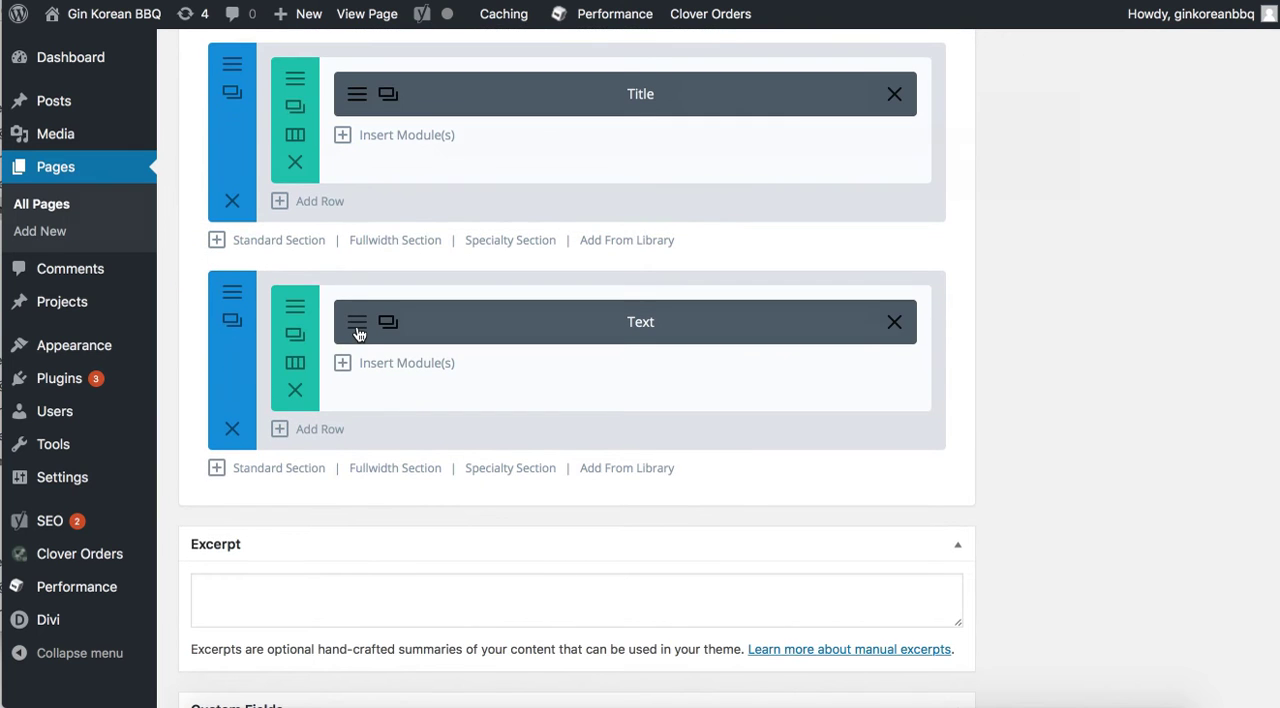
left_click(640, 320)
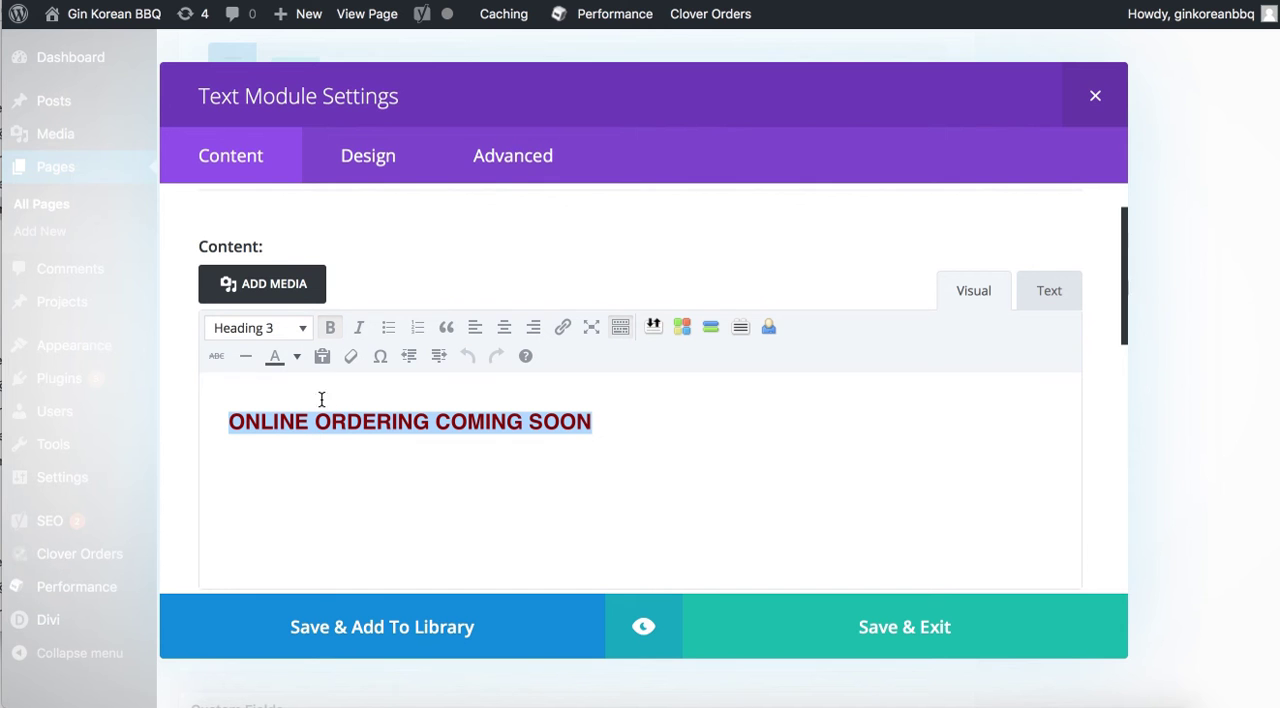
left_click(276, 356)
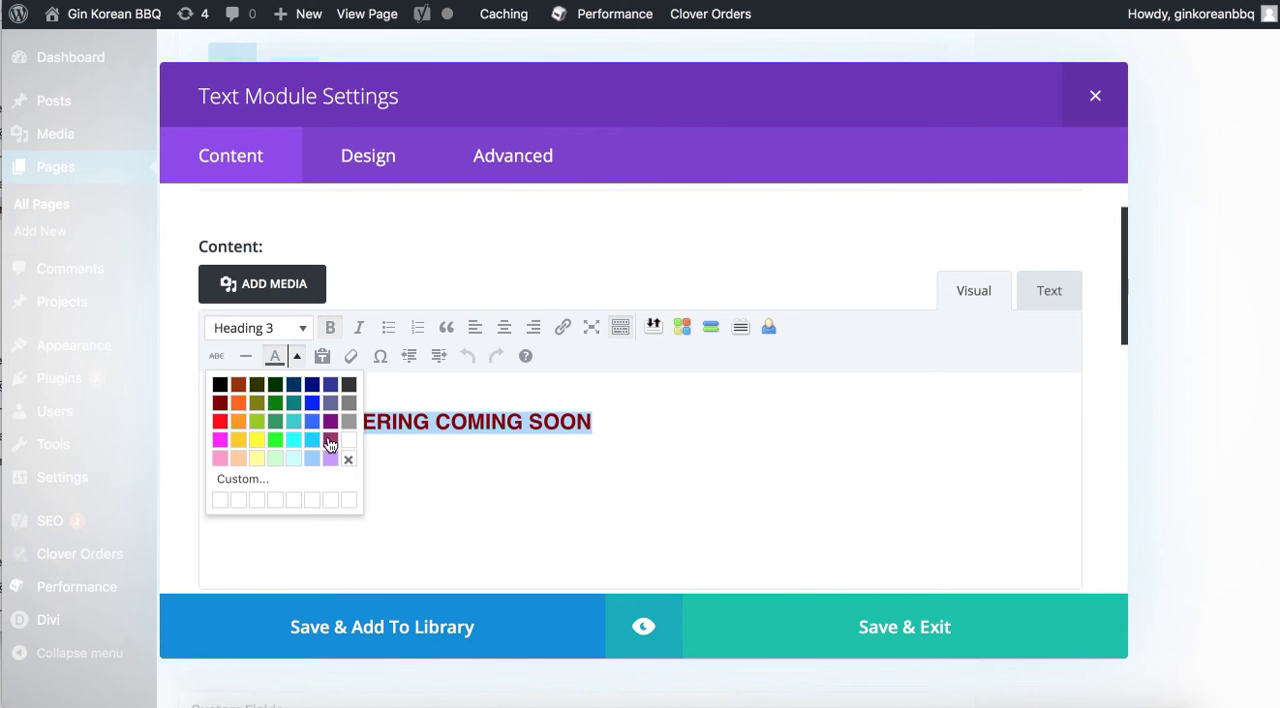
left_click(330, 440)
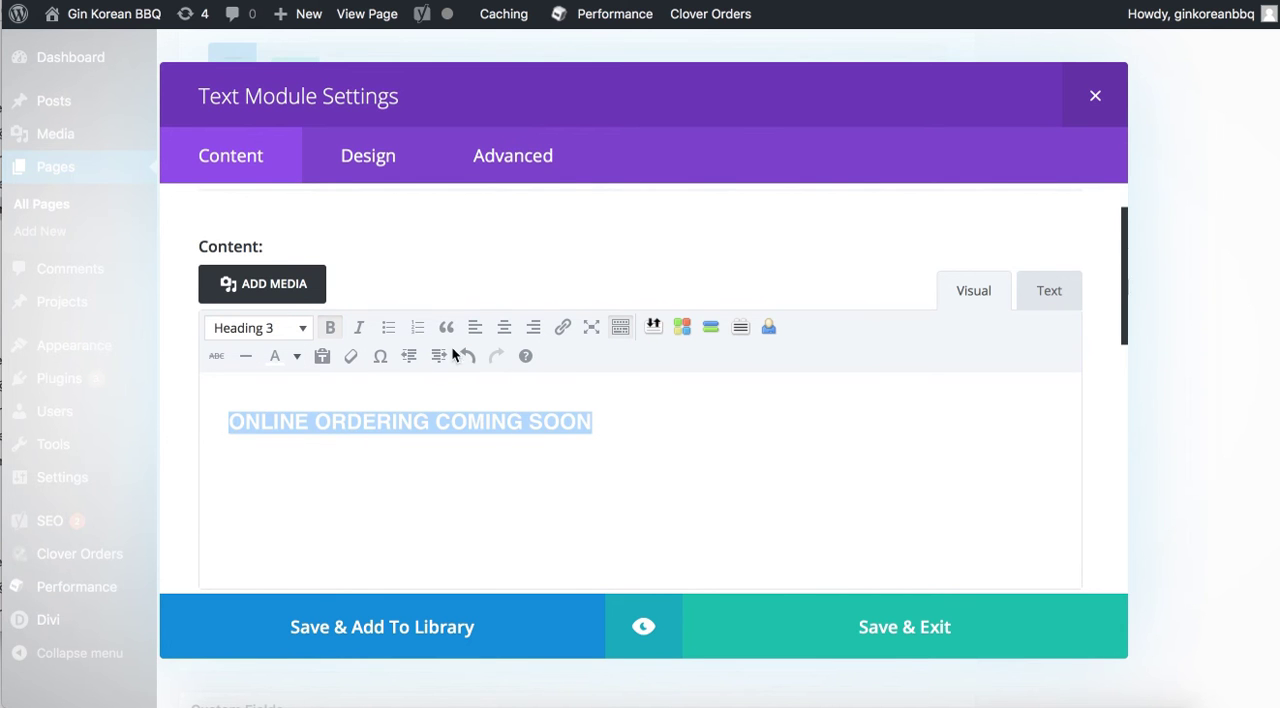
left_click(504, 328)
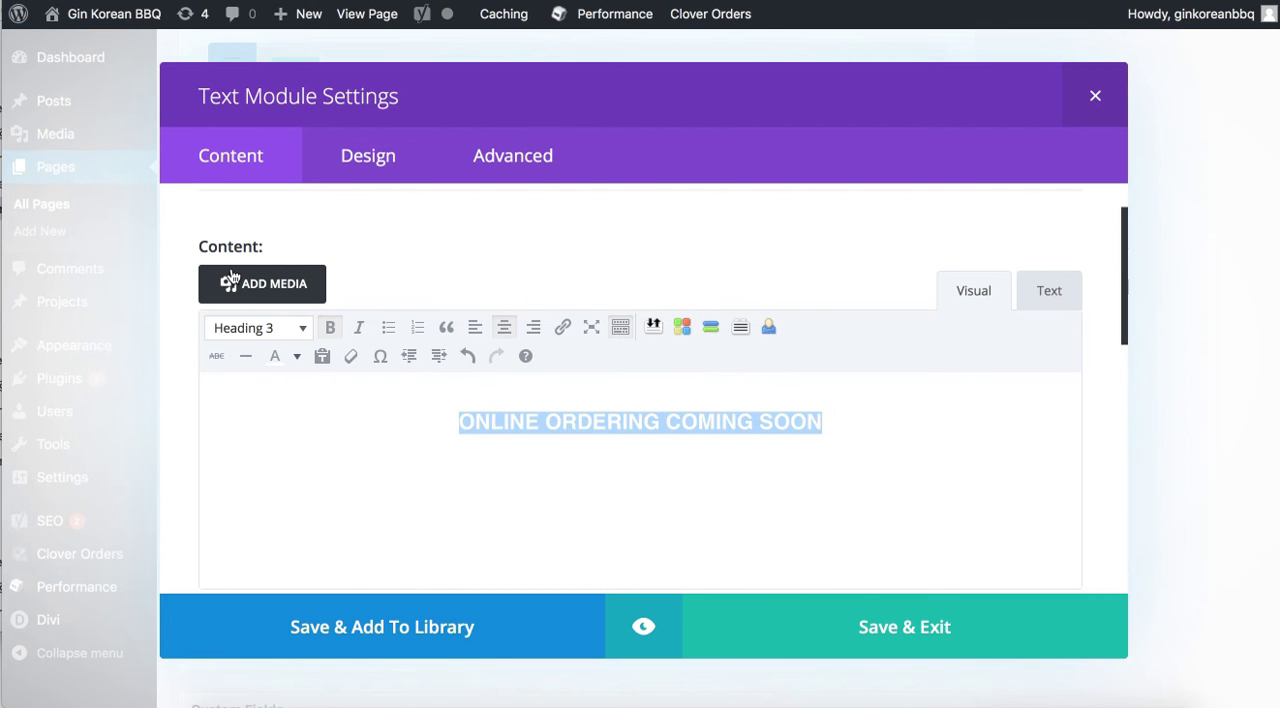
left_click(258, 328)
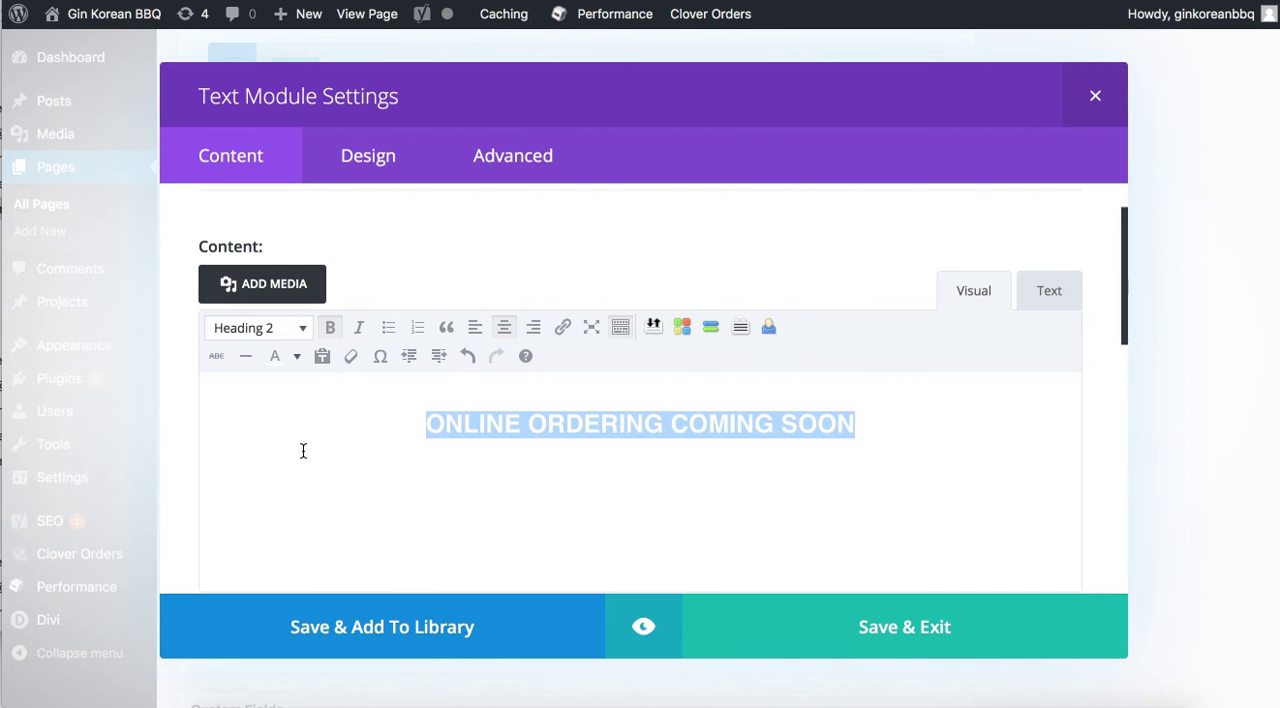
left_click(1094, 96)
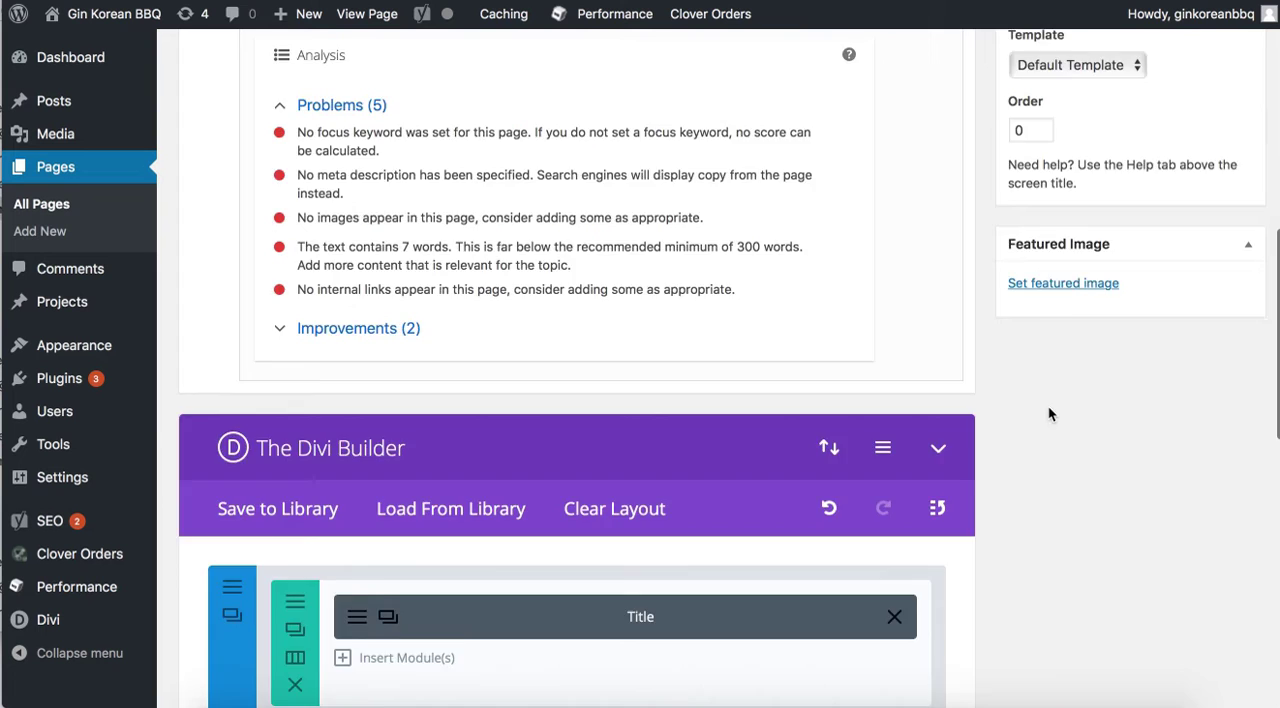
- View the live Order Online page showing only the coming-soon heading, then return to editing
scroll("up", 3)
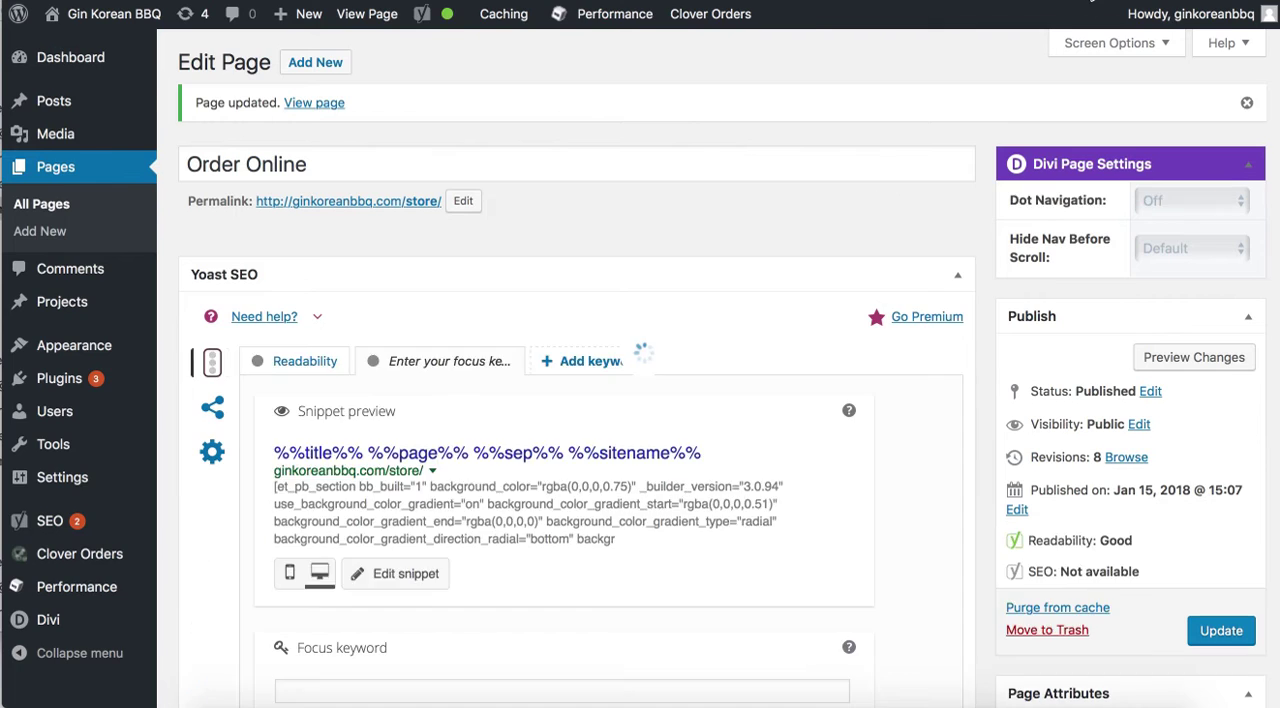
left_click(314, 102)
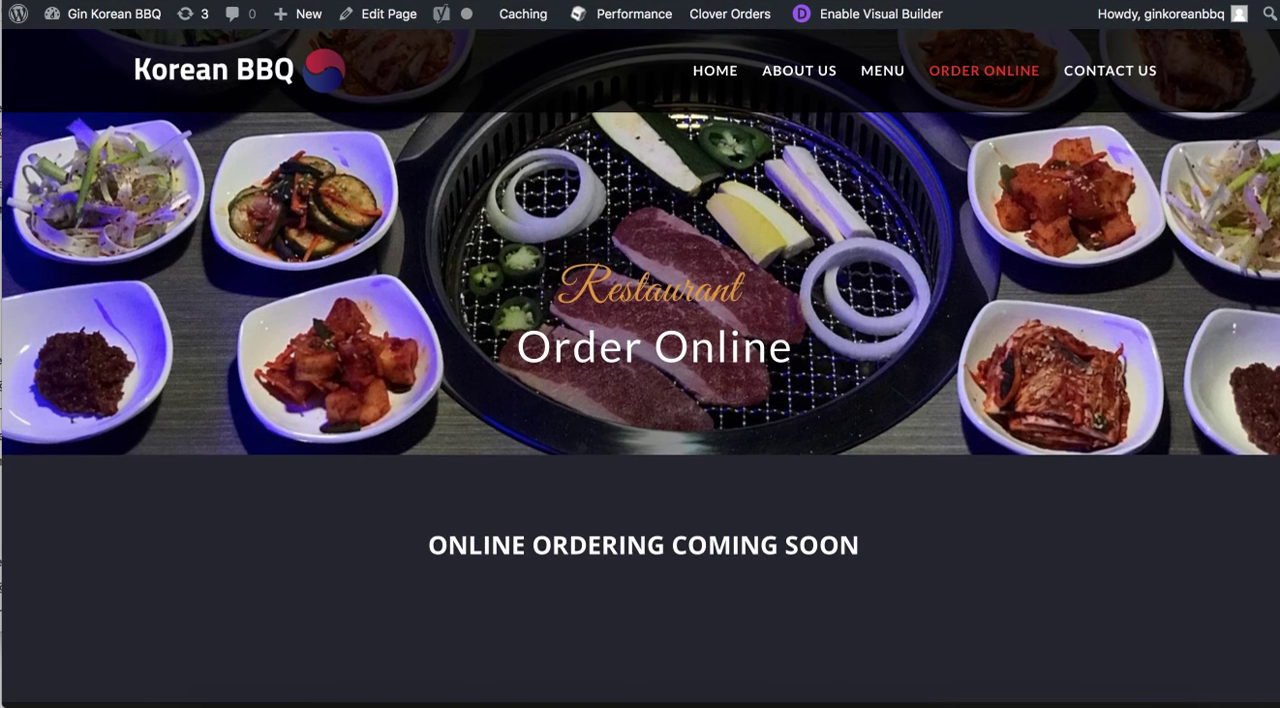
scroll("down", 3)
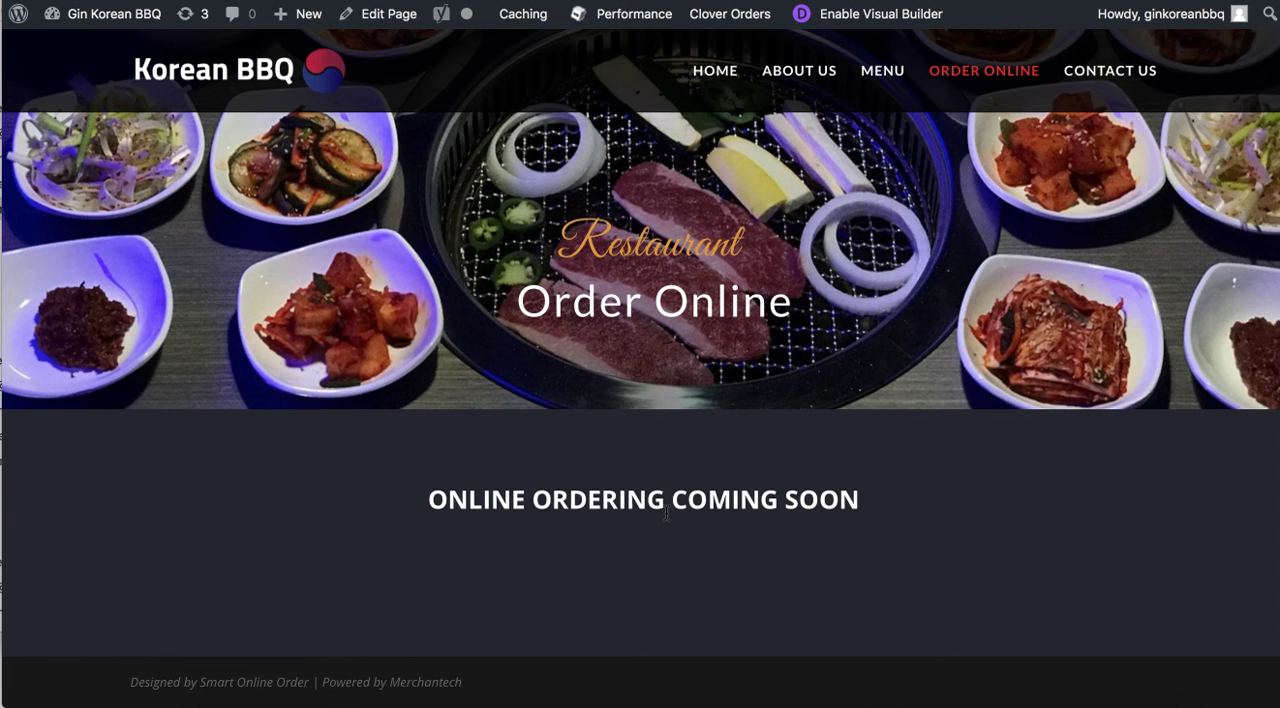
mouse_move(594, 466)
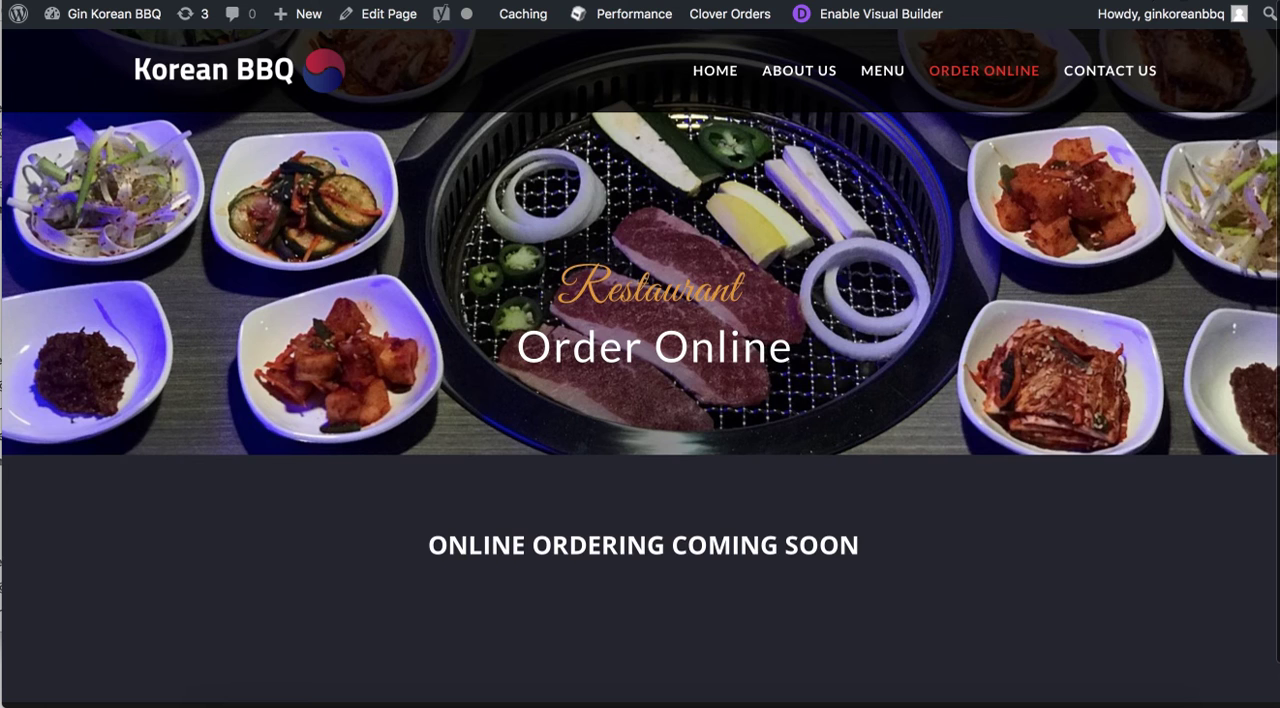
left_click(388, 12)
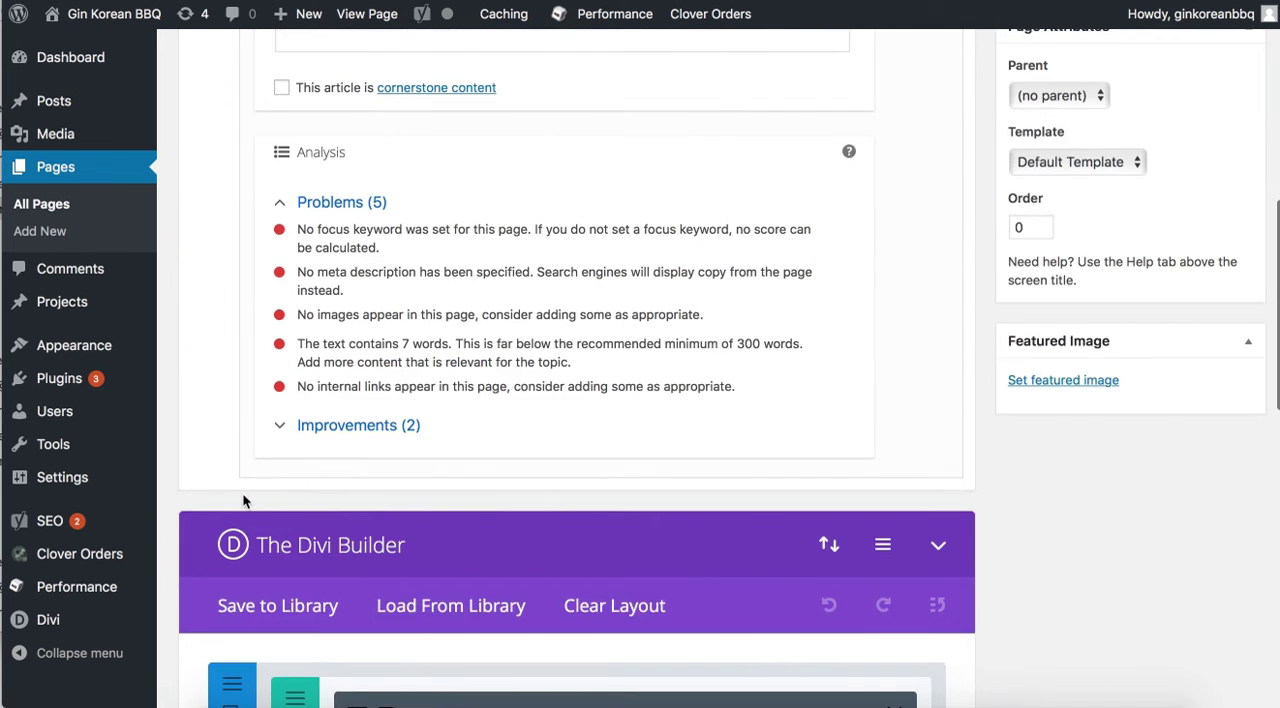
- Replace the Text module content with [moo_all_items] and save it back into the page
scroll("down", 3)
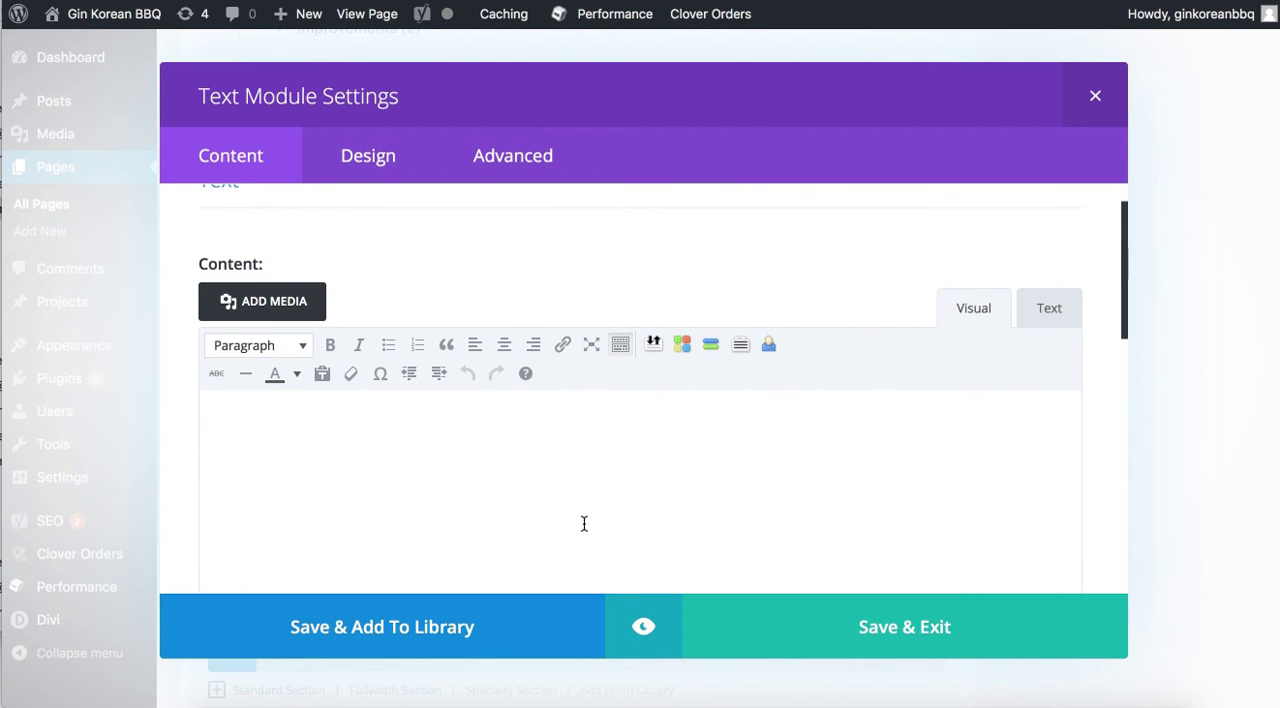
mouse_move(780, 468)
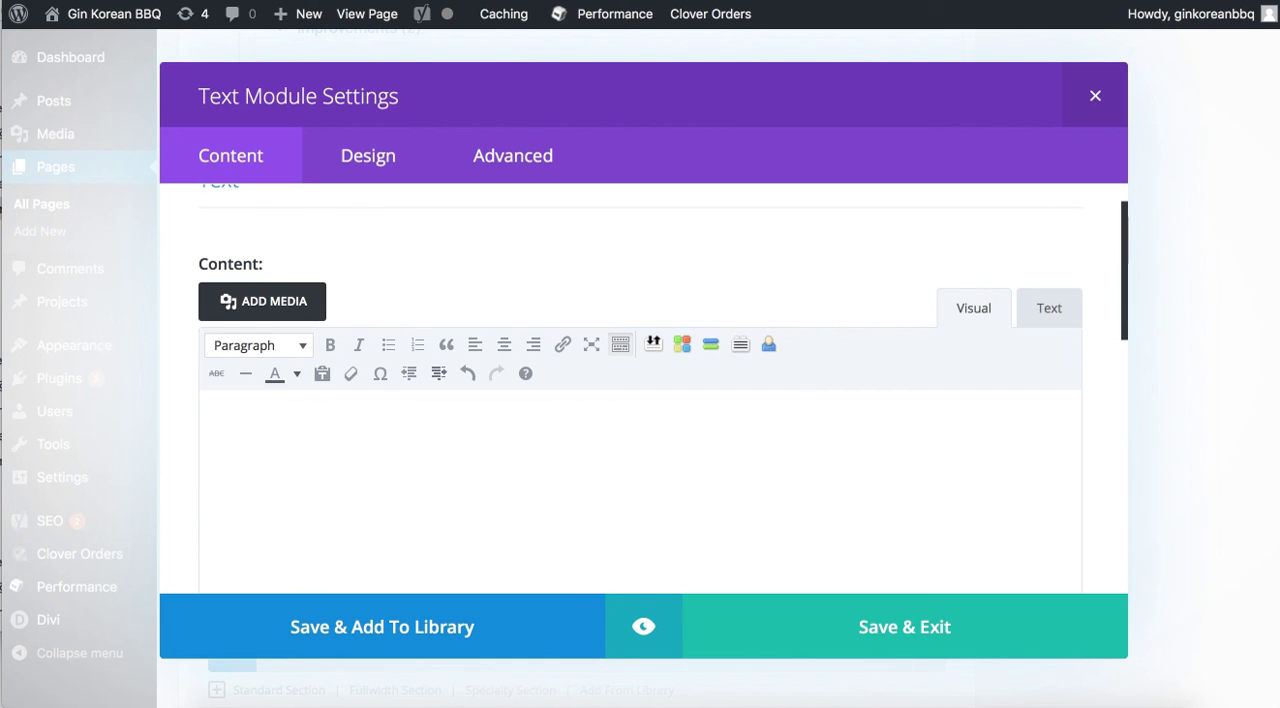
type("[moo_all_items]")
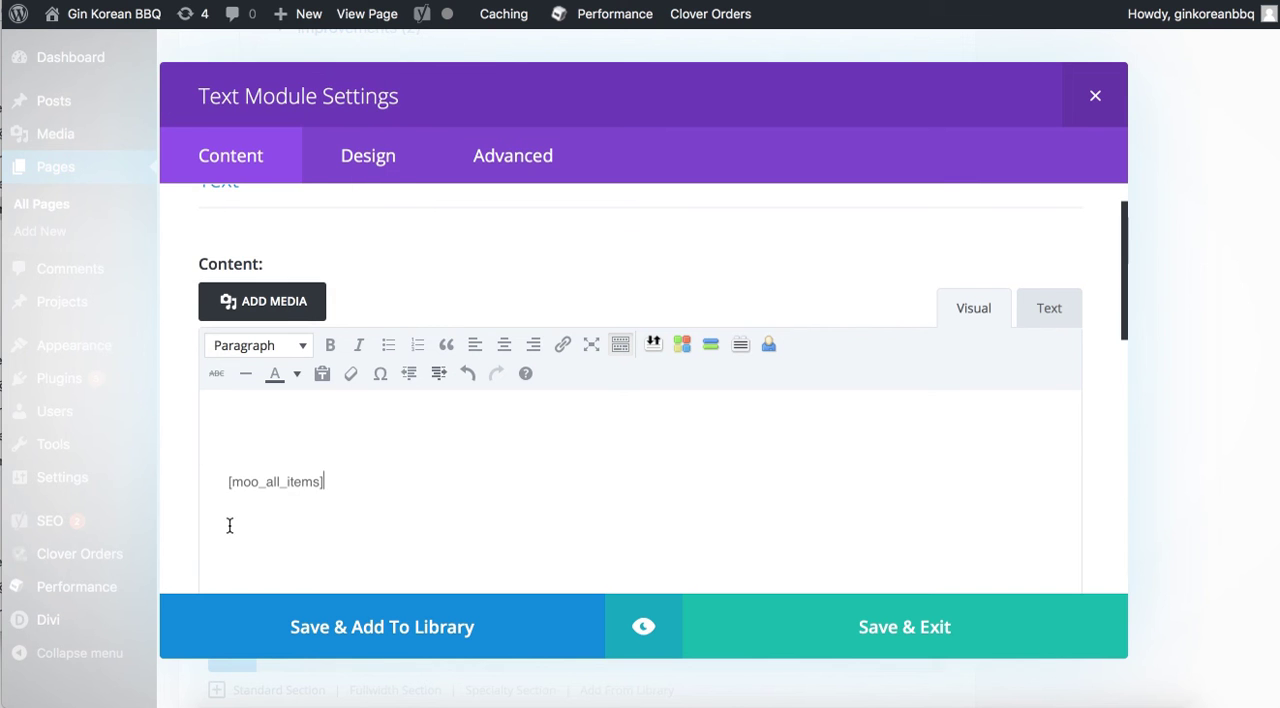
left_click(904, 626)
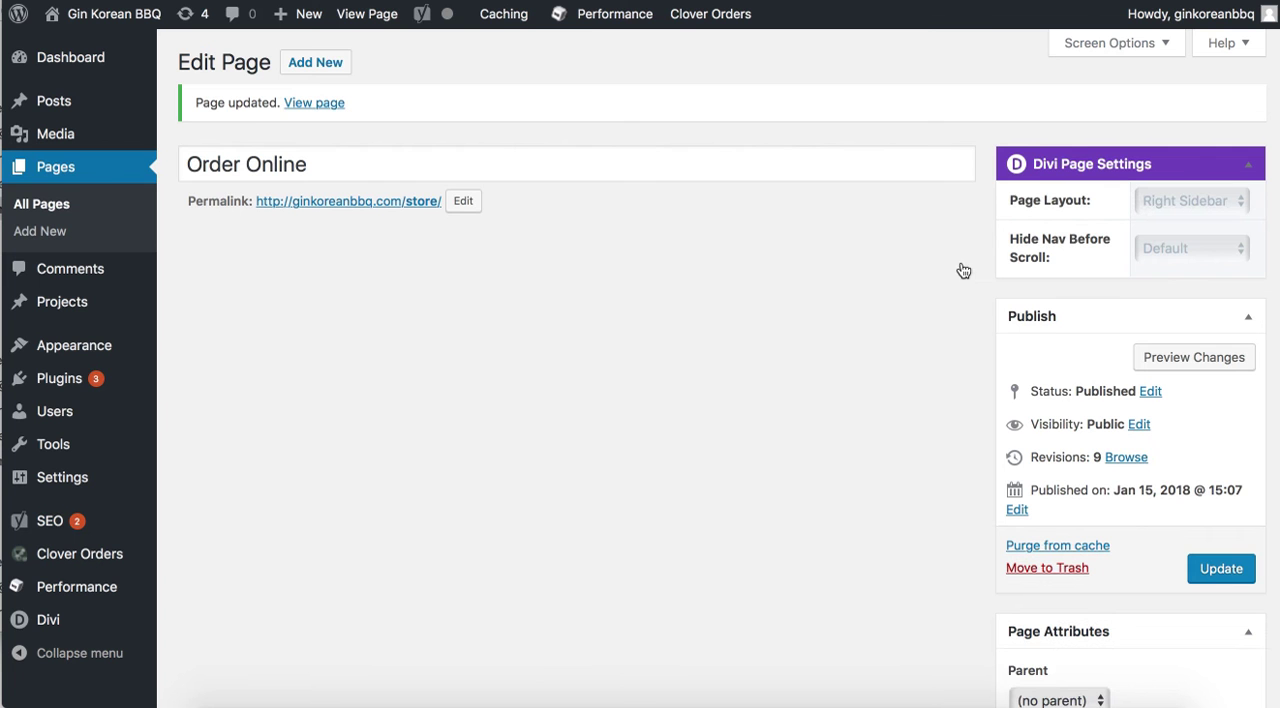
- View the live Order Online page showing the category menu, then return to editing it
left_click(314, 102)
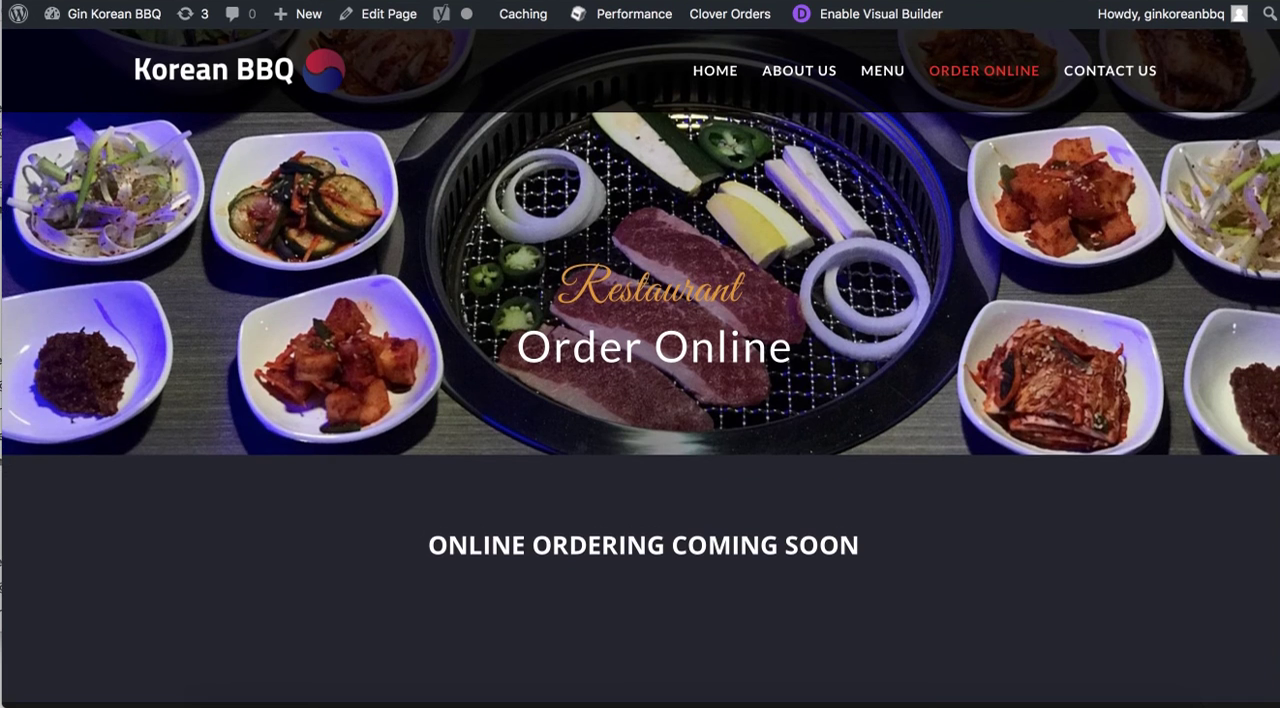
scroll("down", 3)
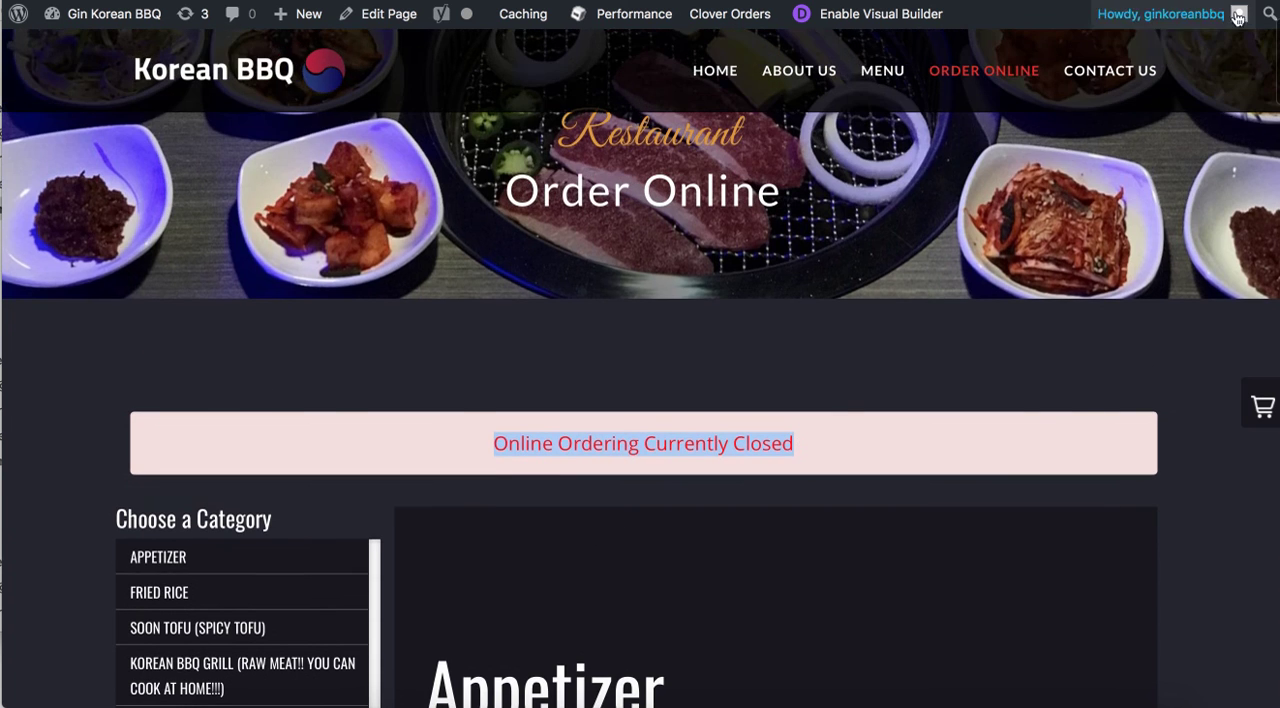
left_click(388, 14)
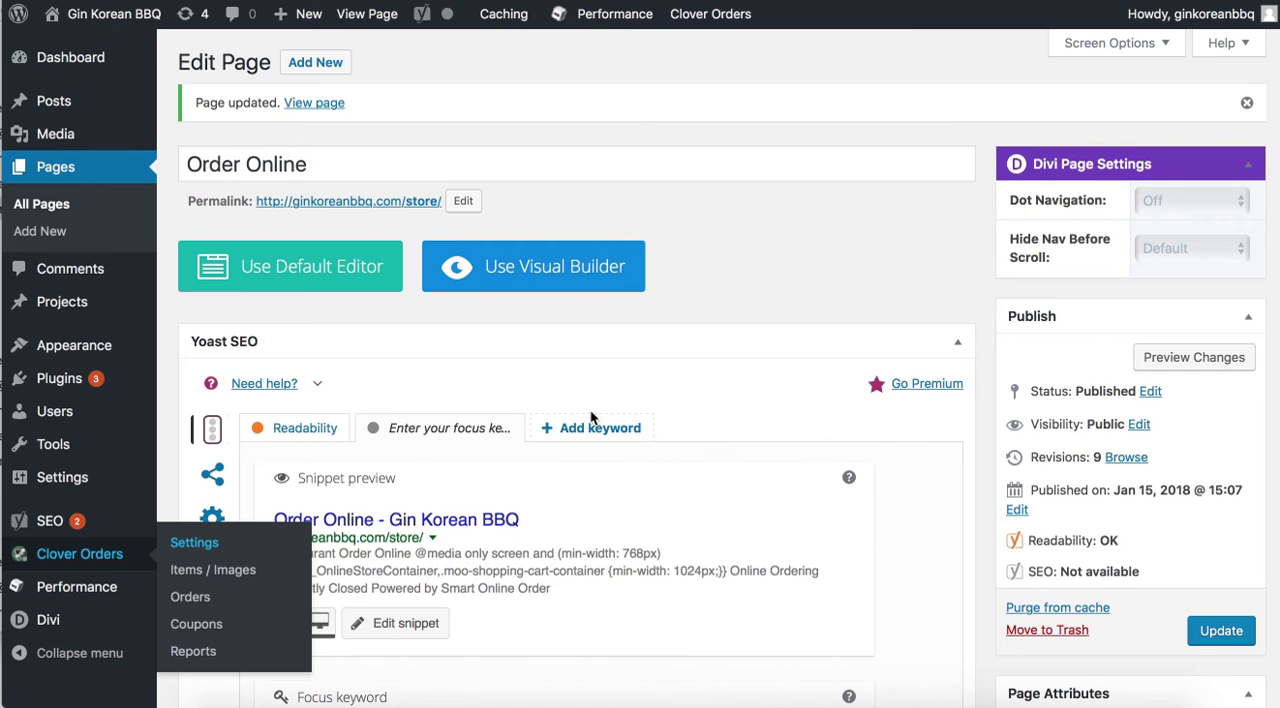
- Open Clover Orders store settings and scroll to the Business Hours section with all days closed
left_click(194, 542)
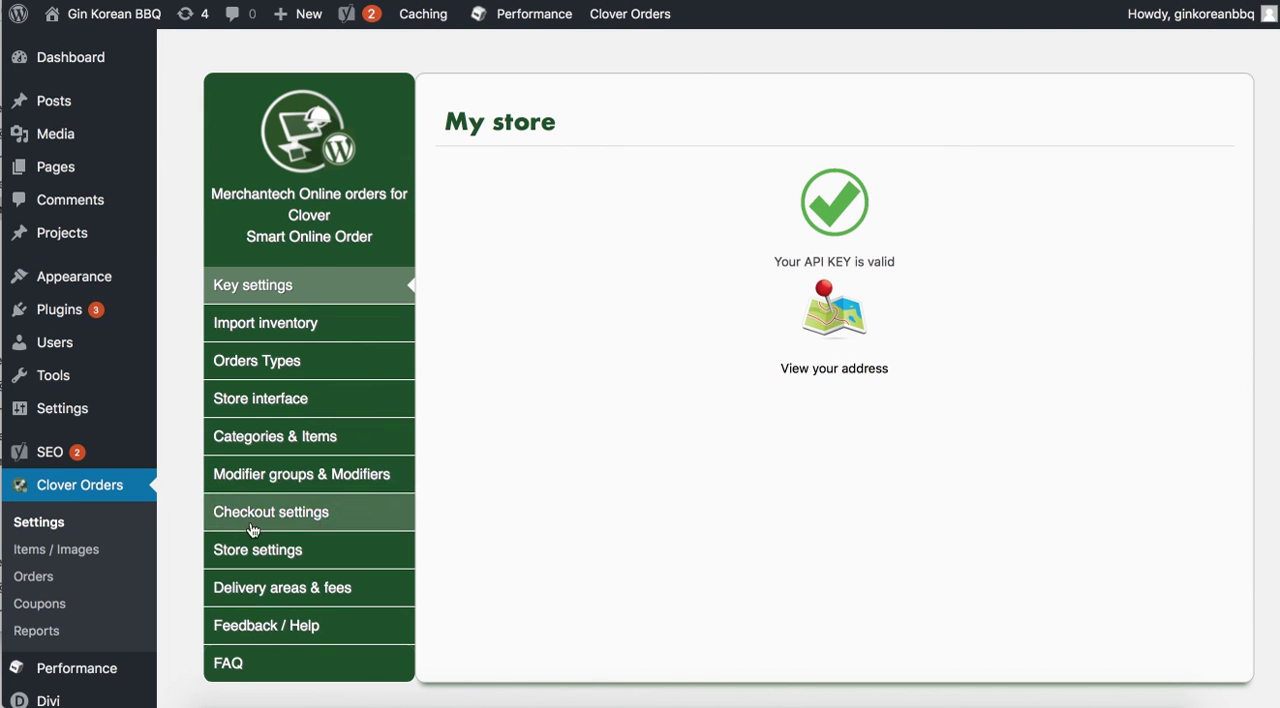
left_click(256, 548)
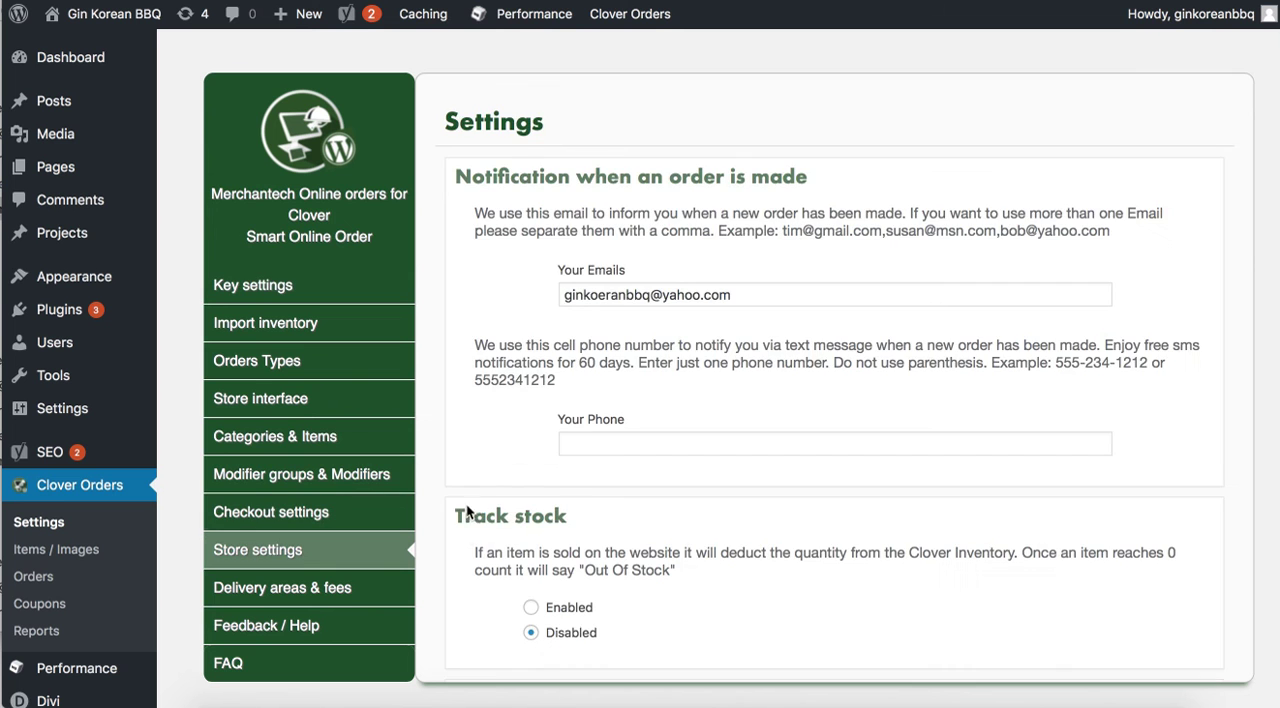
scroll("down", 3)
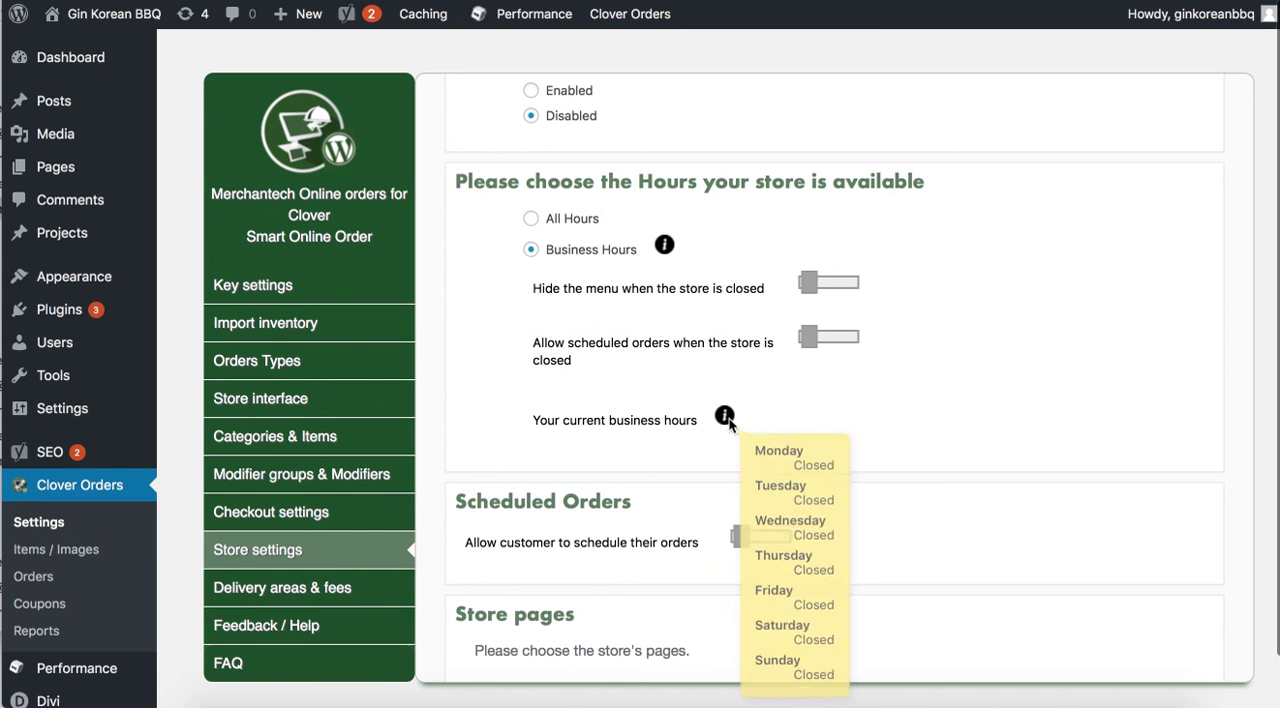
mouse_move(724, 416)
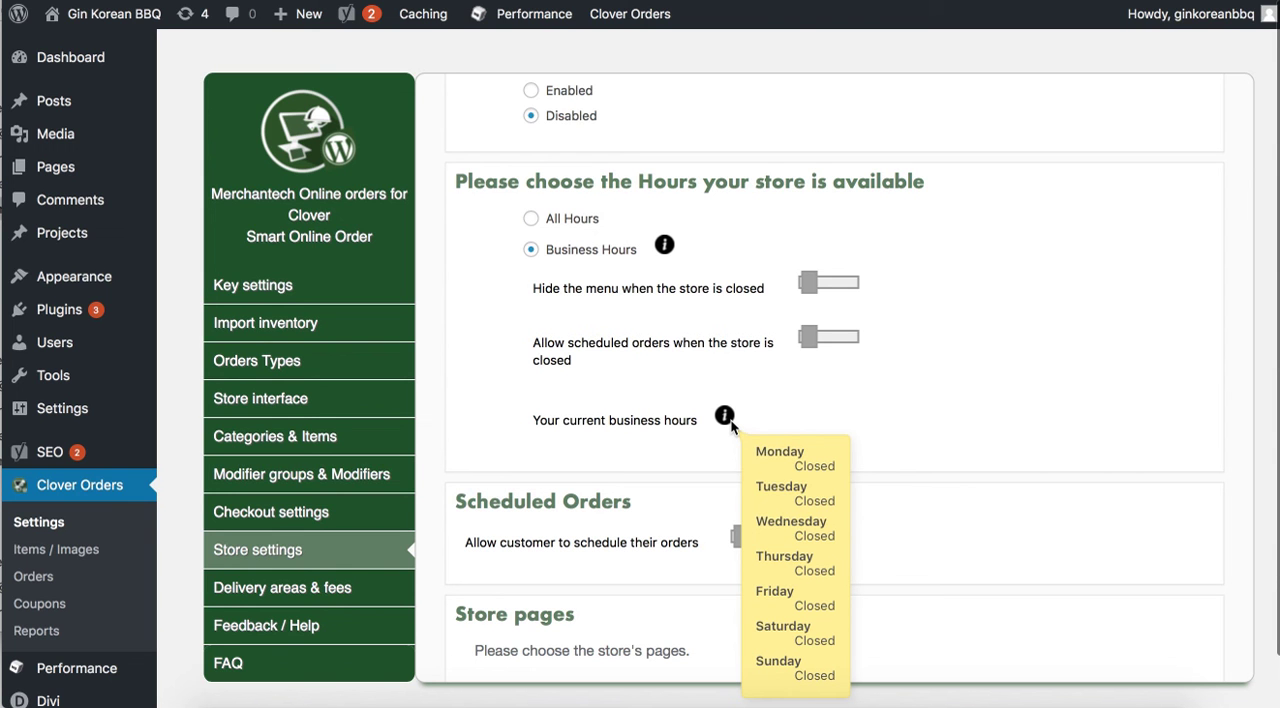
mouse_move(744, 544)
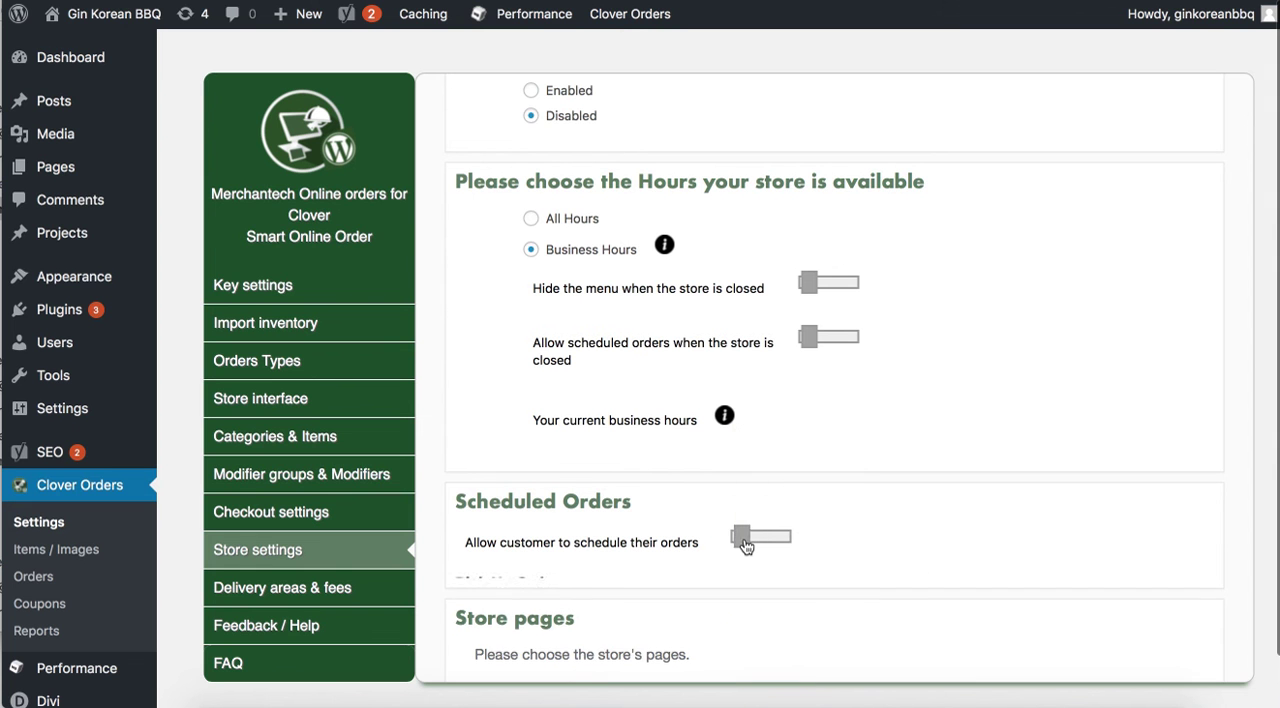
- Switch on 'Allow customer to schedule their orders' and scheduled orders while the store is closed
left_click(760, 536)
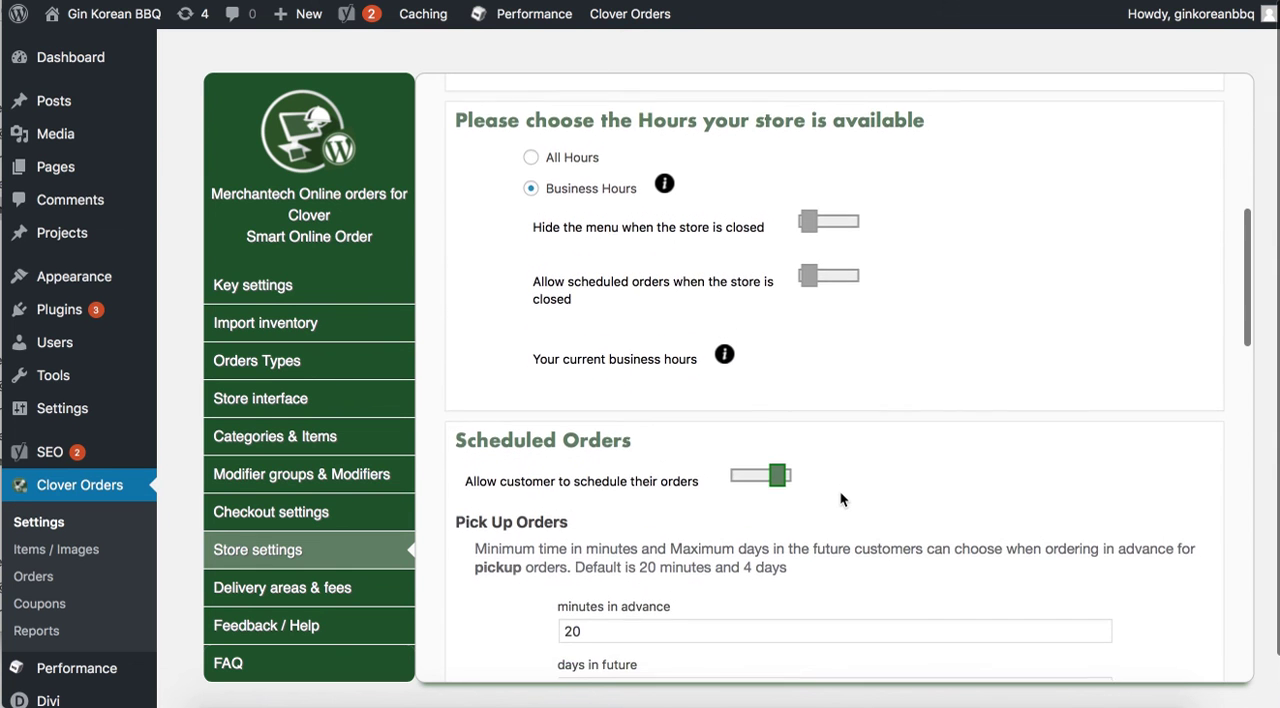
scroll("up", 3)
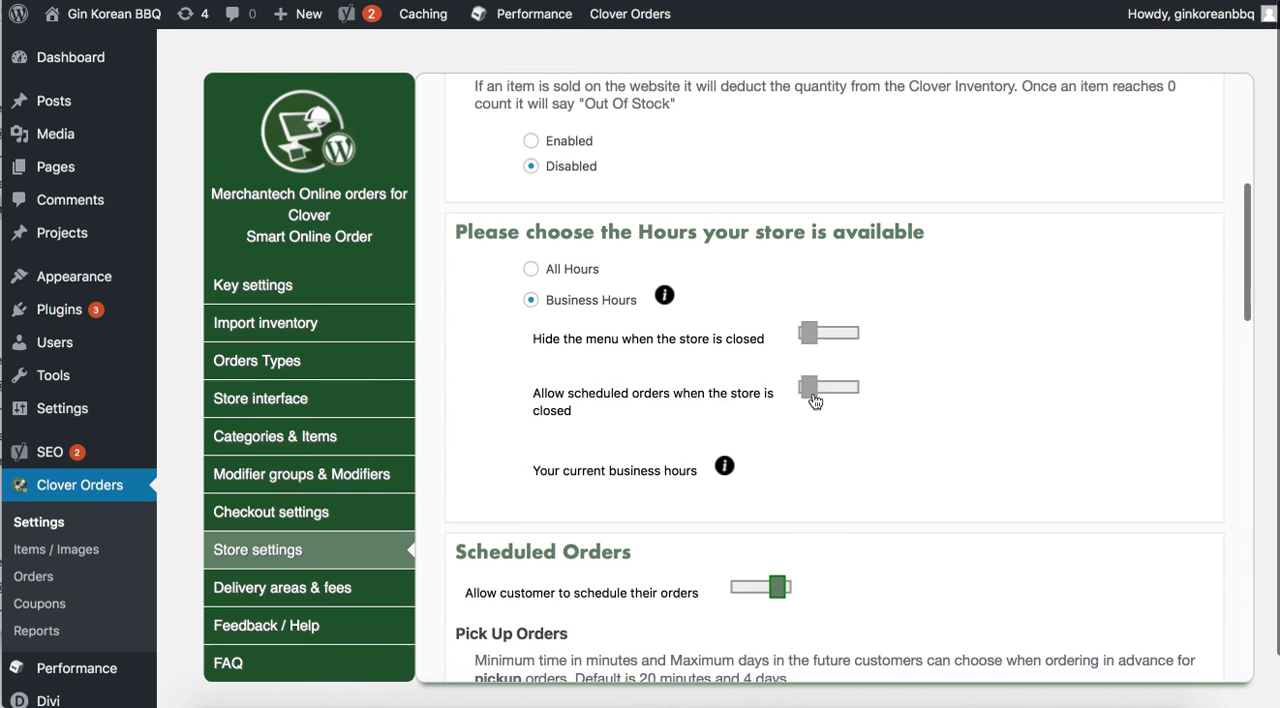
left_click(828, 388)
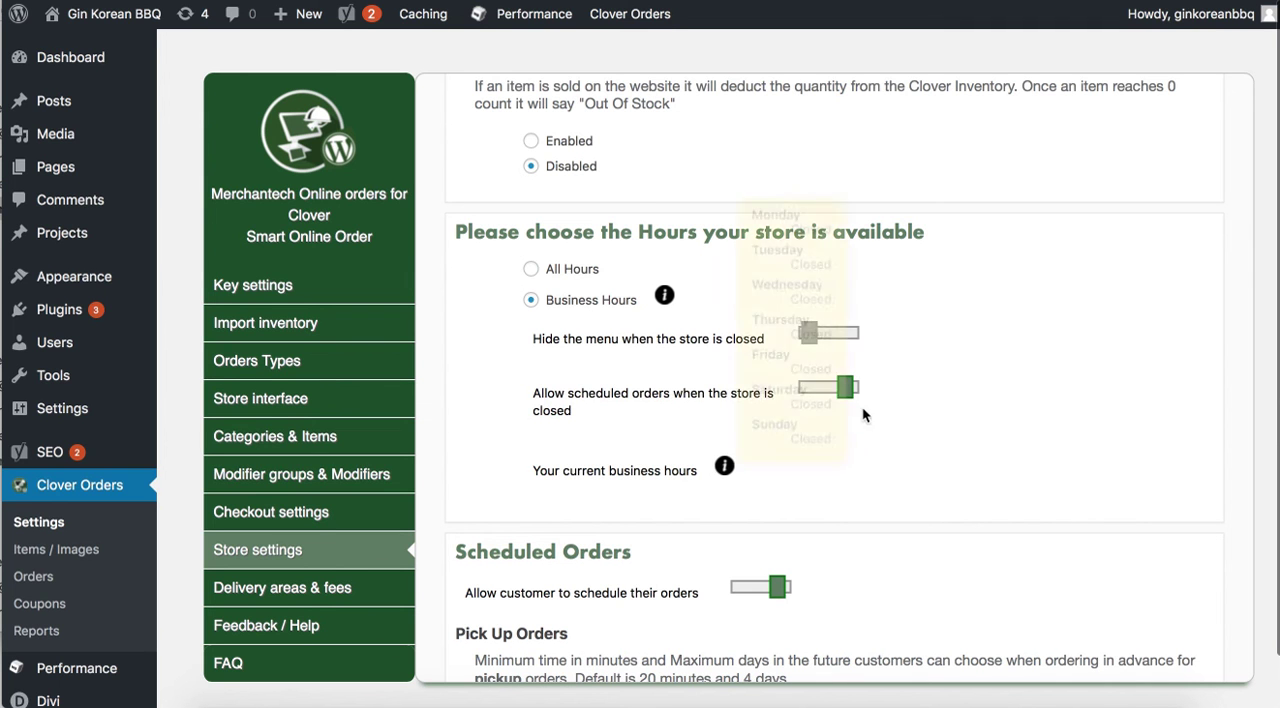
mouse_move(776, 598)
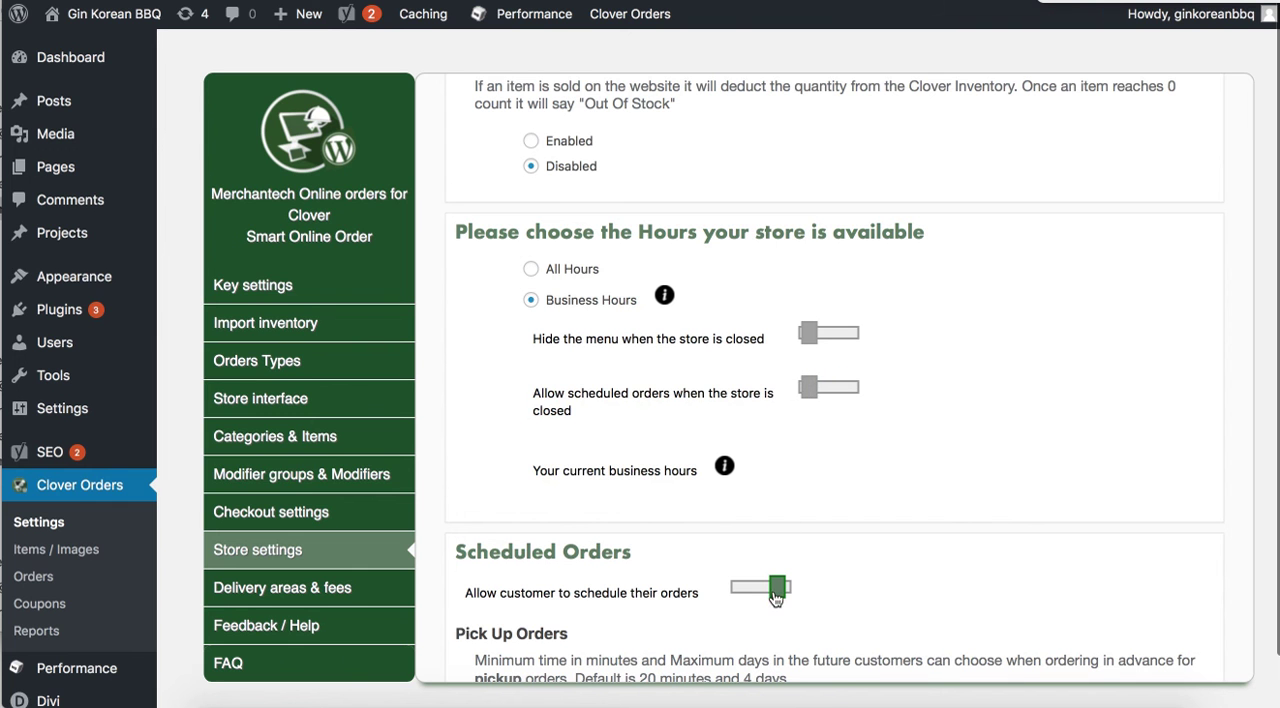
scroll("up", 3)
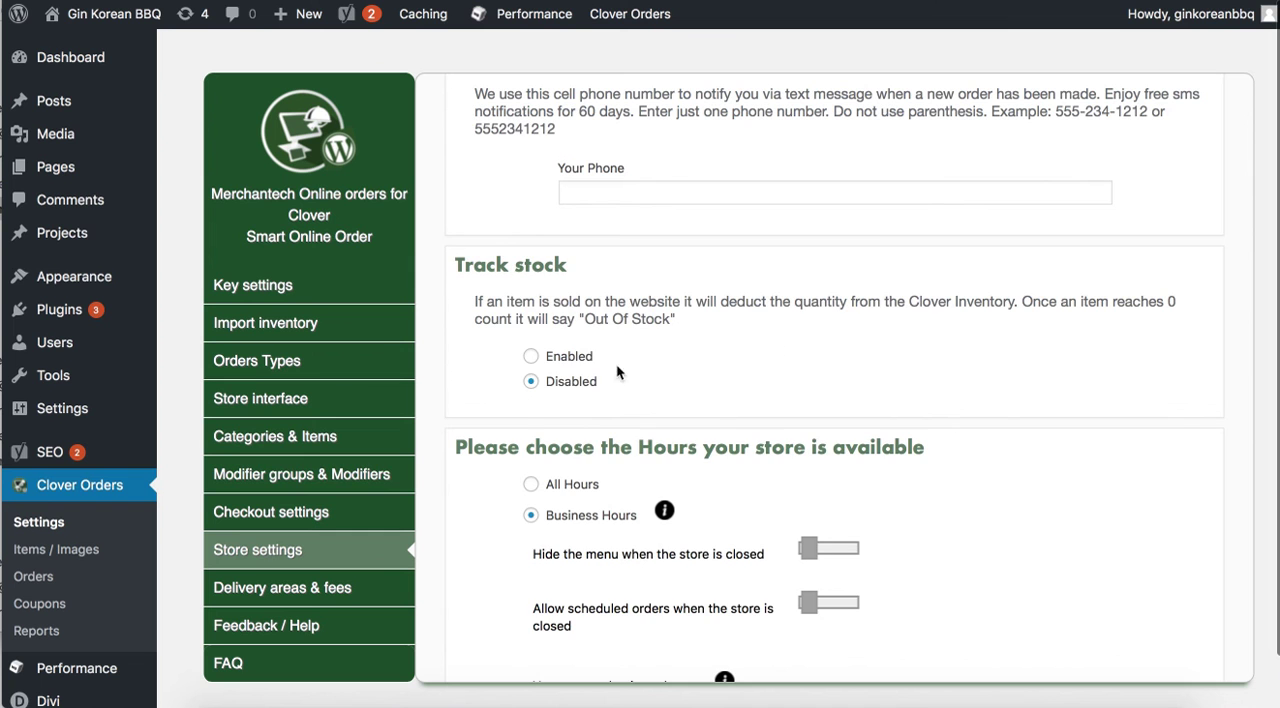
scroll("down", 3)
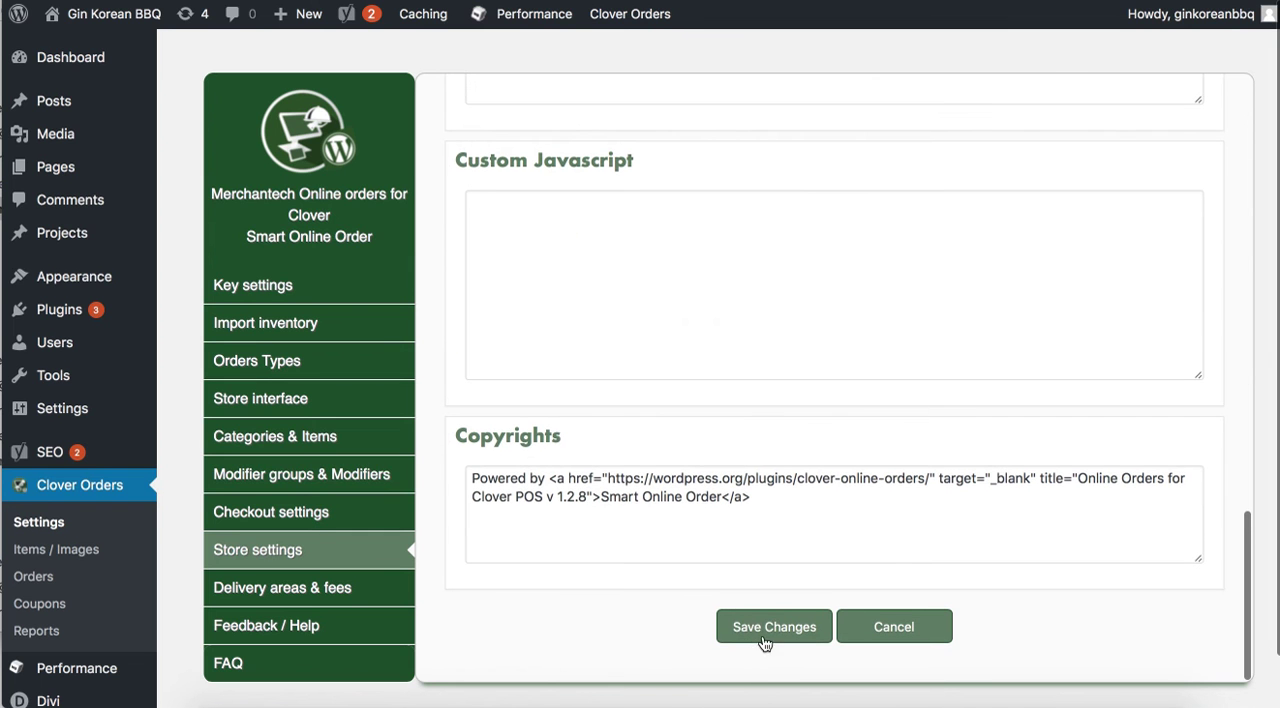
mouse_move(1050, 180)
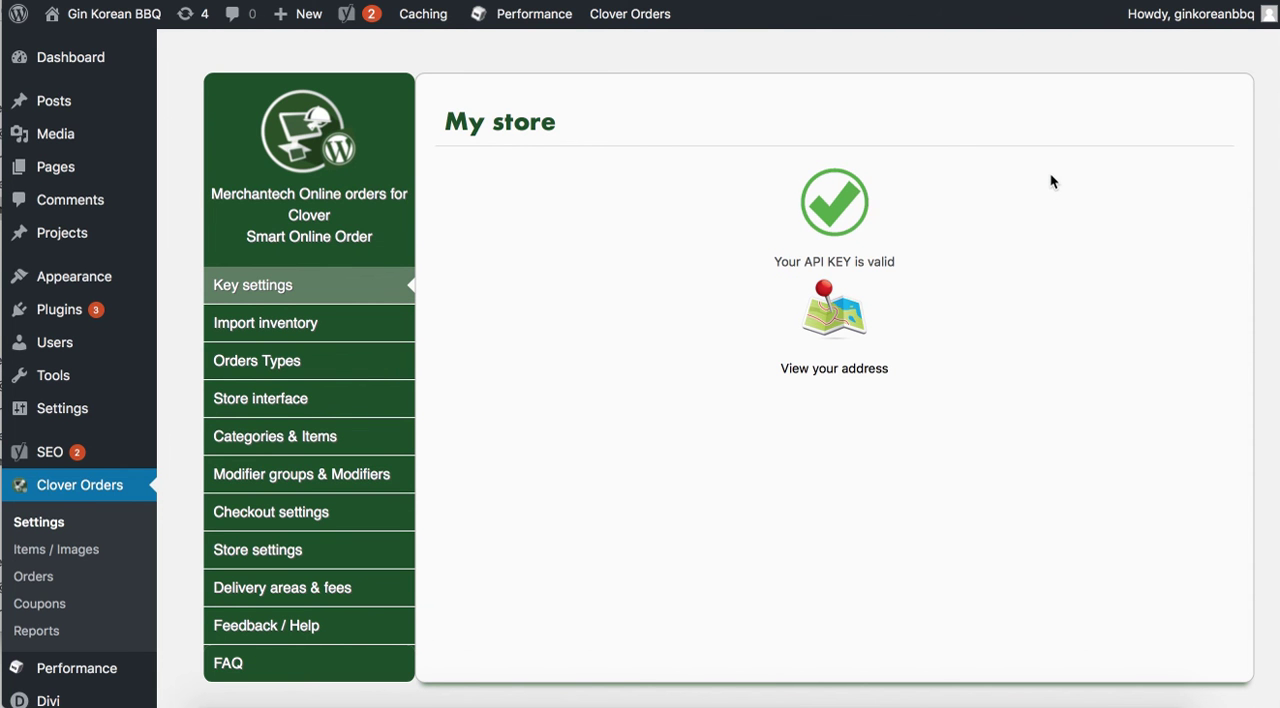
mouse_move(644, 384)
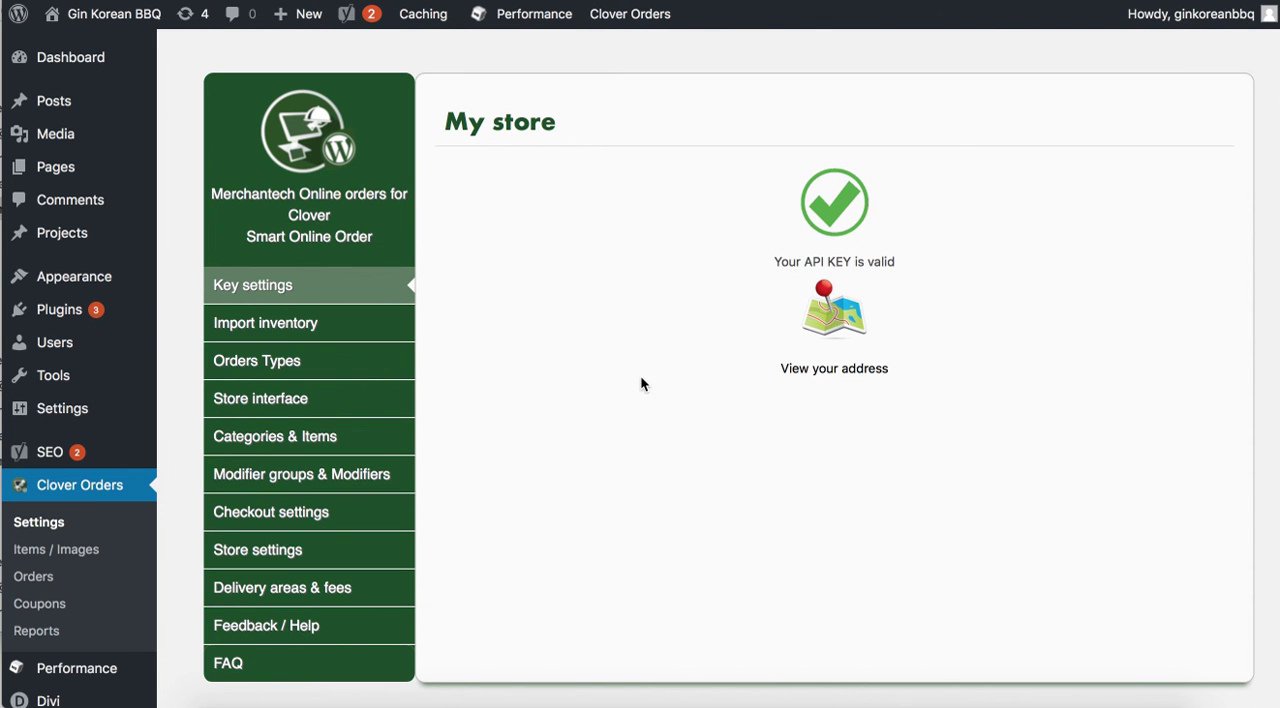